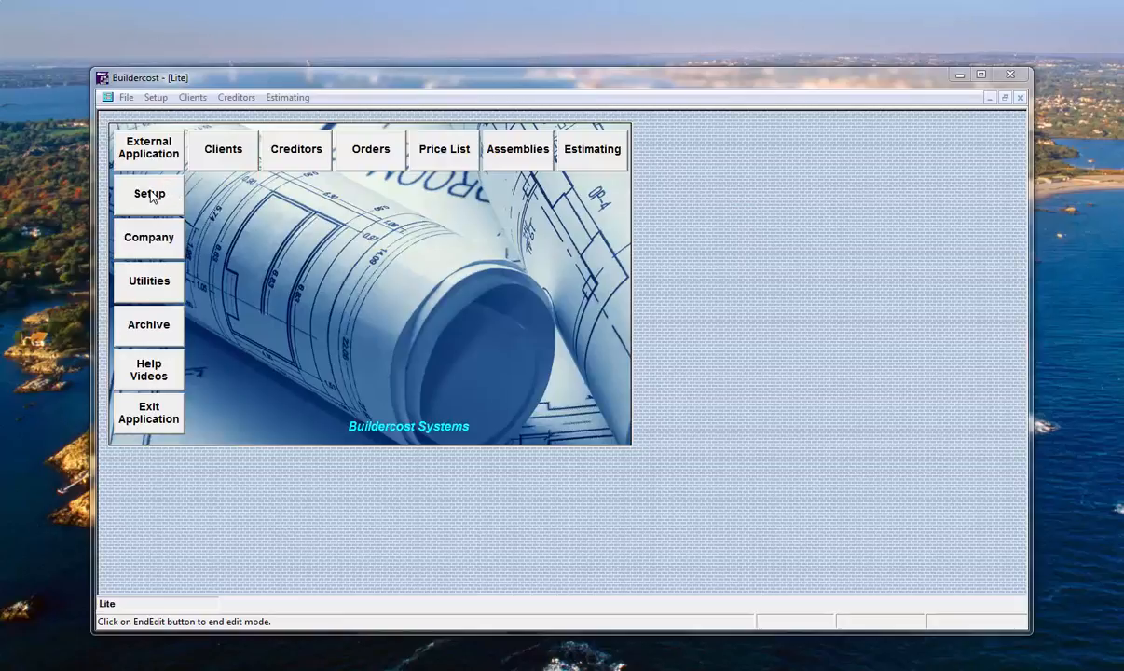
# - Open the Cost Codes table from Setup, listing all existing codes
pyautogui.click(149, 194)
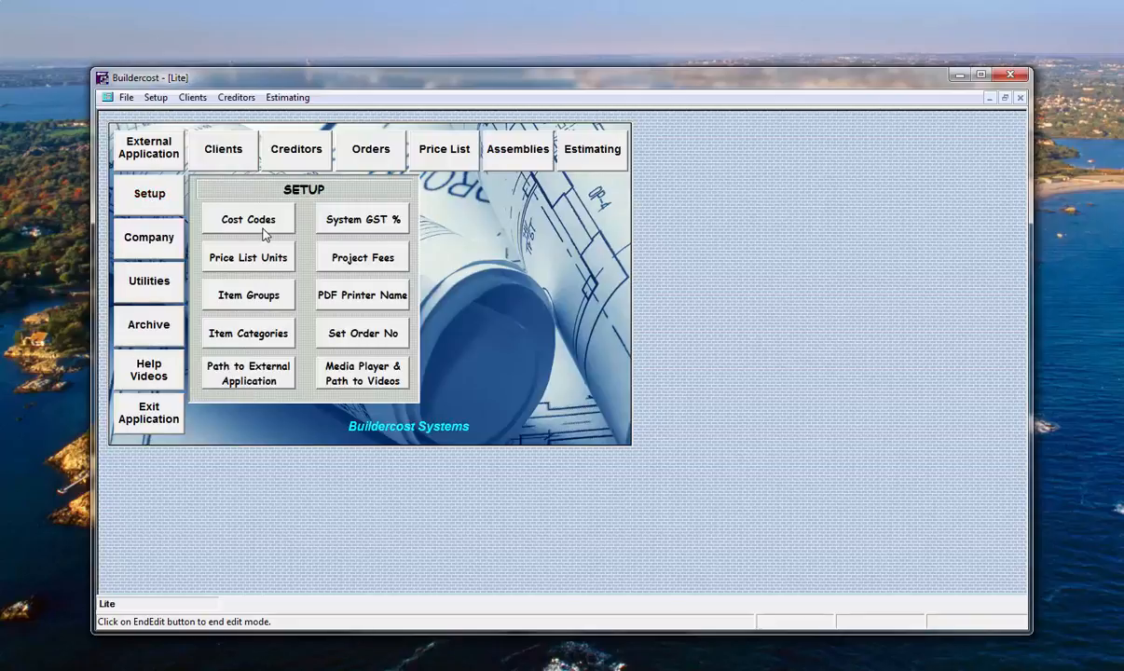
pyautogui.click(248, 220)
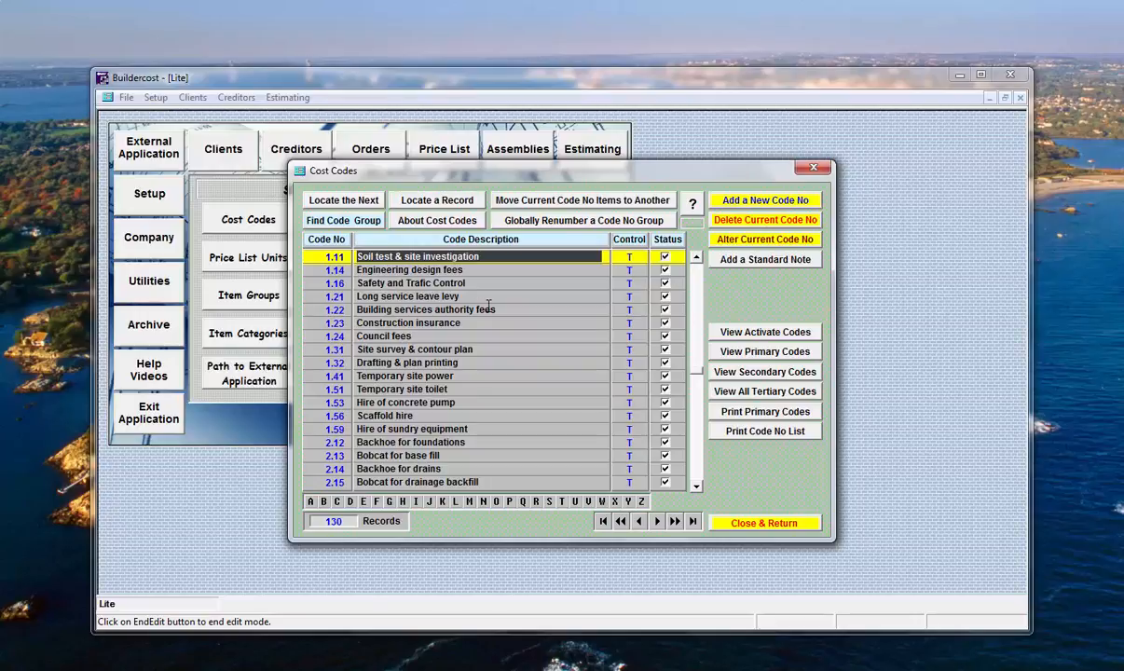
pyautogui.moveTo(484, 297)
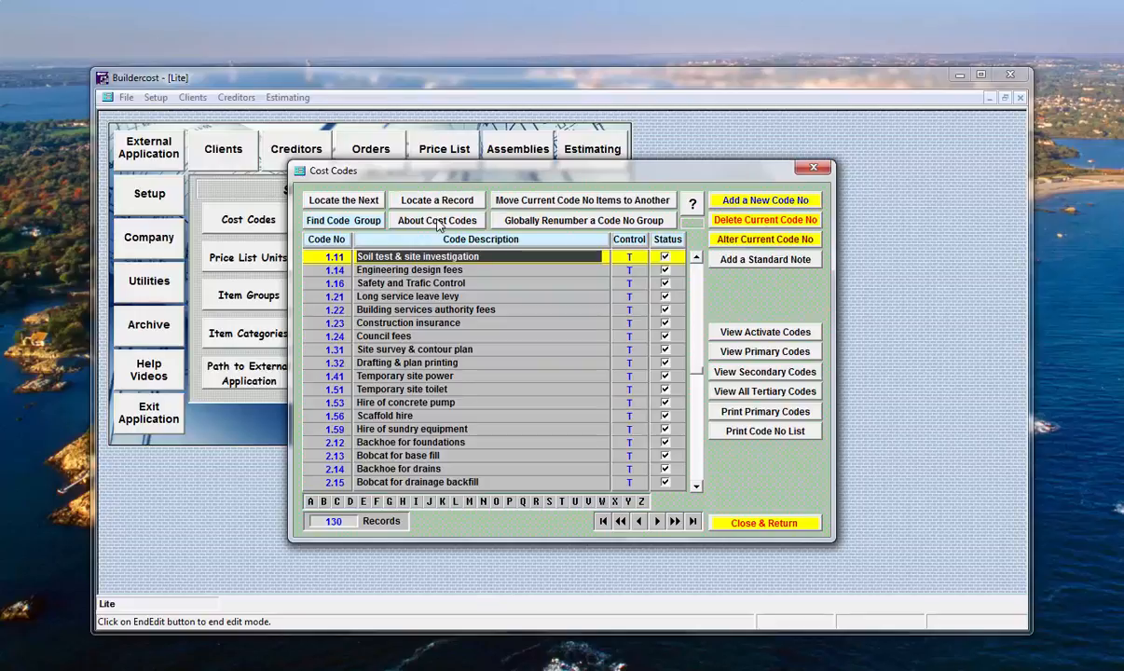
pyautogui.moveTo(447, 226)
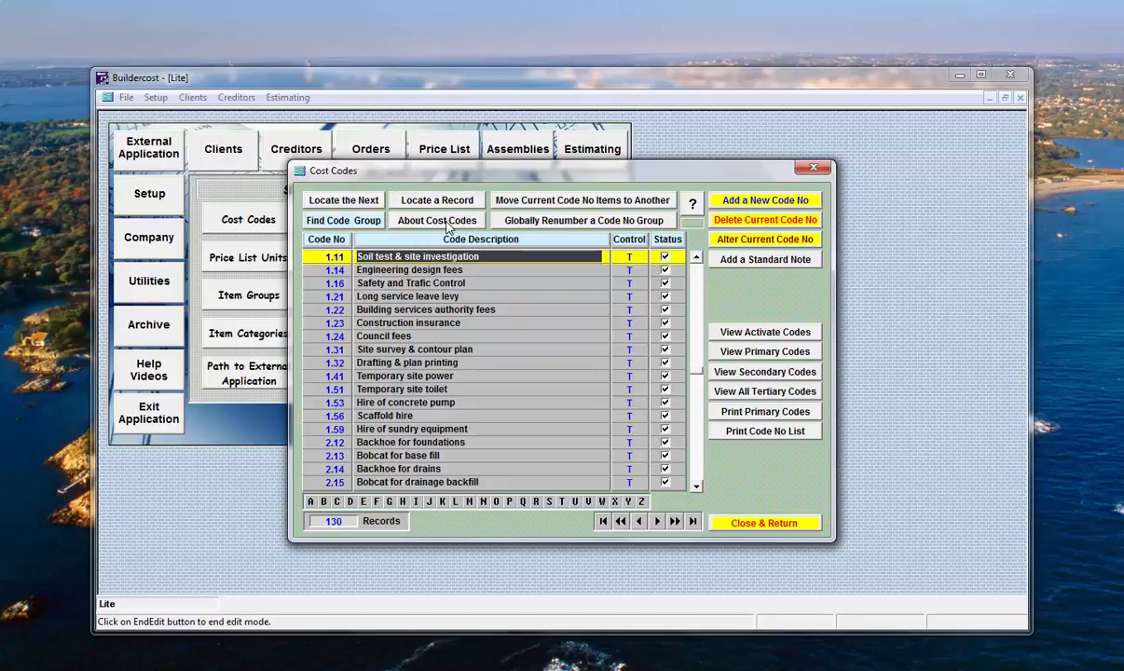
# - Open the About Cost Codes guide and enlarge it to 100% for reading
pyautogui.click(436, 219)
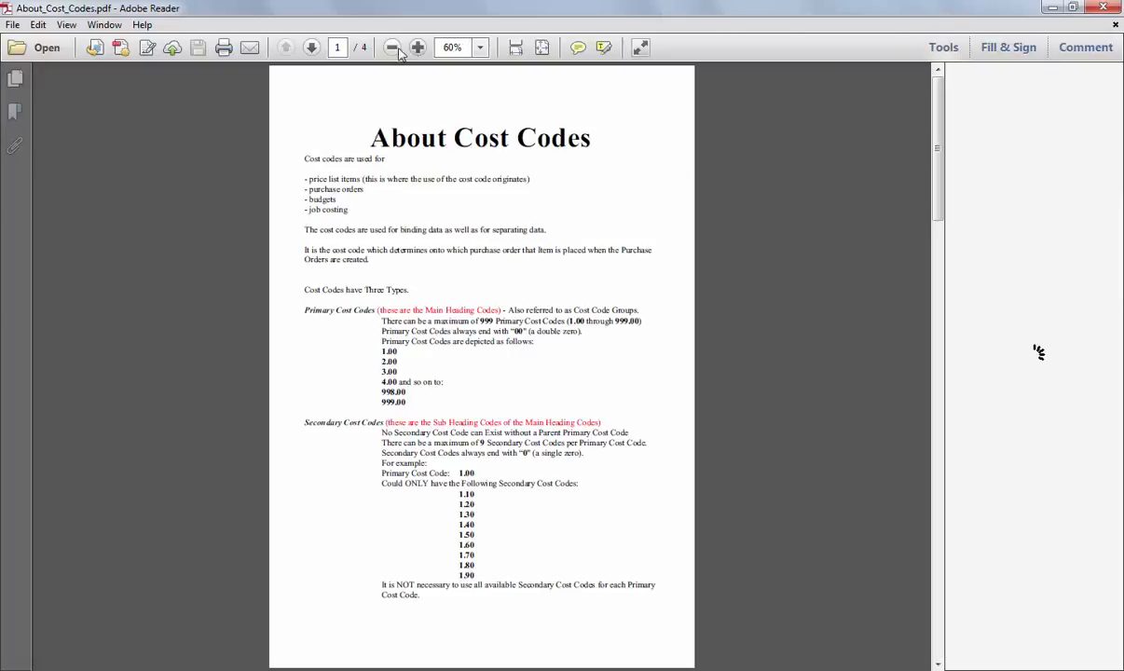
pyautogui.click(417, 49)
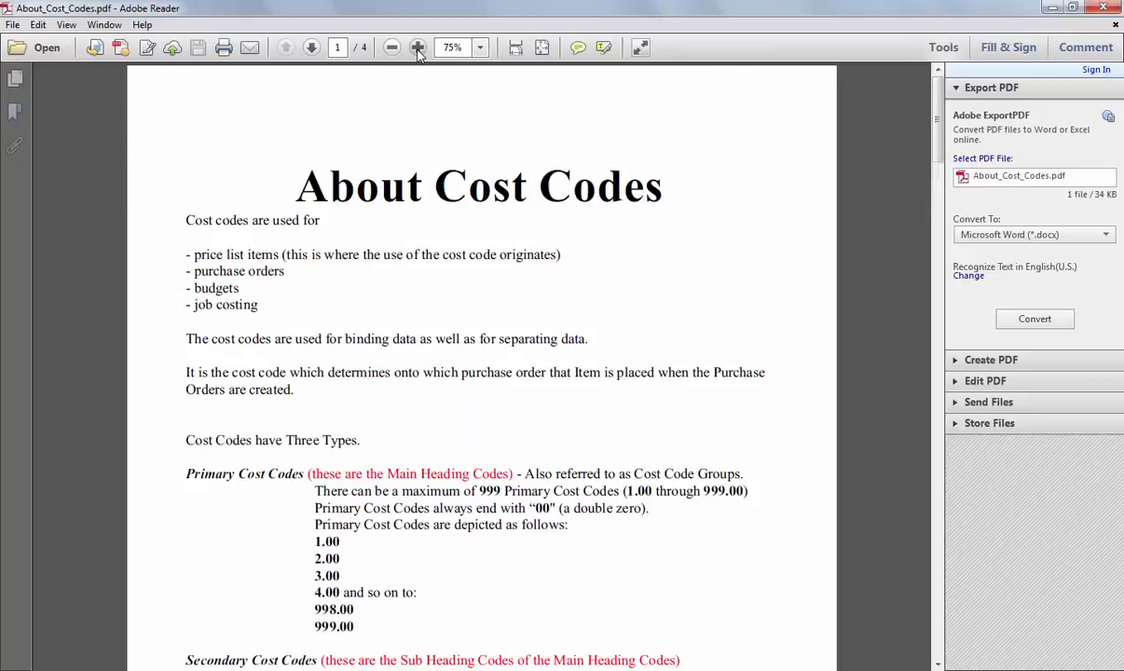
pyautogui.click(418, 49)
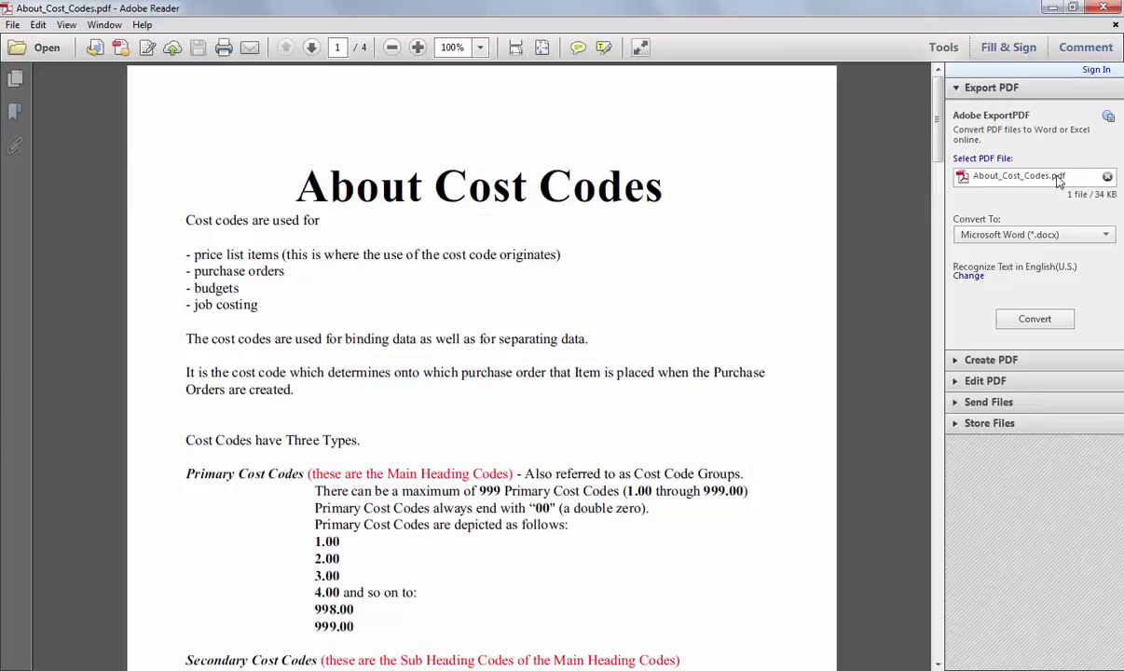
# - Read down pages 1 and 2 on primary, secondary and tertiary codes
pyautogui.scroll(-3)
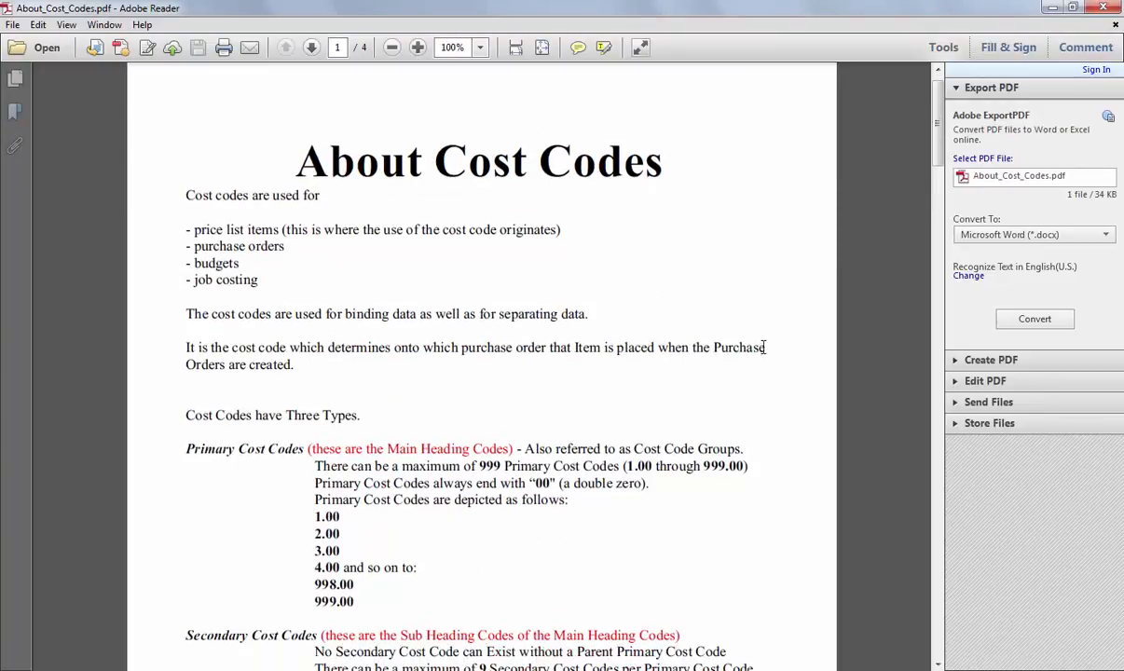
pyautogui.scroll(-3)
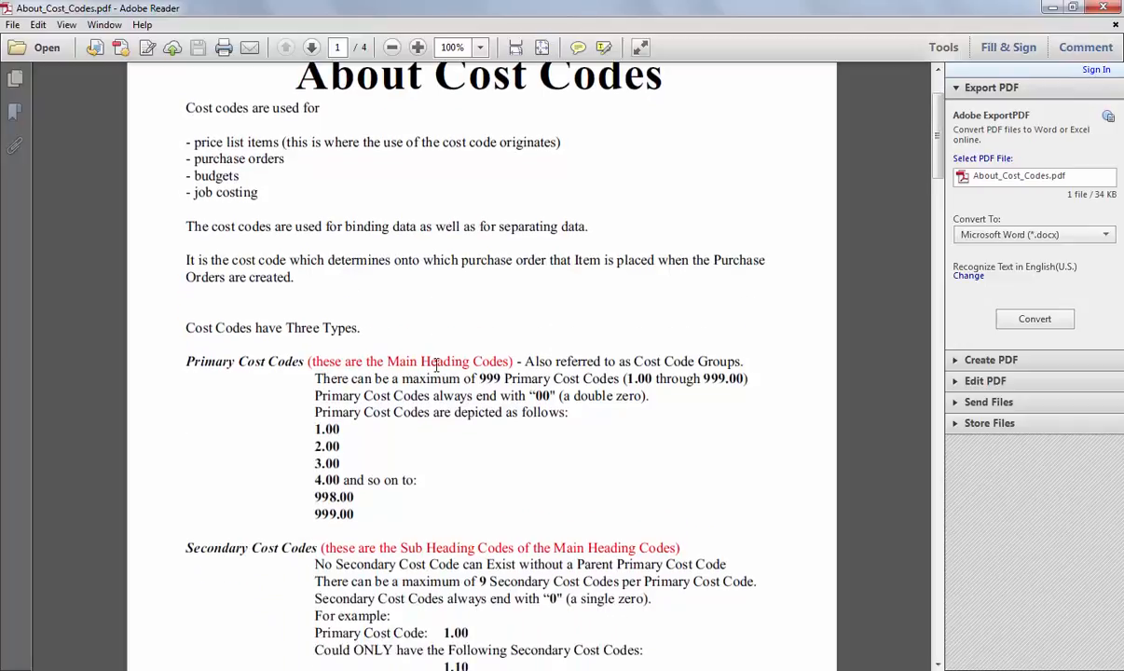
pyautogui.scroll(-3)
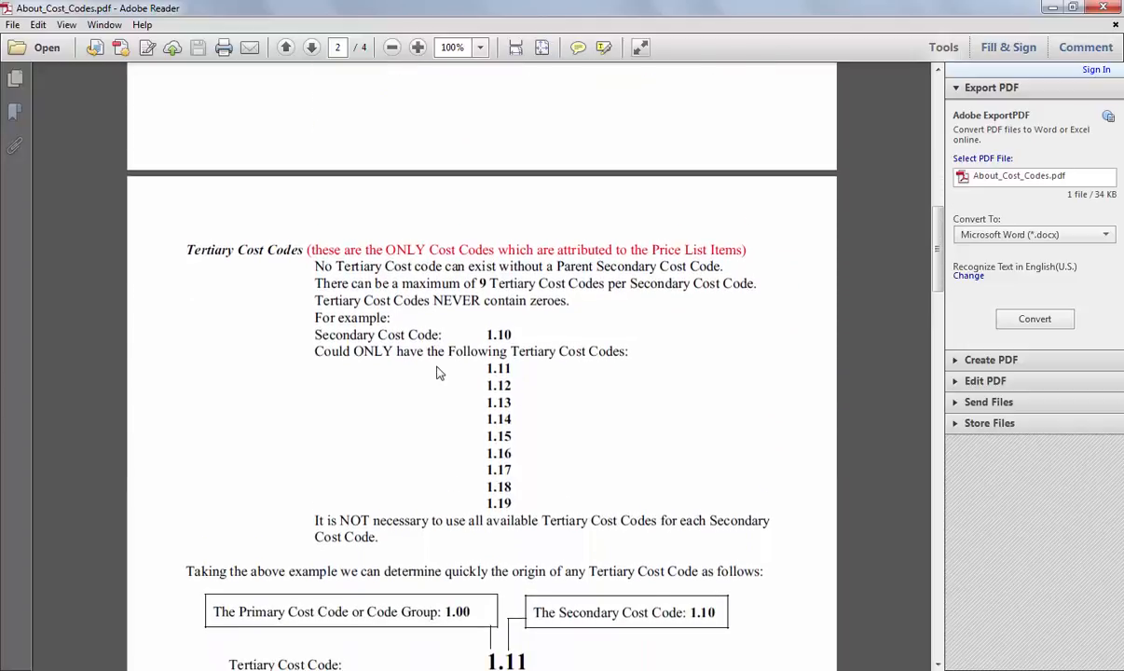
pyautogui.scroll(-3)
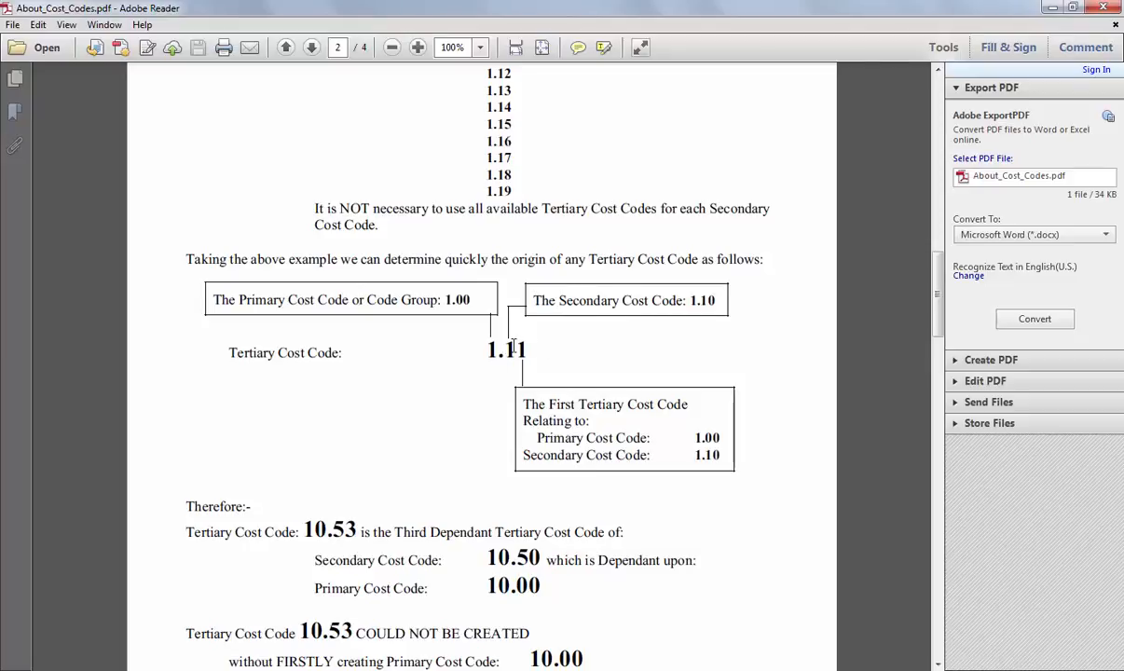
pyautogui.scroll(-3)
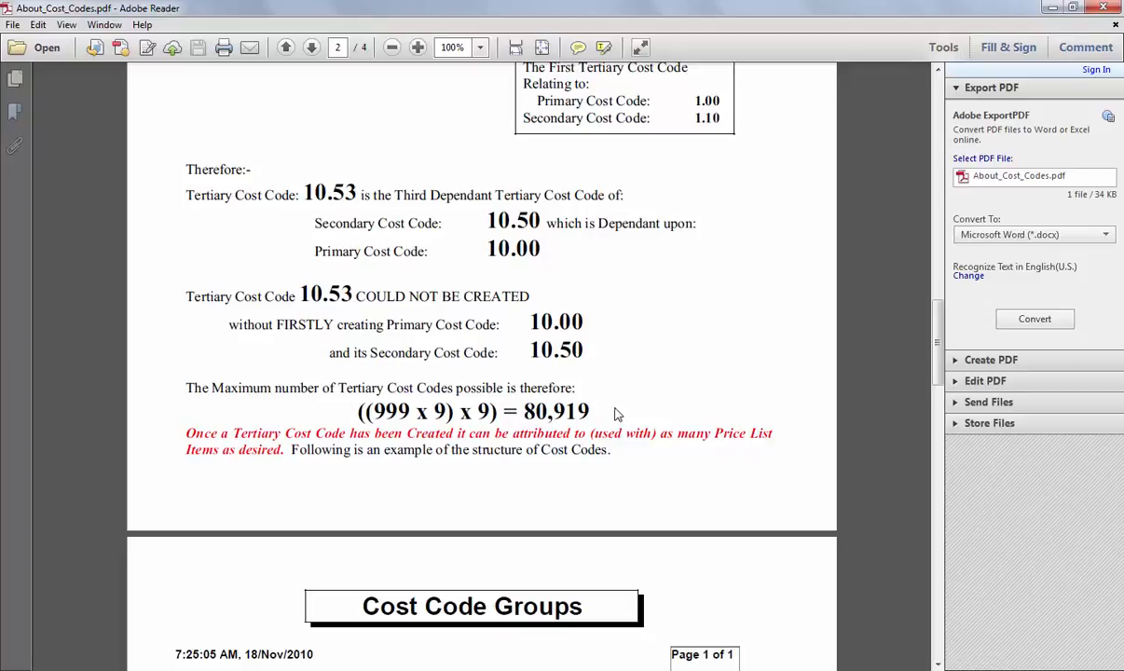
# - Scroll to page 3 showing the Code No / Code Description table for groups 1 to 32
pyautogui.scroll(-3)
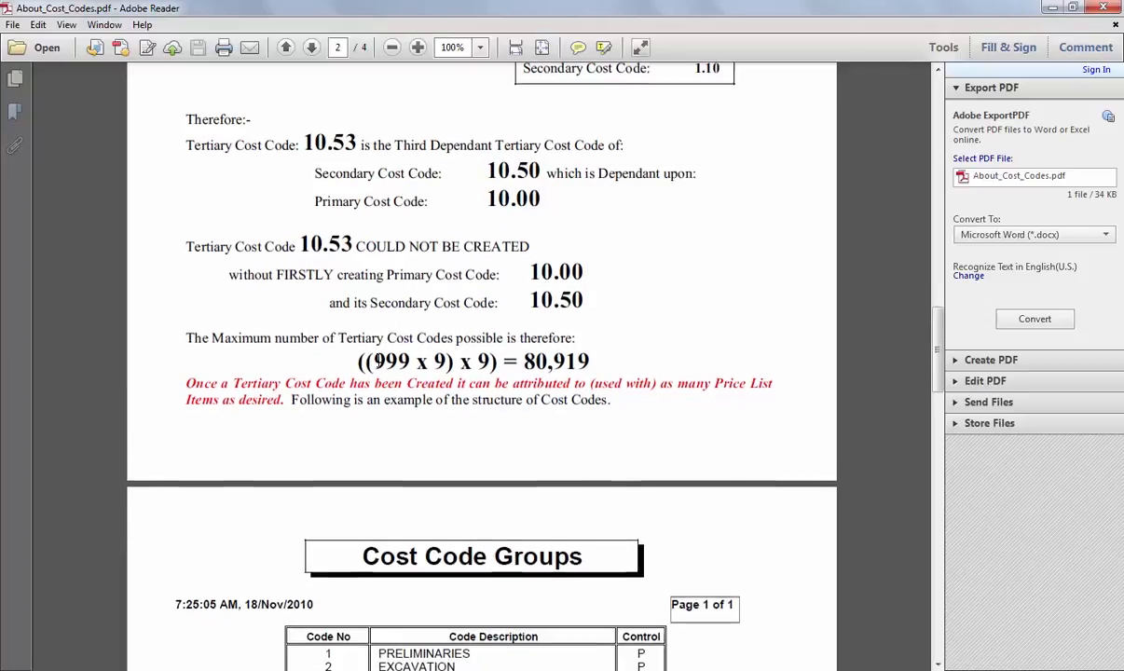
pyautogui.scroll(-3)
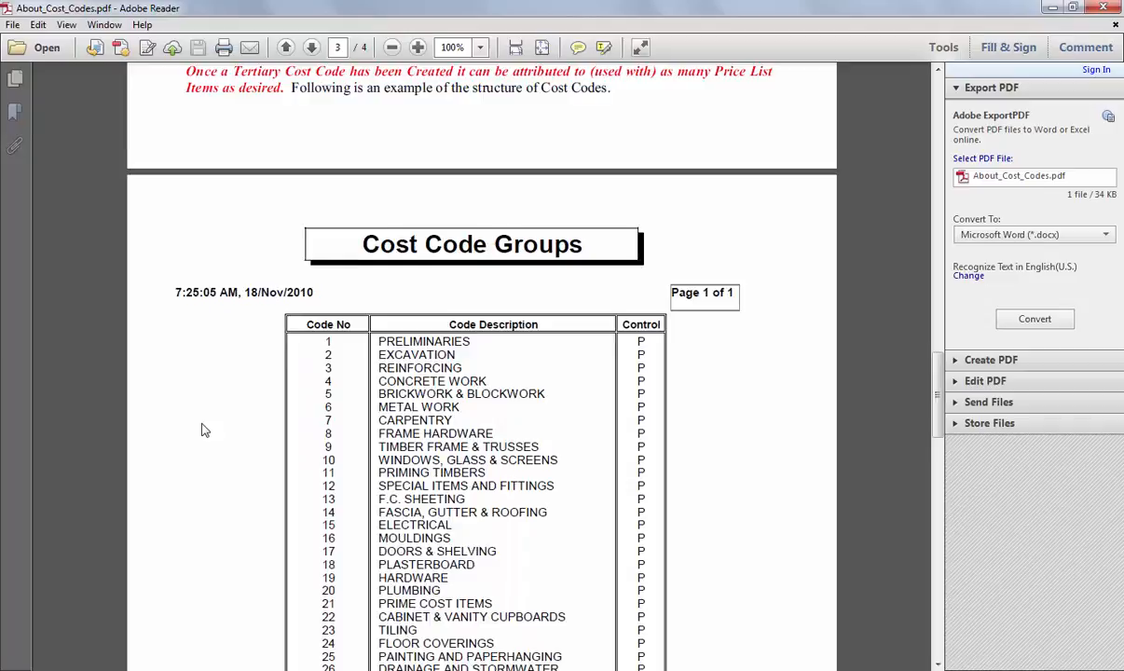
pyautogui.scroll(-3)
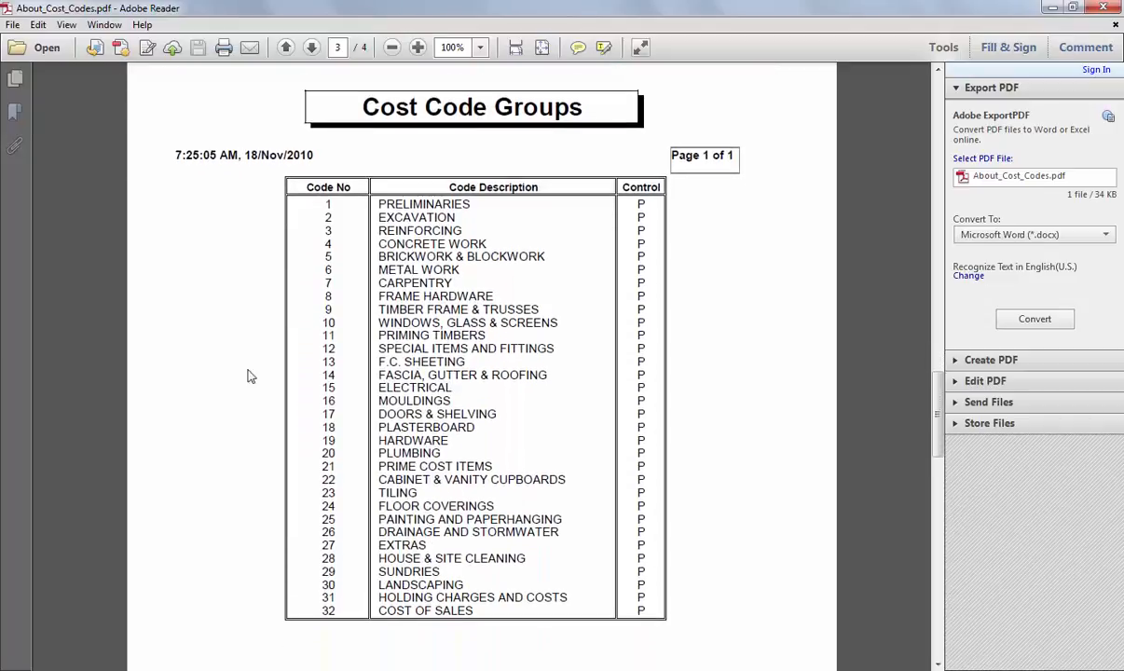
pyautogui.moveTo(335, 541)
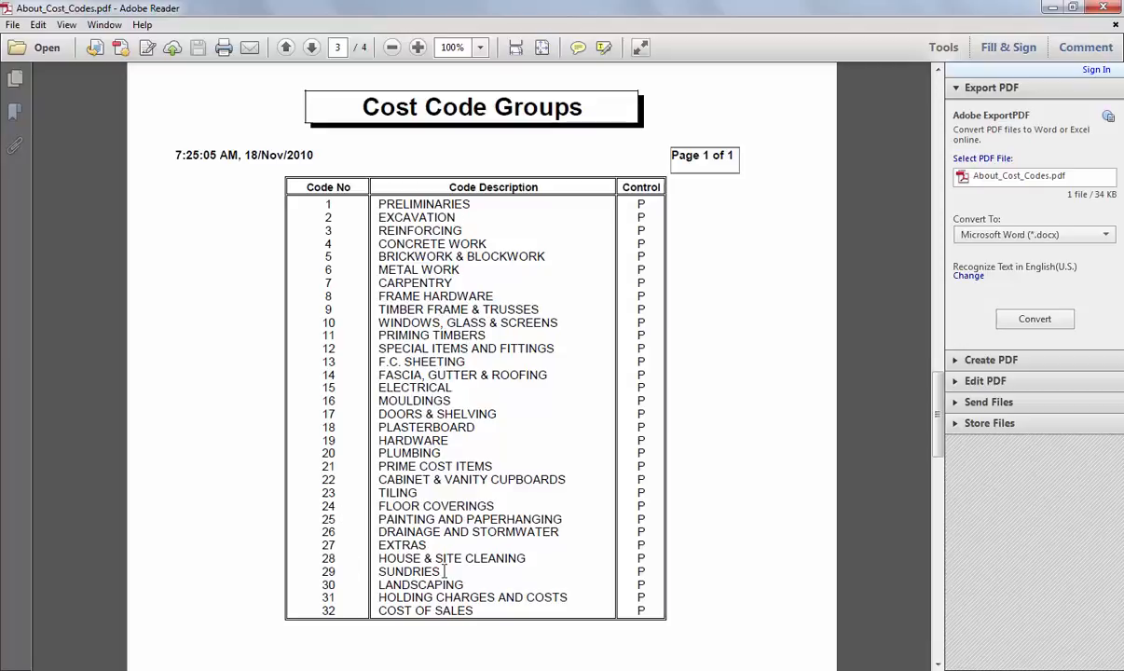
pyautogui.moveTo(499, 466)
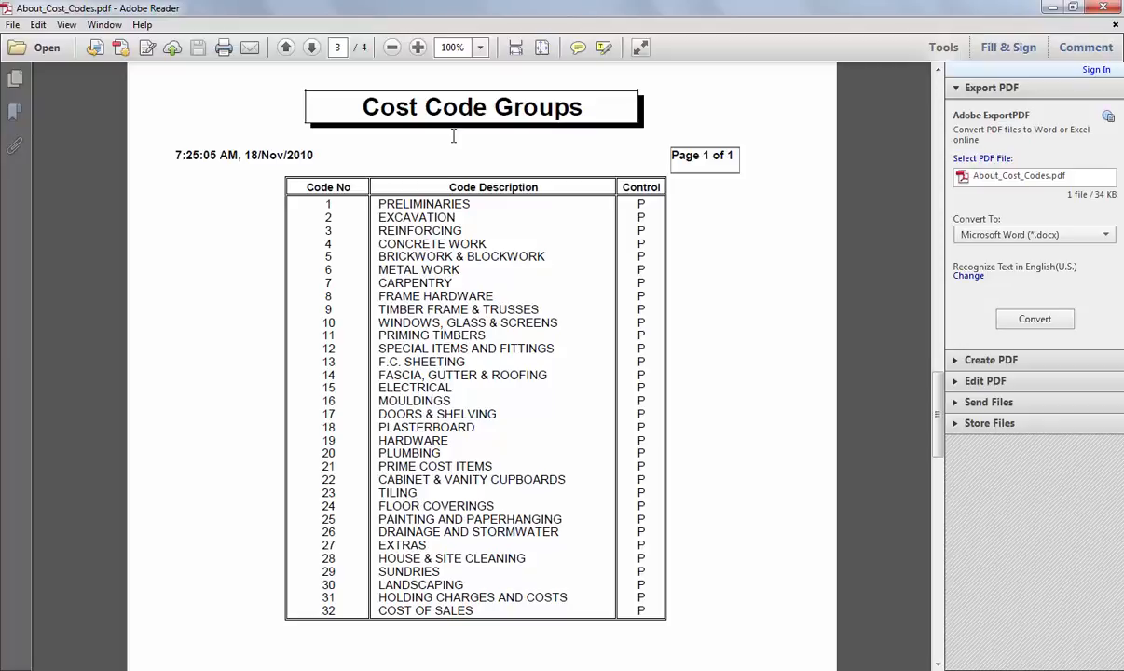
pyautogui.moveTo(395, 155)
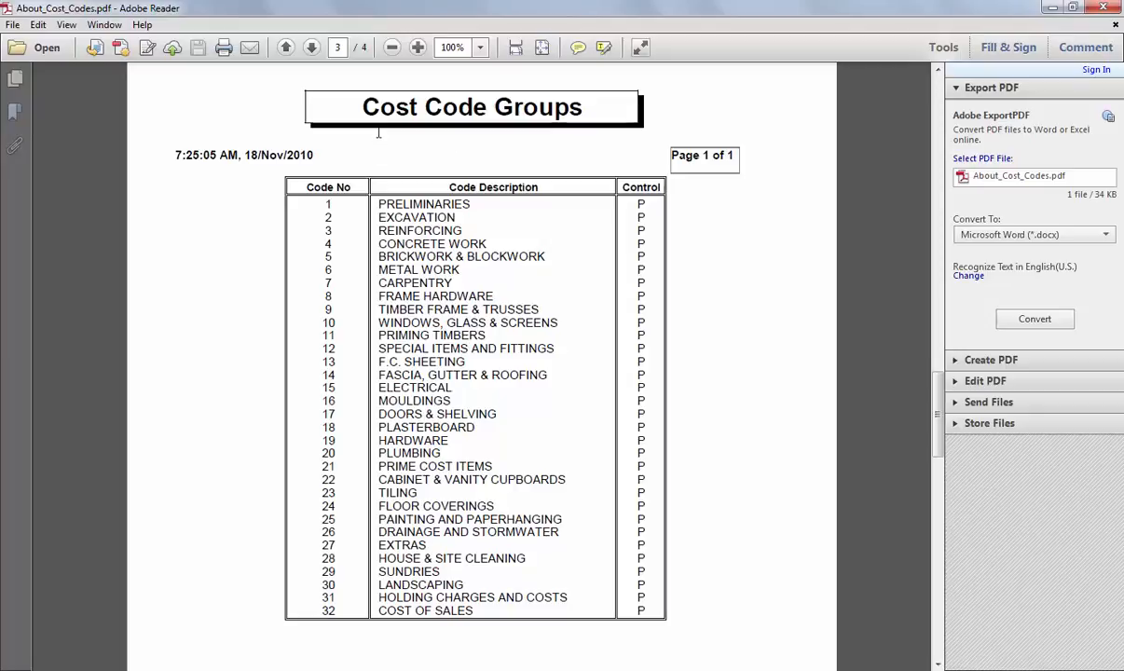
pyautogui.moveTo(412, 134)
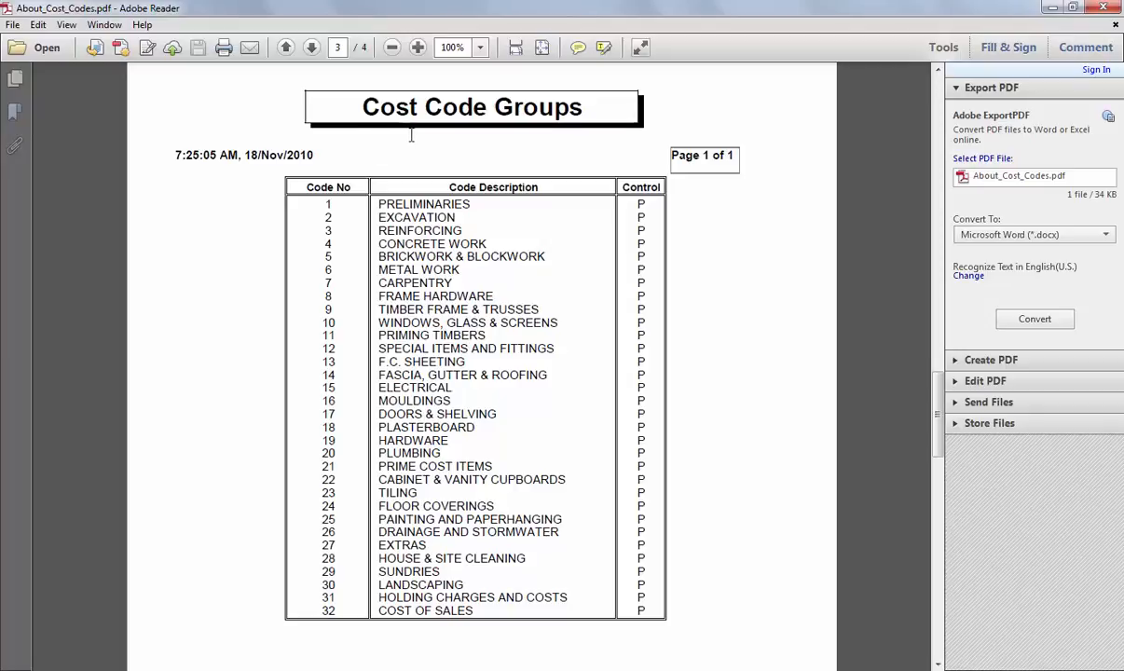
pyautogui.moveTo(380, 134)
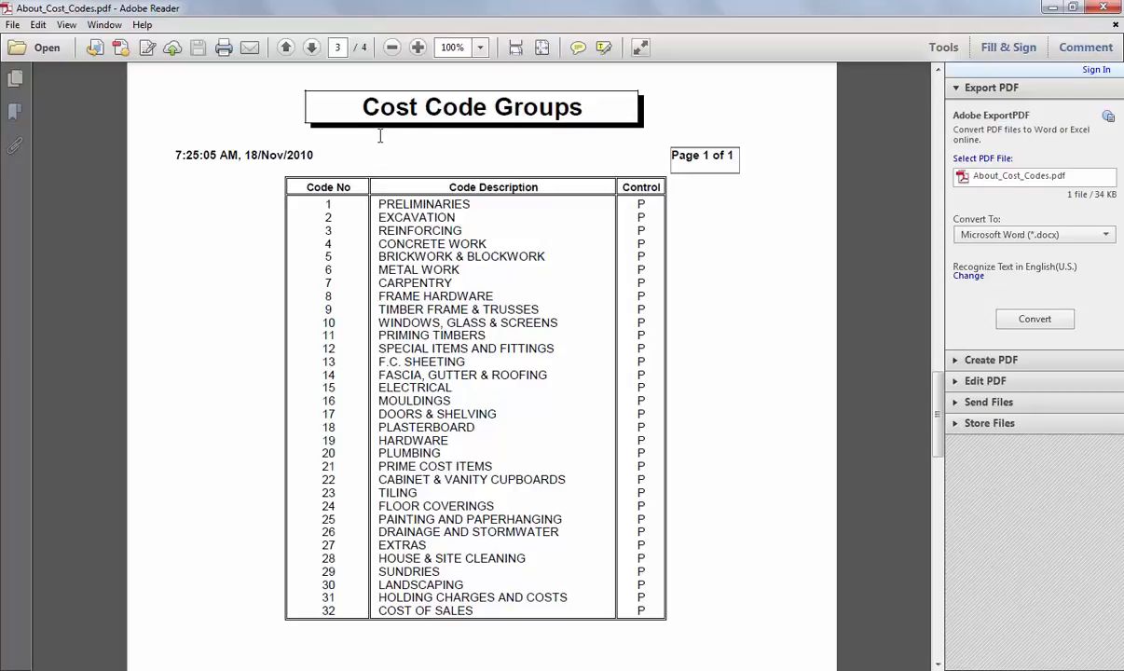
pyautogui.moveTo(390, 141)
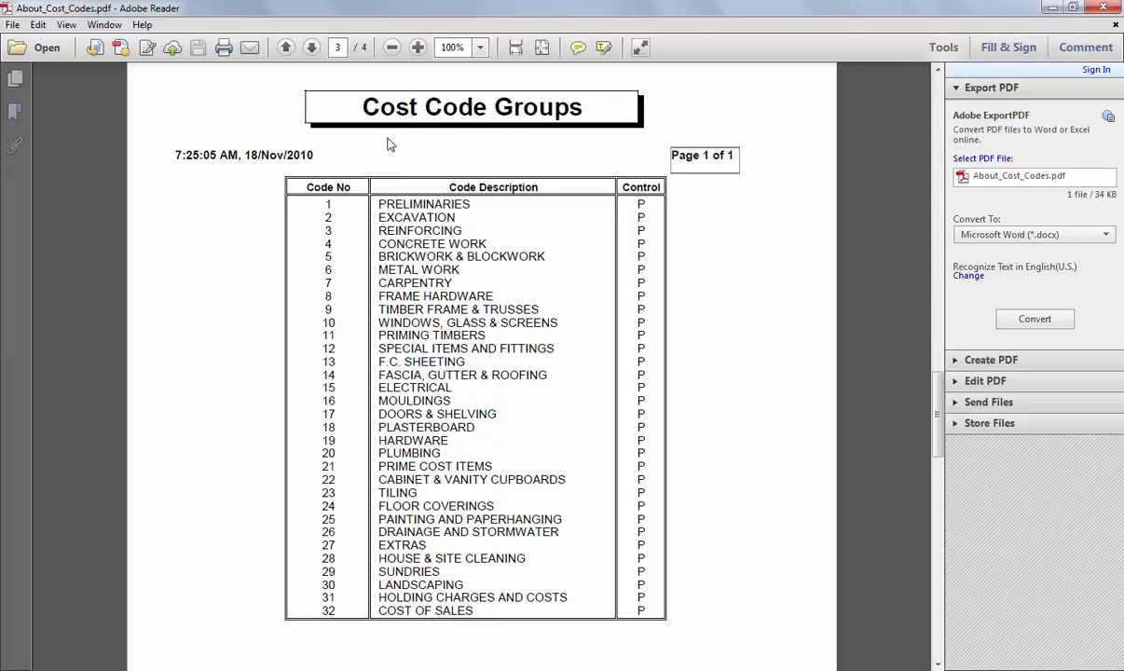
pyautogui.moveTo(576, 129)
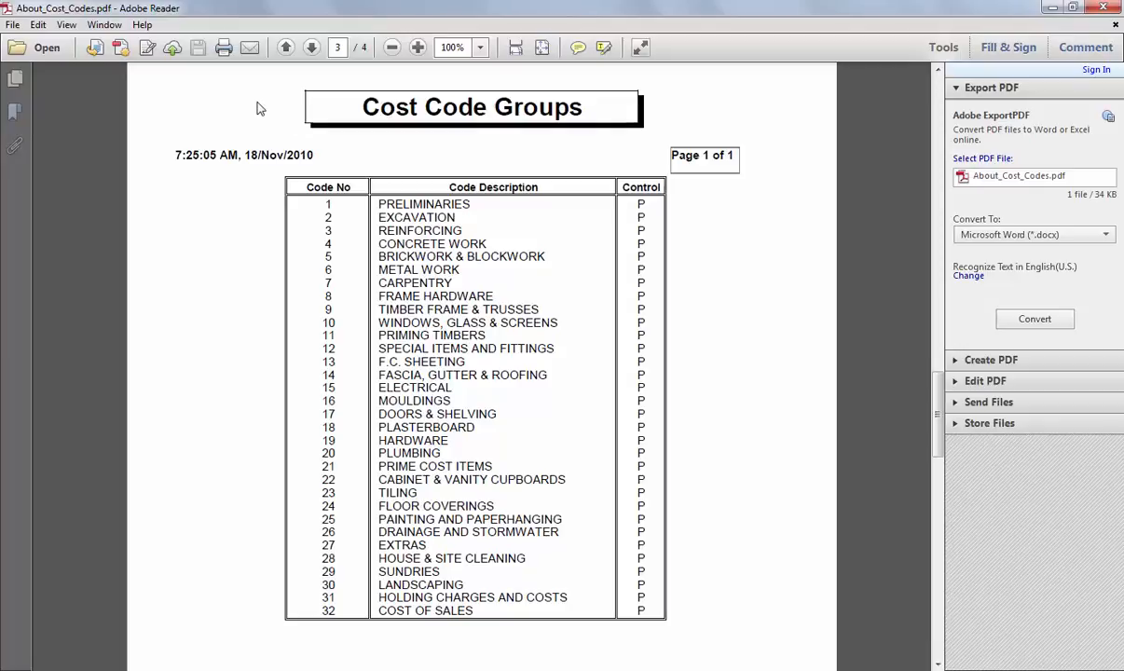
pyautogui.moveTo(443, 115)
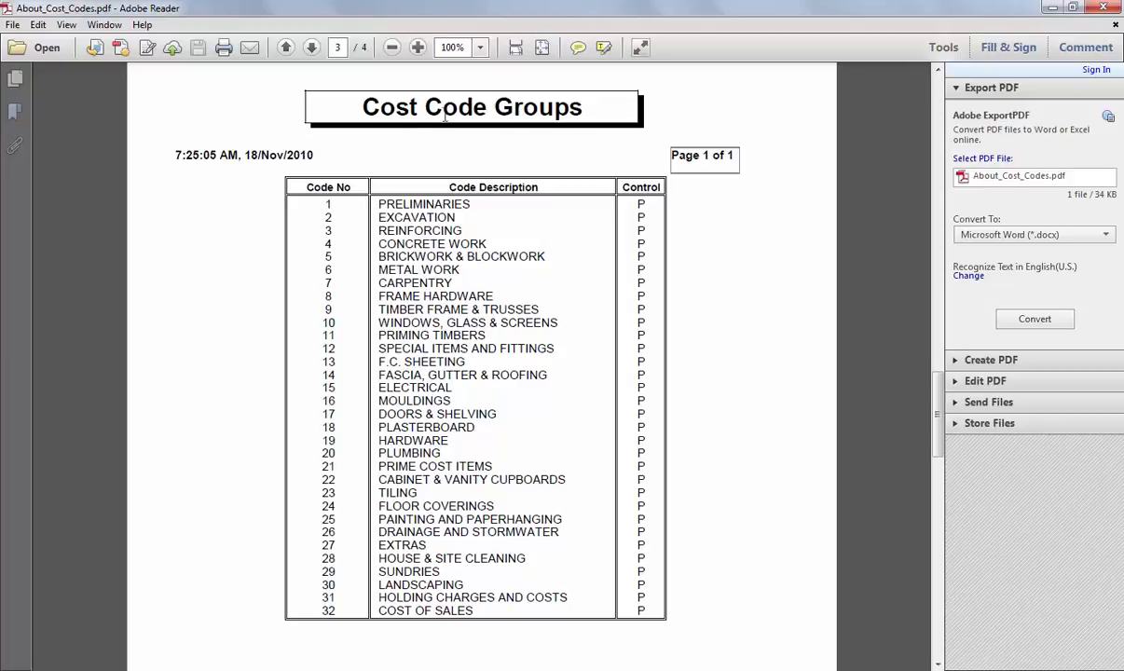
pyautogui.moveTo(257, 108)
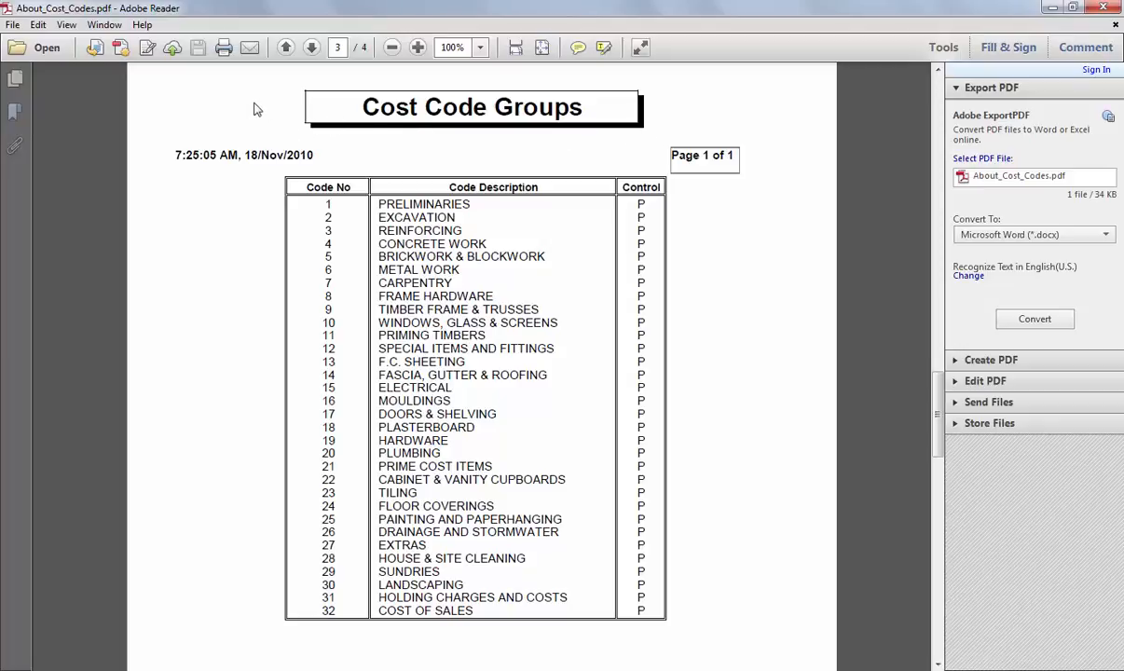
pyautogui.moveTo(242, 127)
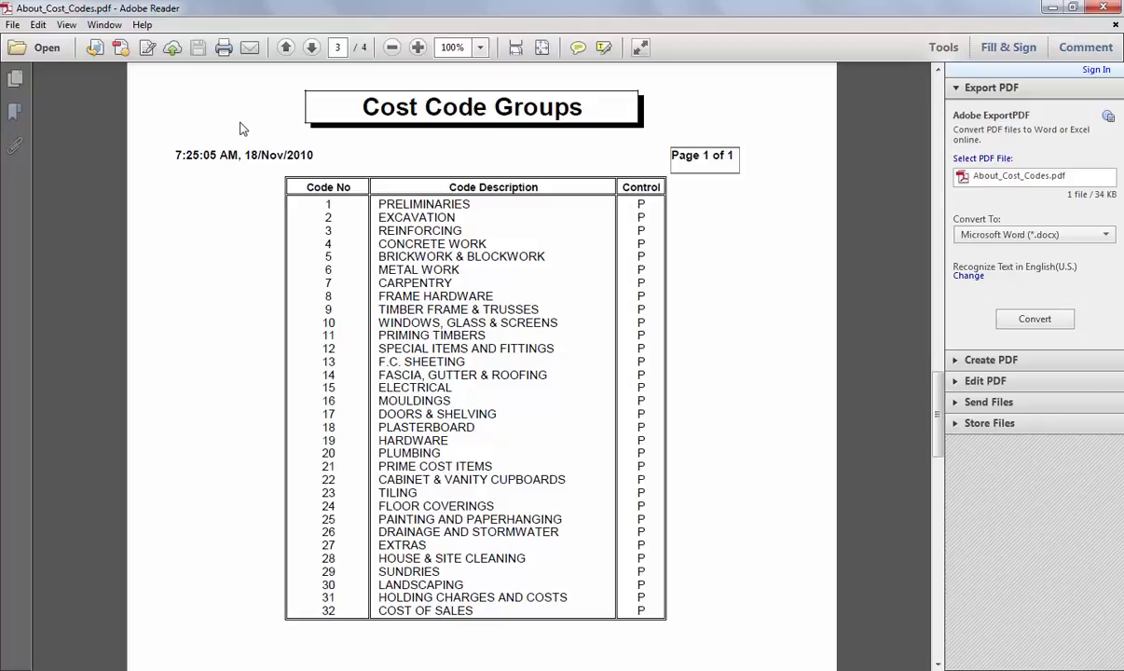
pyautogui.moveTo(251, 123)
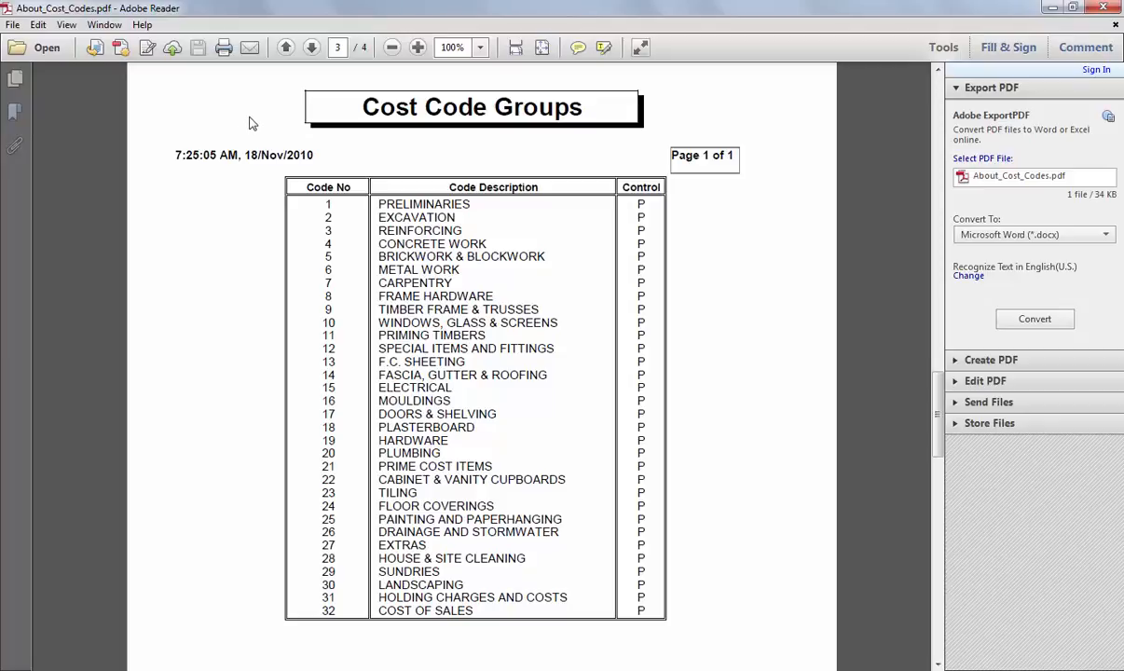
pyautogui.moveTo(277, 104)
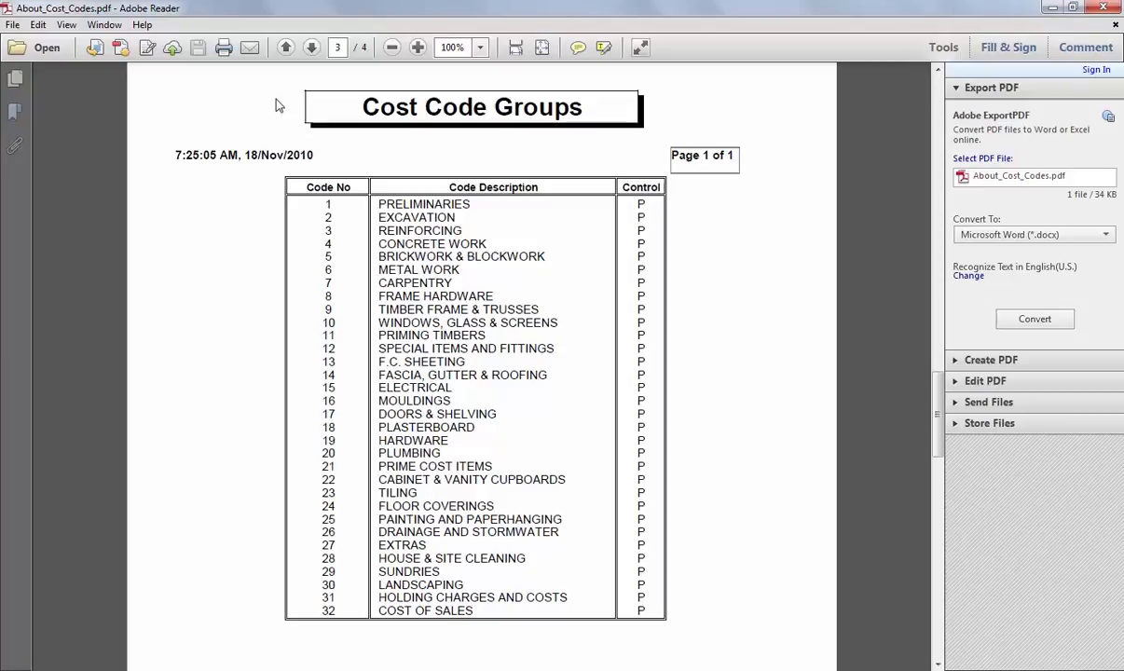
pyautogui.moveTo(235, 107)
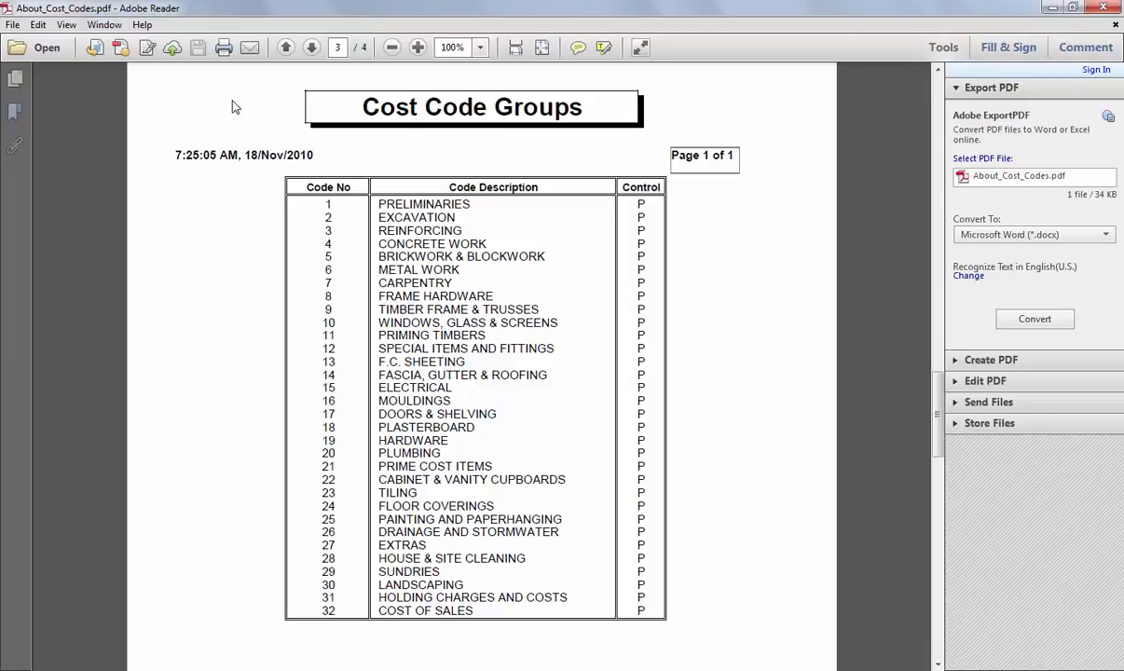
pyautogui.moveTo(252, 106)
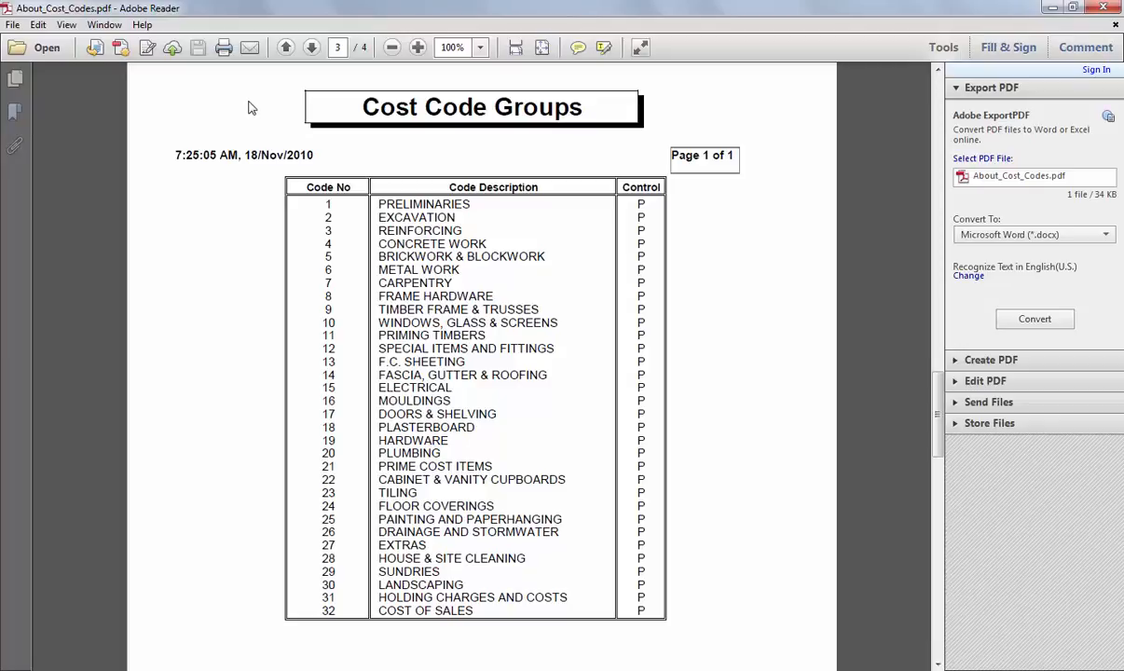
pyautogui.moveTo(269, 108)
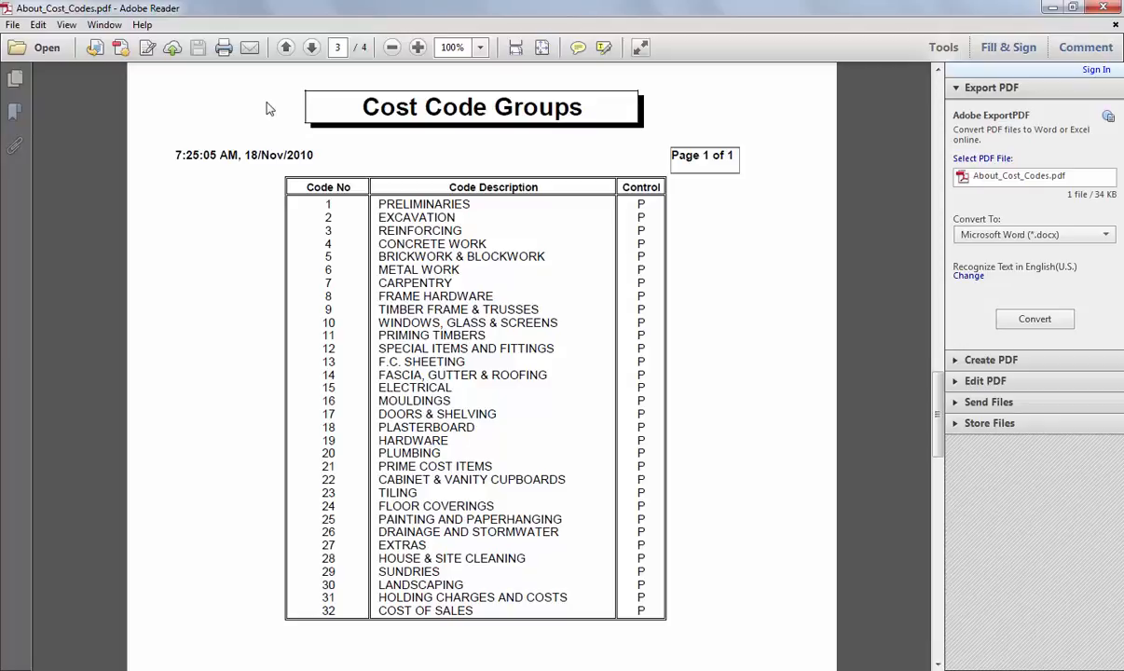
pyautogui.moveTo(704, 272)
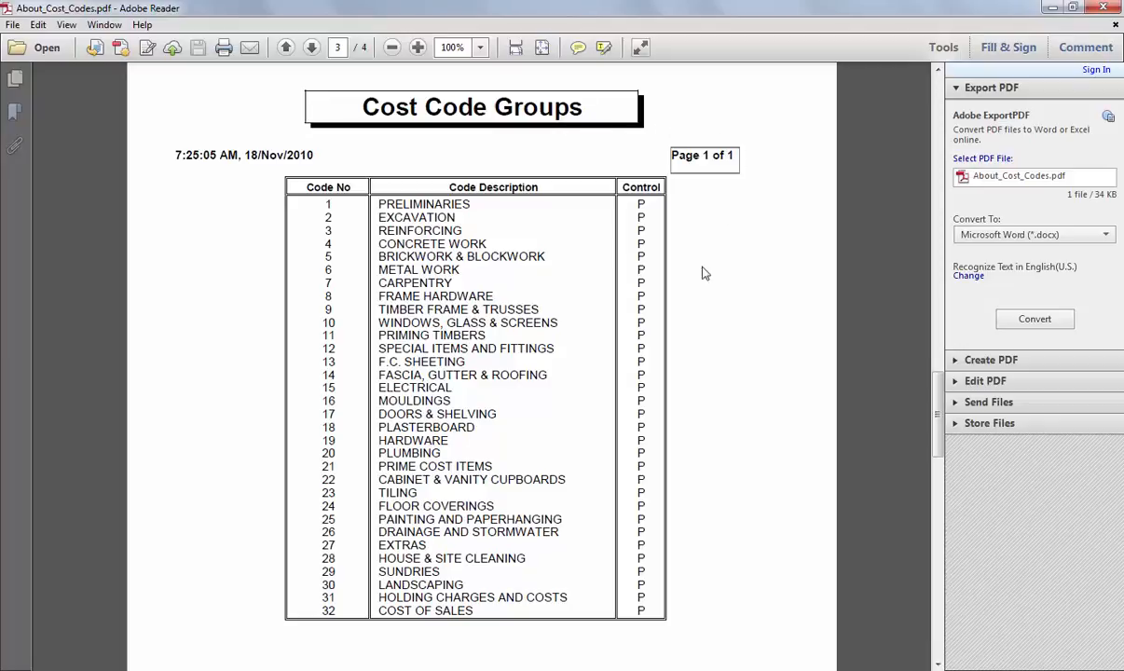
pyautogui.scroll(-3)
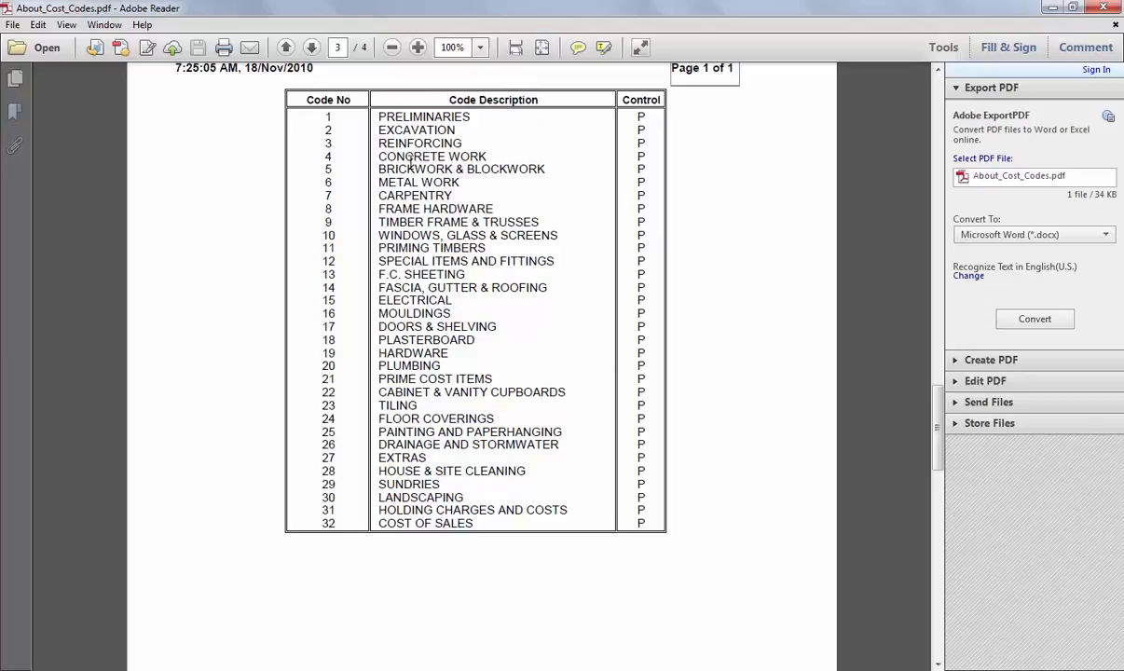
pyautogui.moveTo(440, 444)
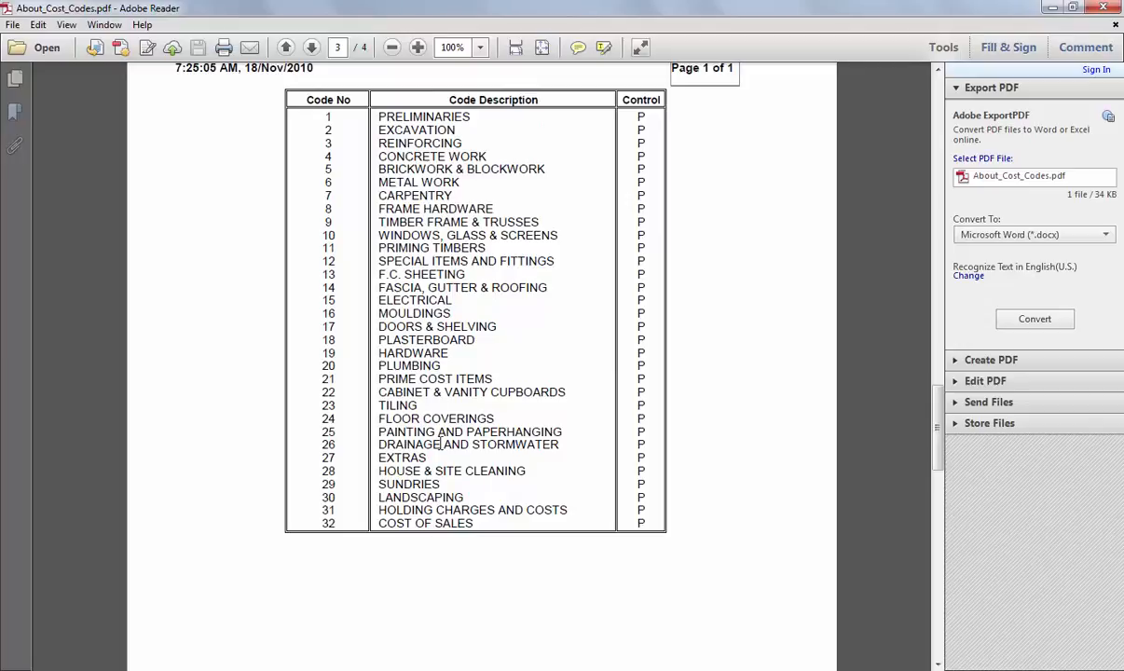
# - Scroll to page 4 to view the annotated Cost Code Report
pyautogui.scroll(-3)
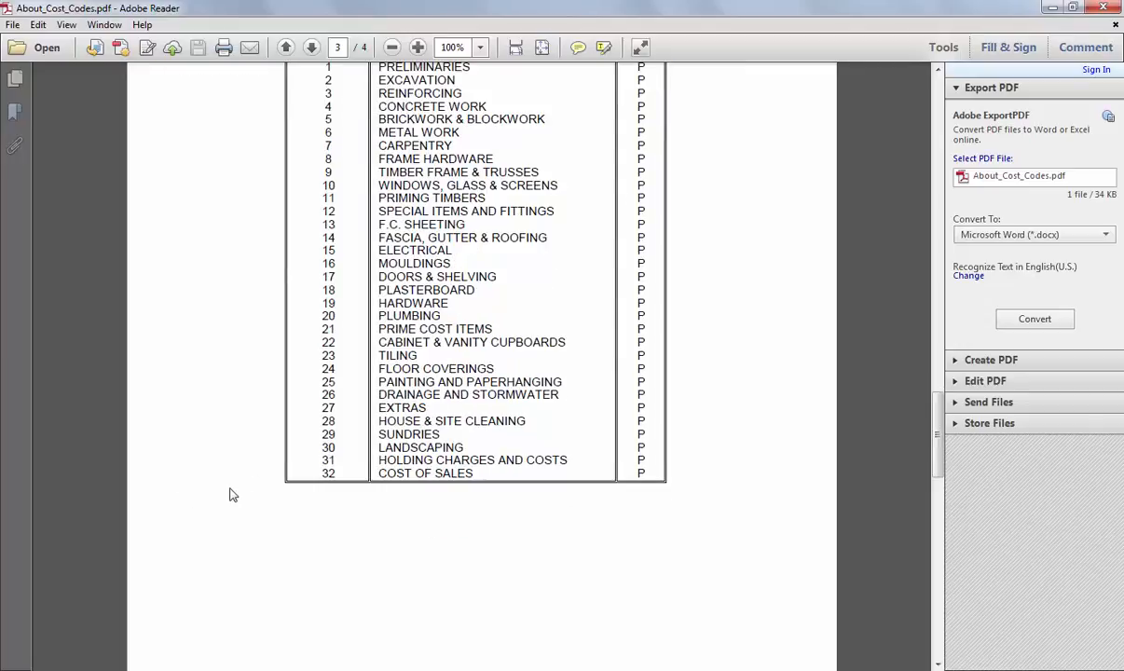
pyautogui.scroll(-3)
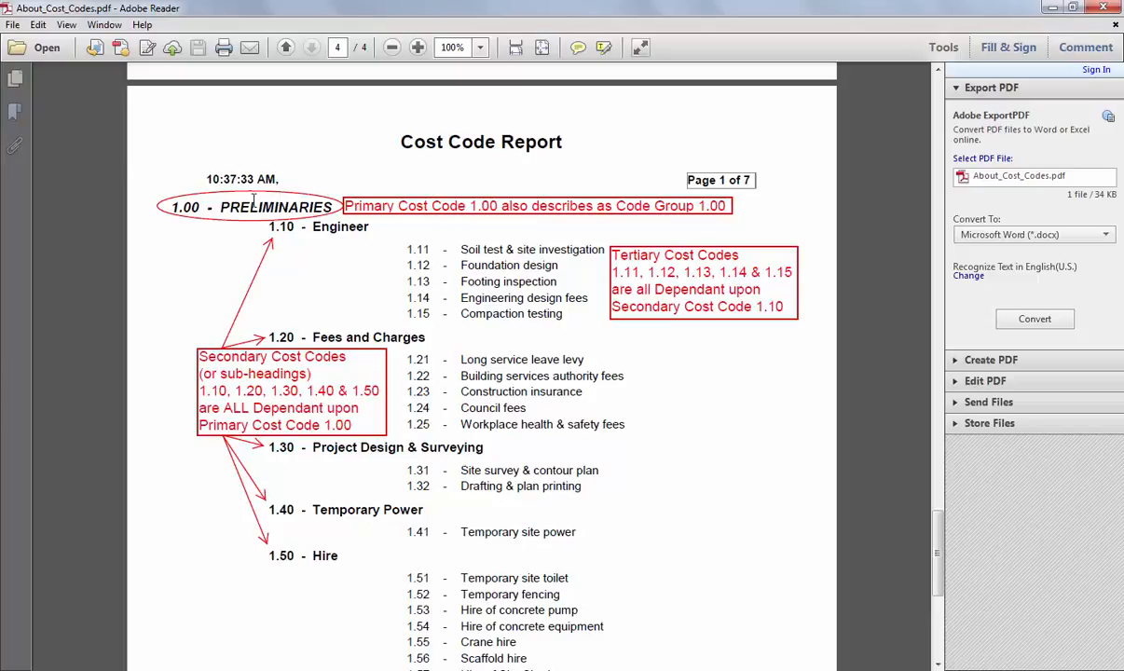
pyautogui.moveTo(438, 494)
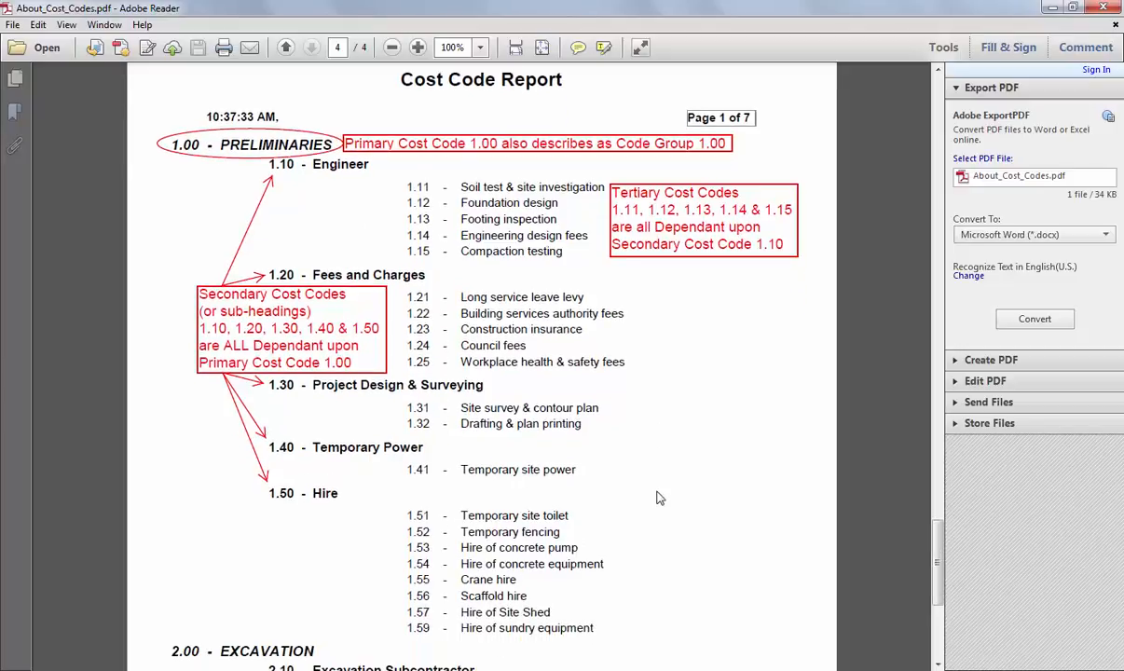
pyautogui.scroll(-3)
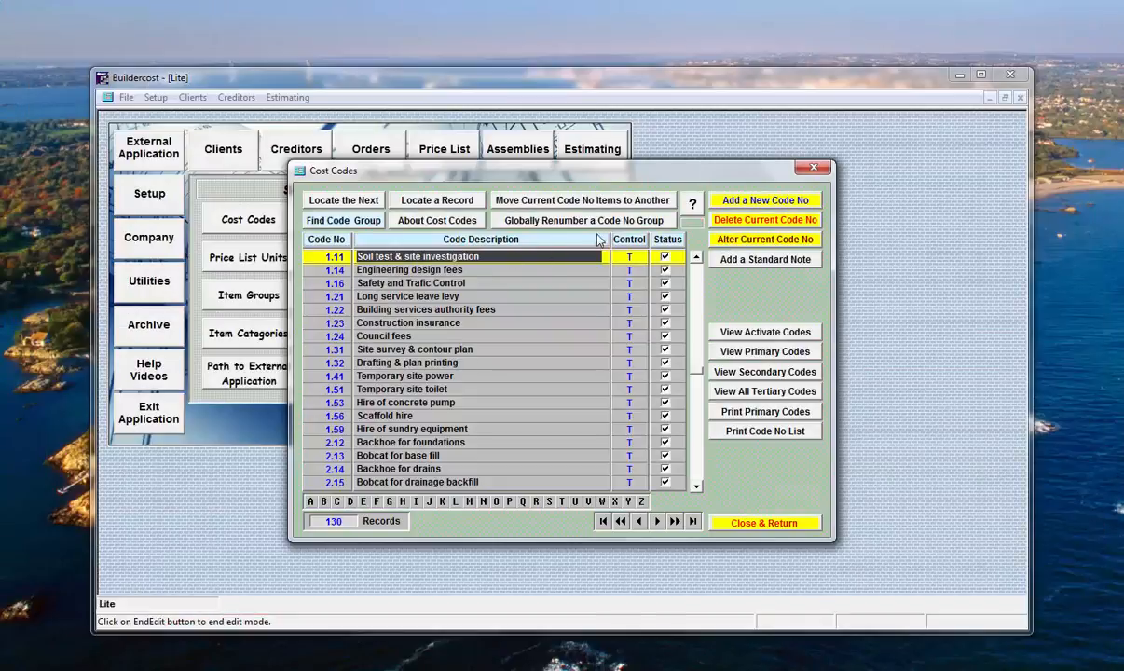
pyautogui.moveTo(552, 201)
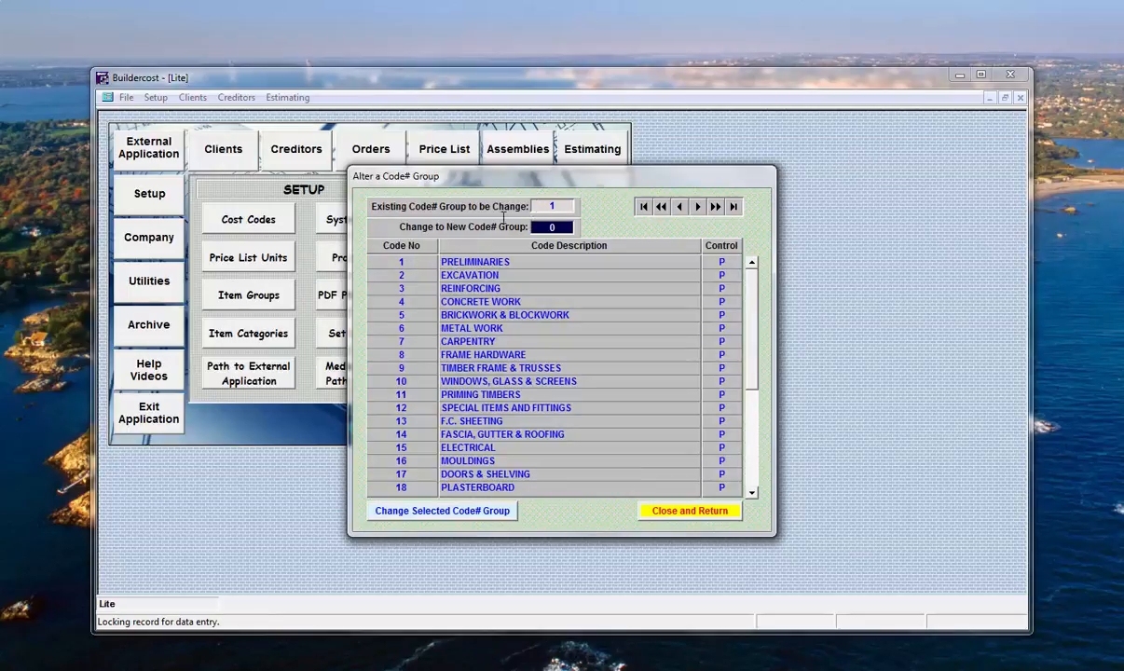
# - Renumber code group 6 (Metal Work) to group 100 and confirm the change
pyautogui.click(475, 261)
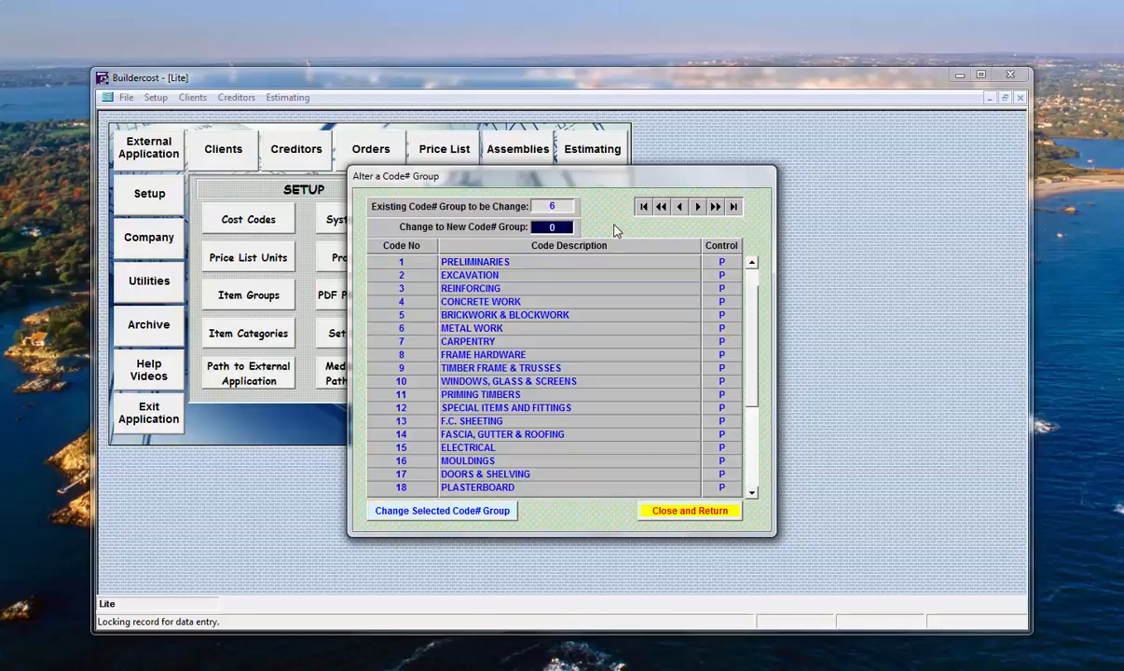
pyautogui.write('100')
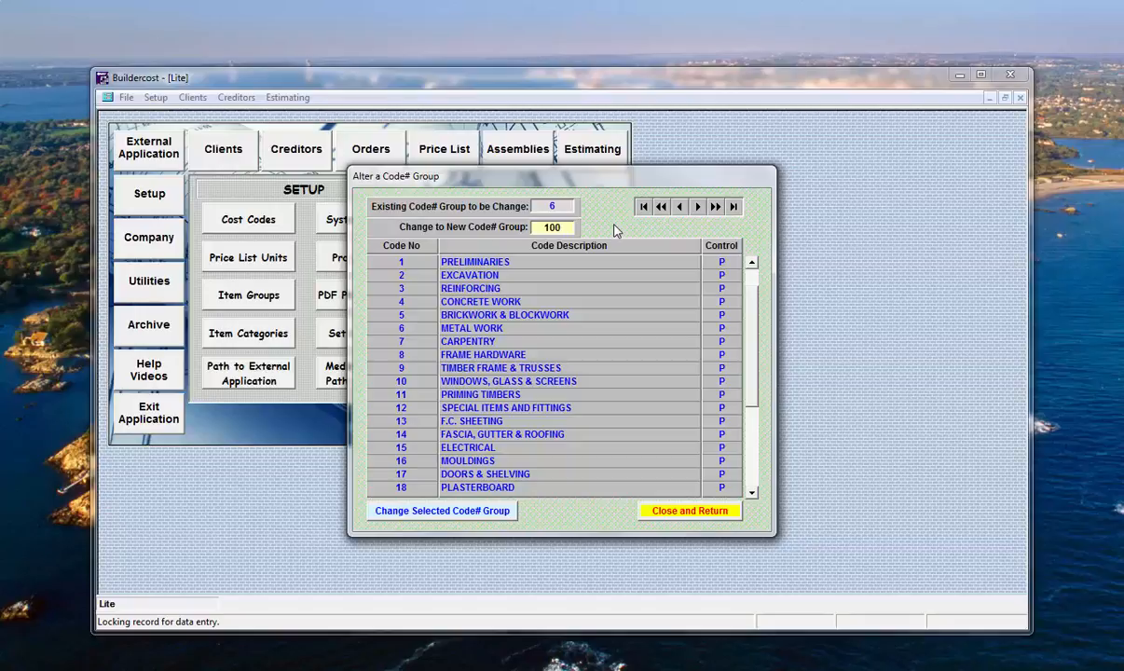
pyautogui.click(442, 510)
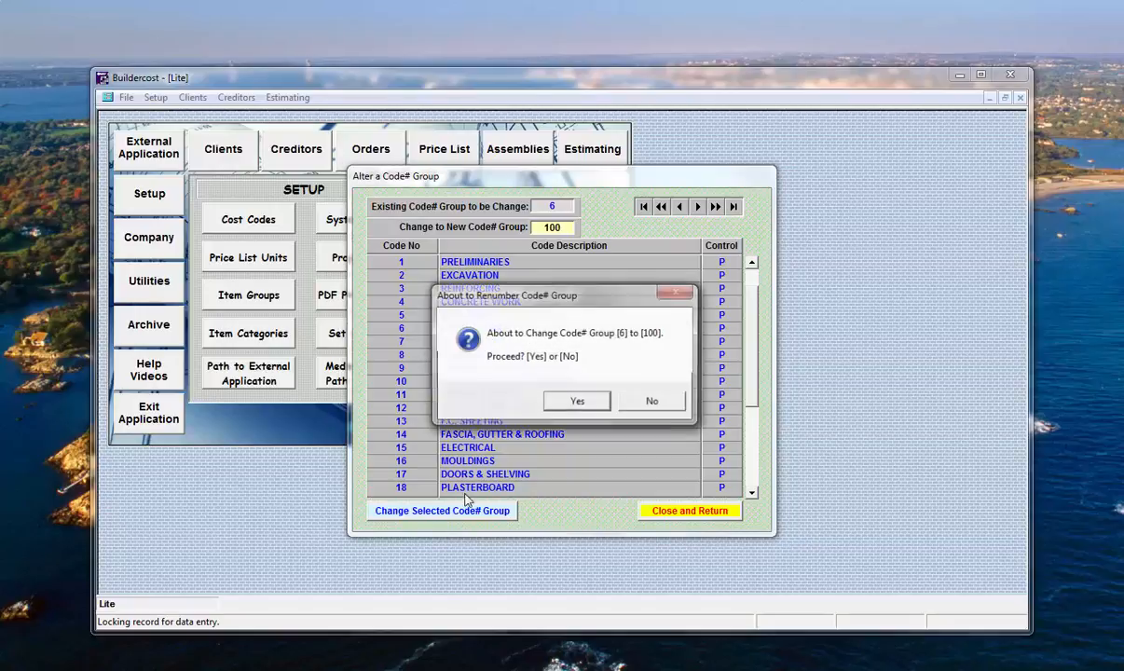
pyautogui.click(575, 399)
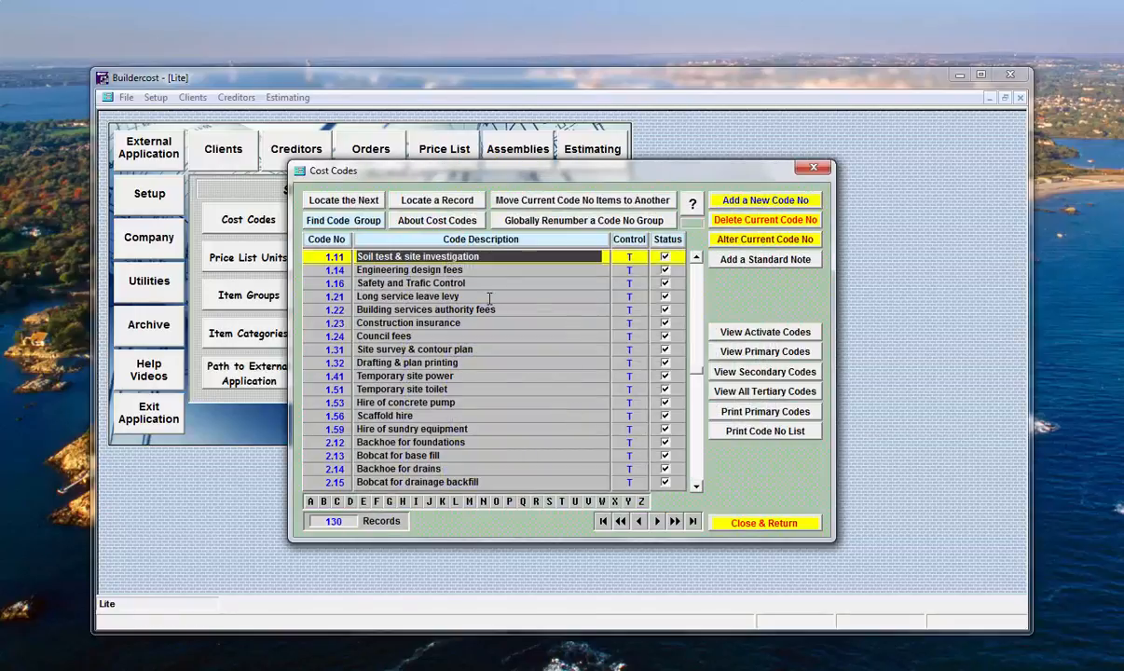
# - Check the new 100.x codes at the end, then start moving the items of code 14.31 roof labour
pyautogui.click(410, 269)
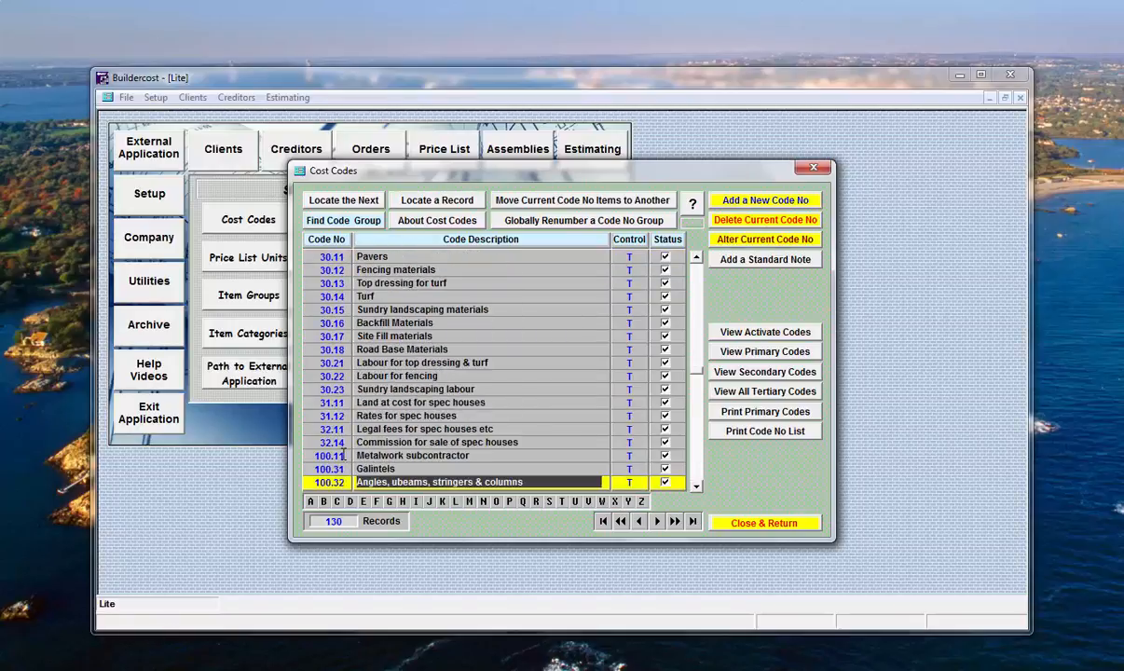
pyautogui.click(414, 455)
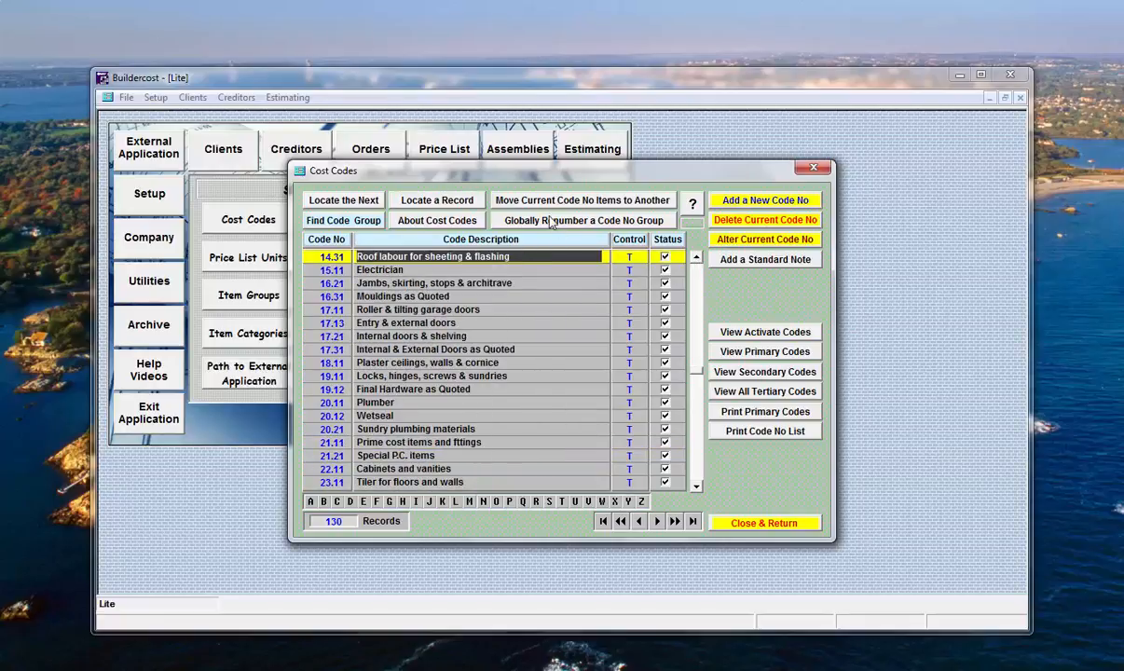
pyautogui.click(581, 199)
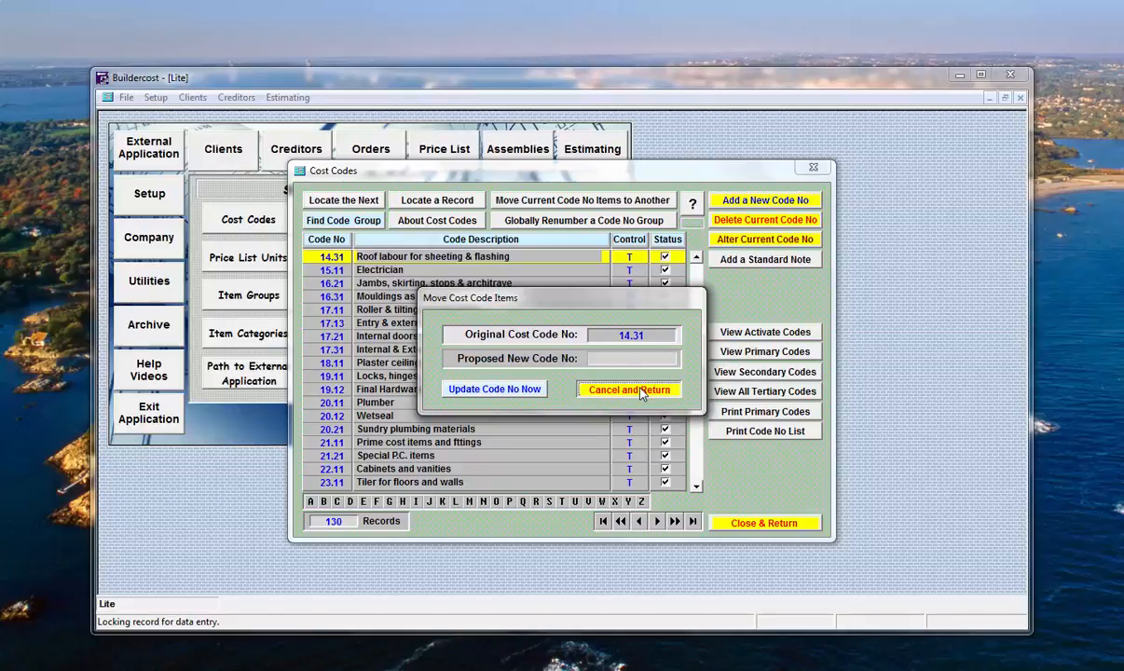
# - Cancel moving the items of code 14.31 and return to the Cost Codes list
pyautogui.click(628, 389)
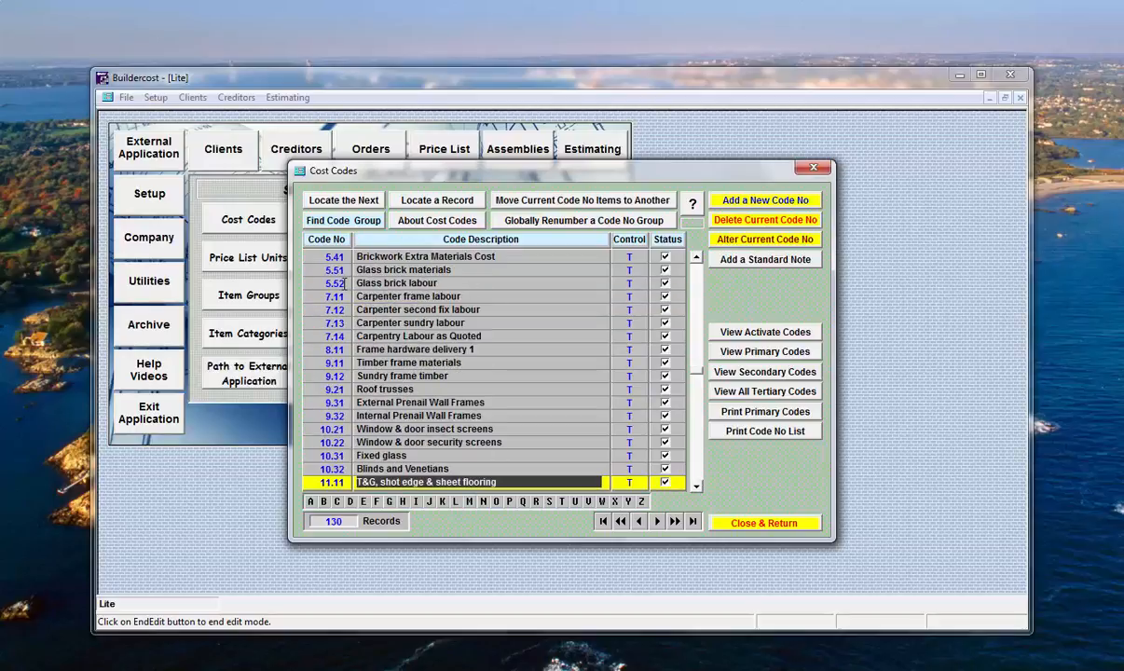
pyautogui.moveTo(593, 242)
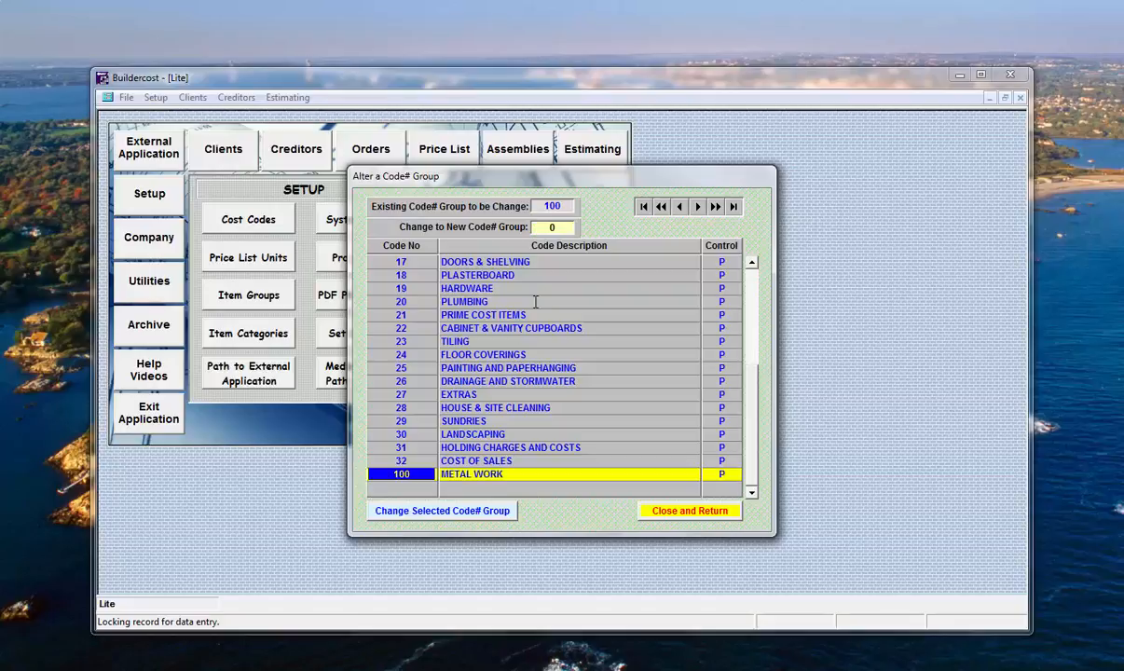
# - Renumber code group 100 back to group 6 and confirm the change
pyautogui.write('6')
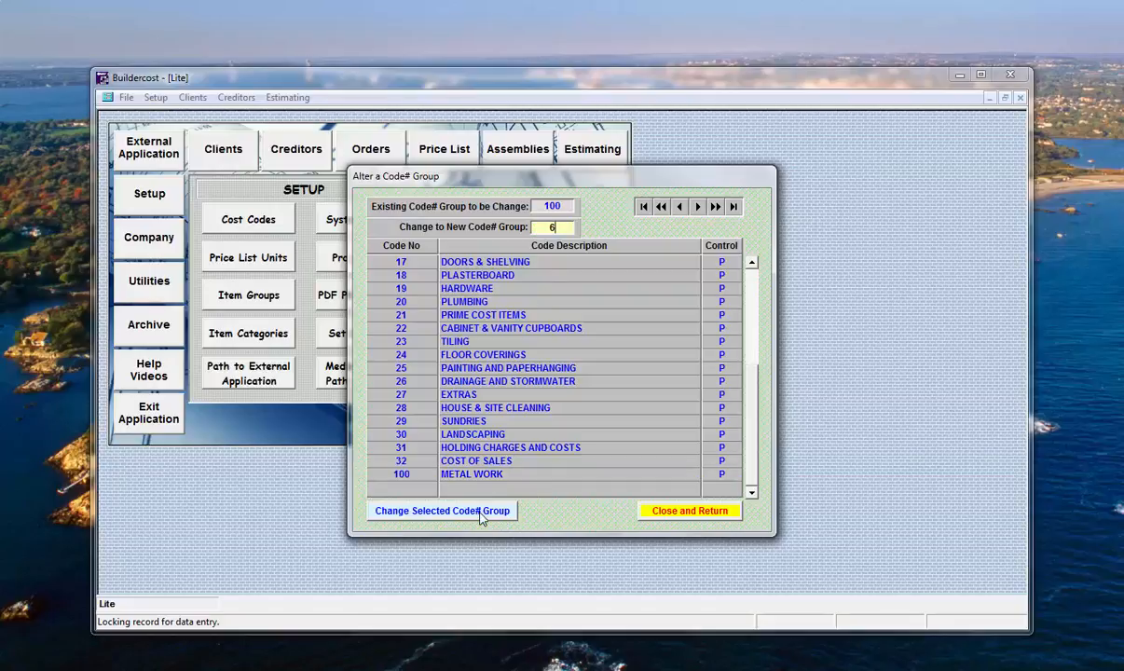
pyautogui.click(442, 510)
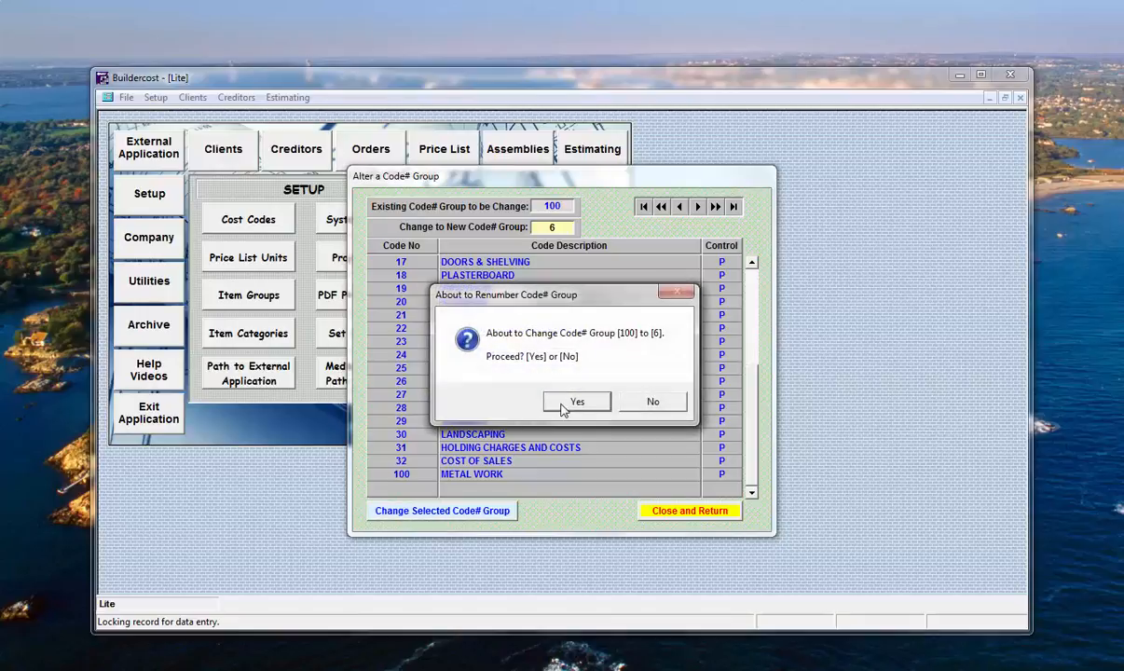
pyautogui.click(576, 402)
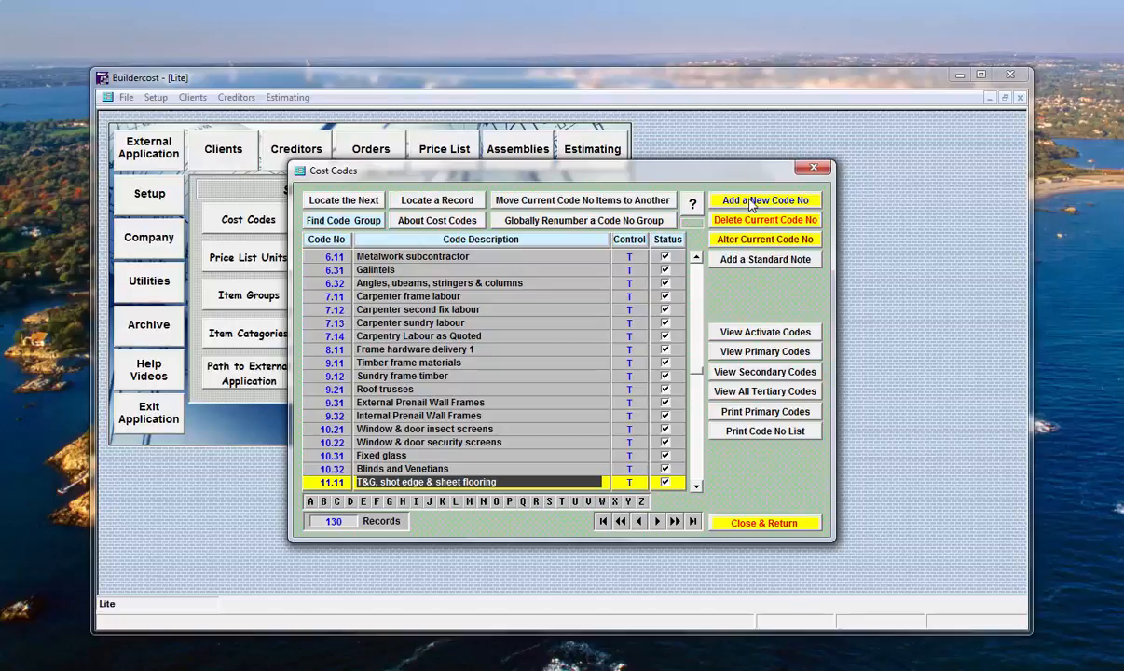
# - Try adding 100.11 and 100.10, dismiss the missing-parent STOP warnings, then add primary code 100.00
pyautogui.click(764, 199)
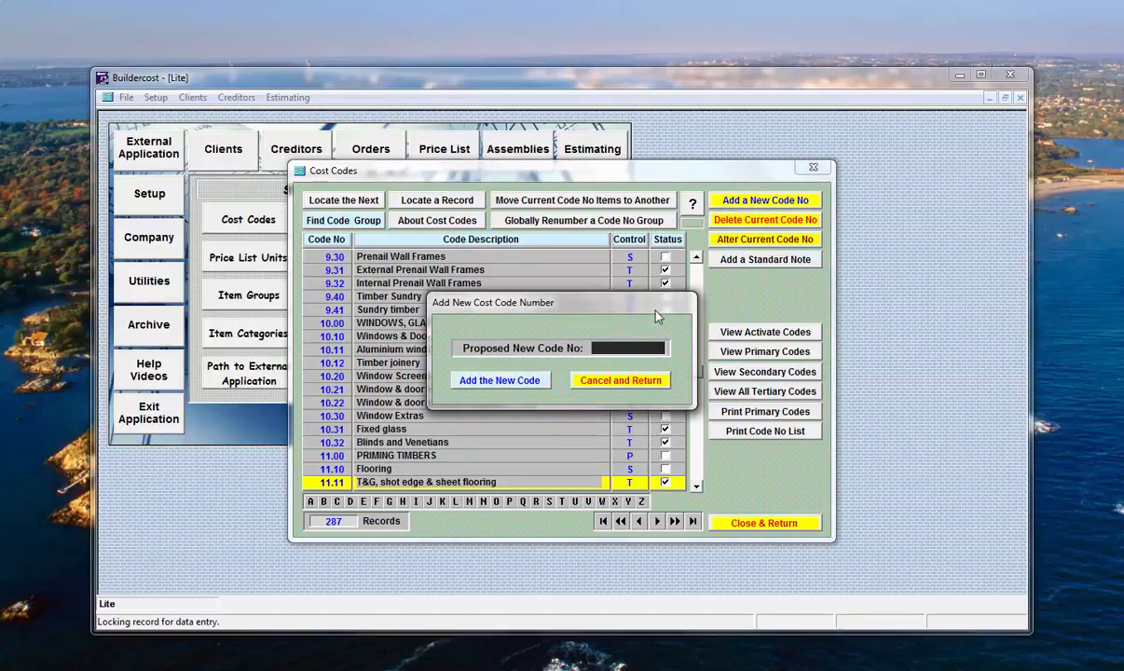
pyautogui.write('100.11')
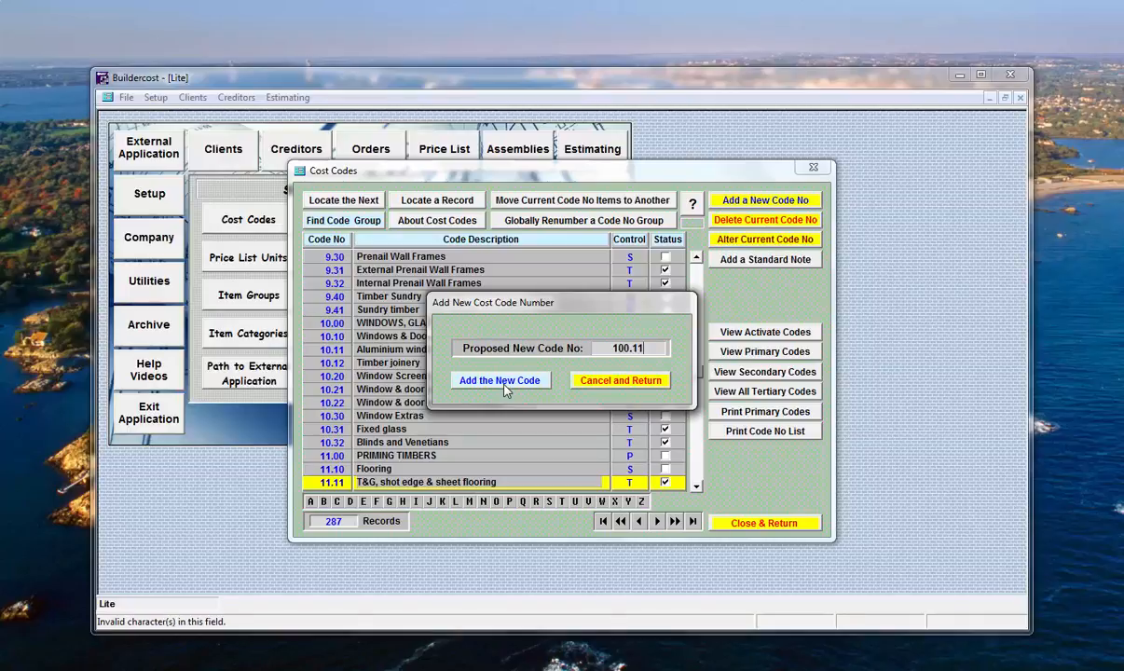
pyautogui.click(499, 380)
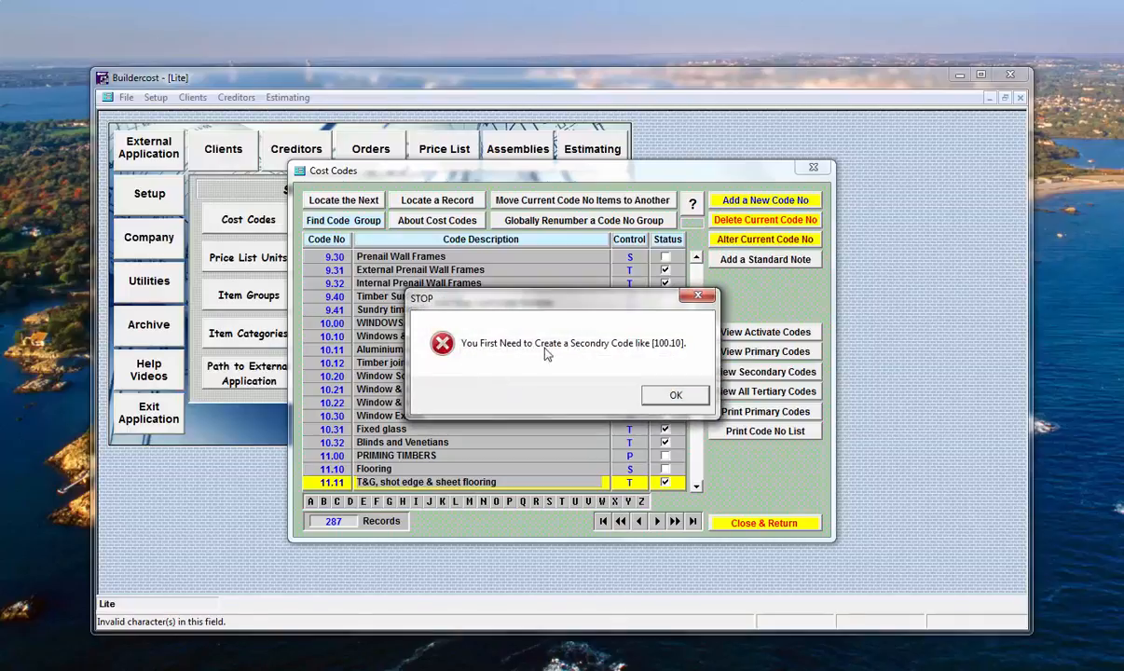
pyautogui.moveTo(680, 350)
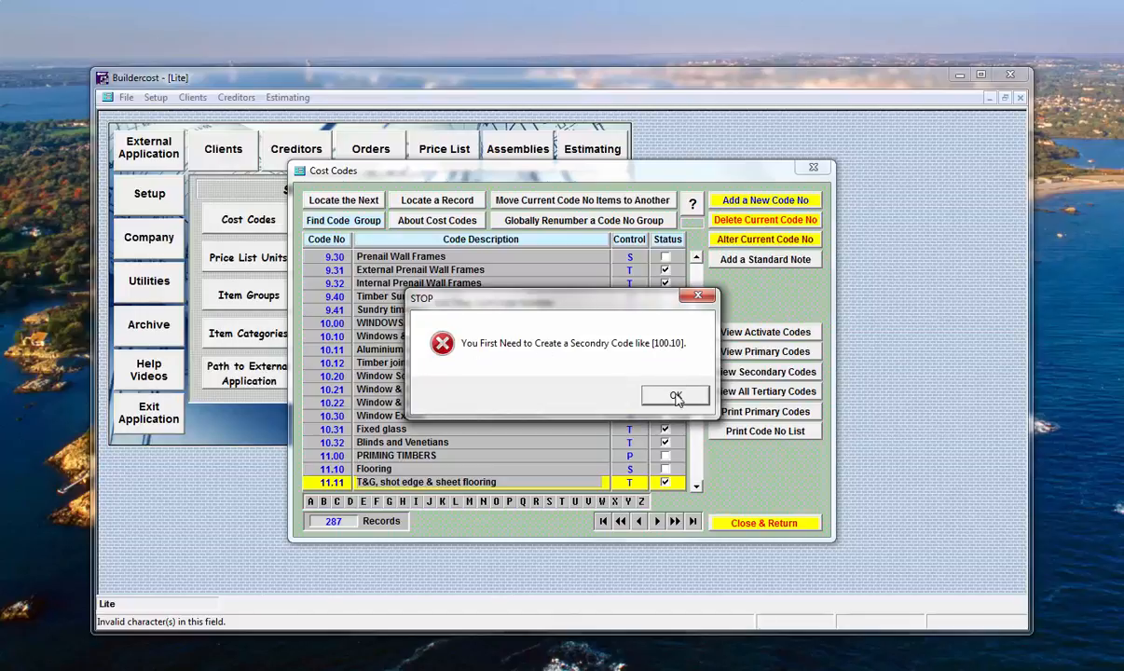
pyautogui.click(674, 395)
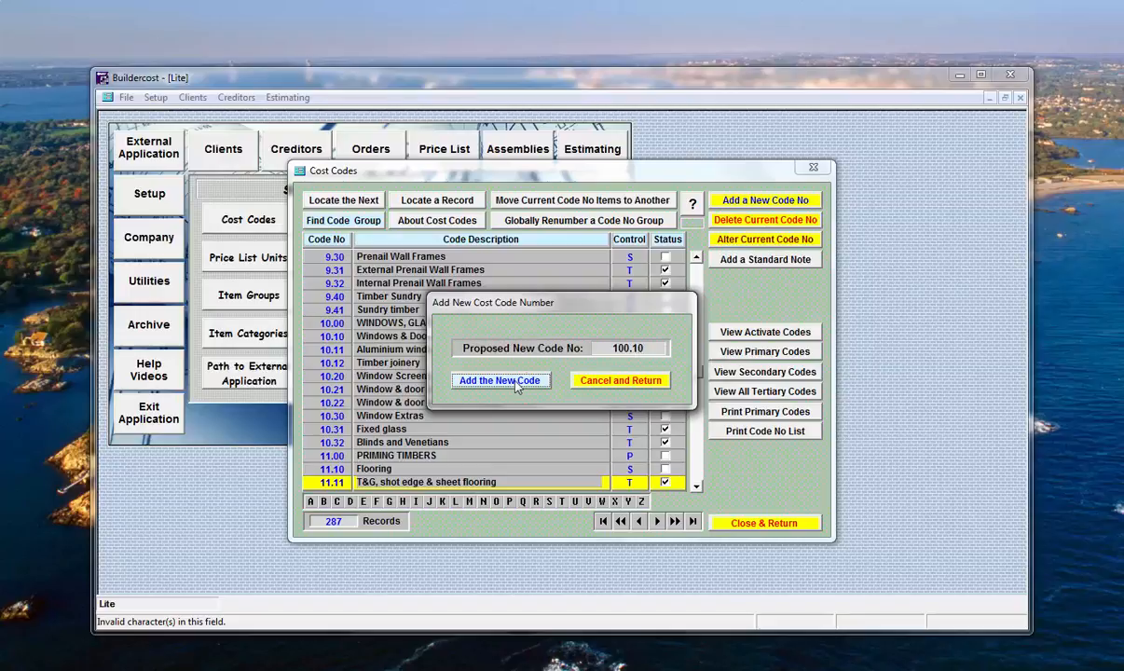
pyautogui.click(499, 380)
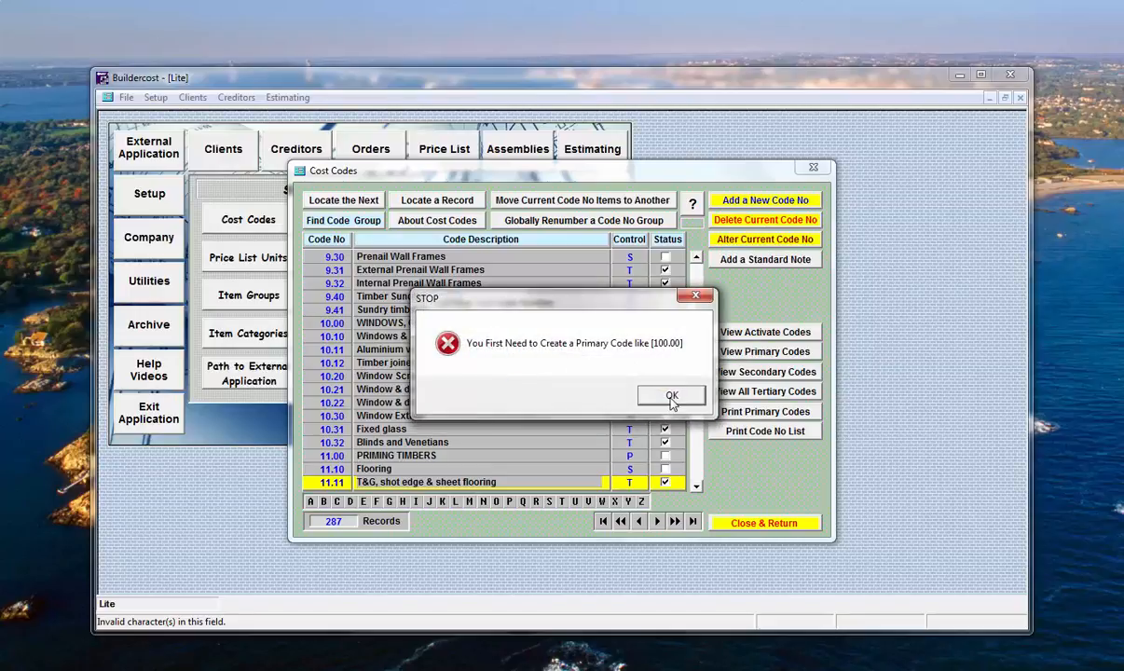
pyautogui.click(671, 395)
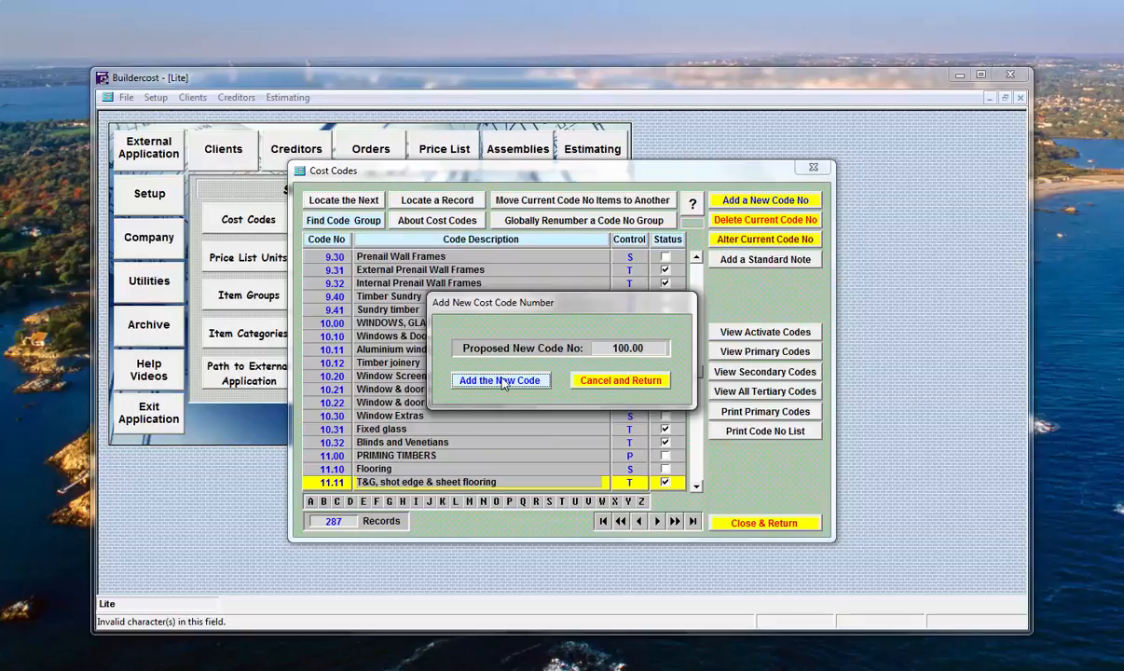
pyautogui.click(500, 380)
pyautogui.write('Code')
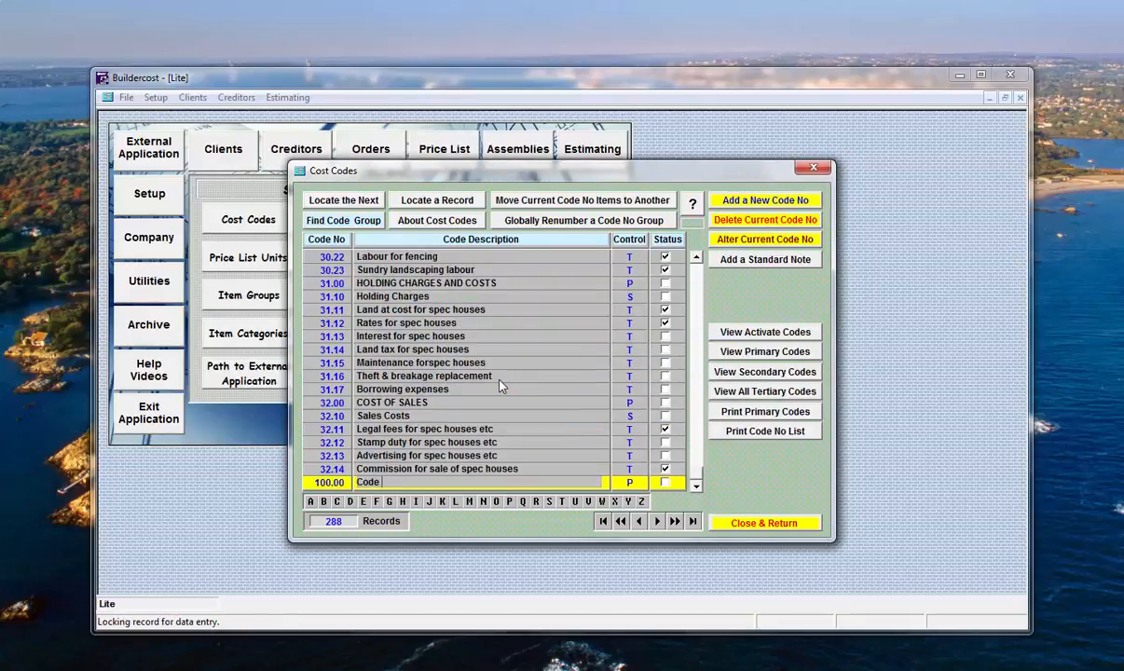
# - Add the secondary code 100.10 under primary code 100
pyautogui.write('100')
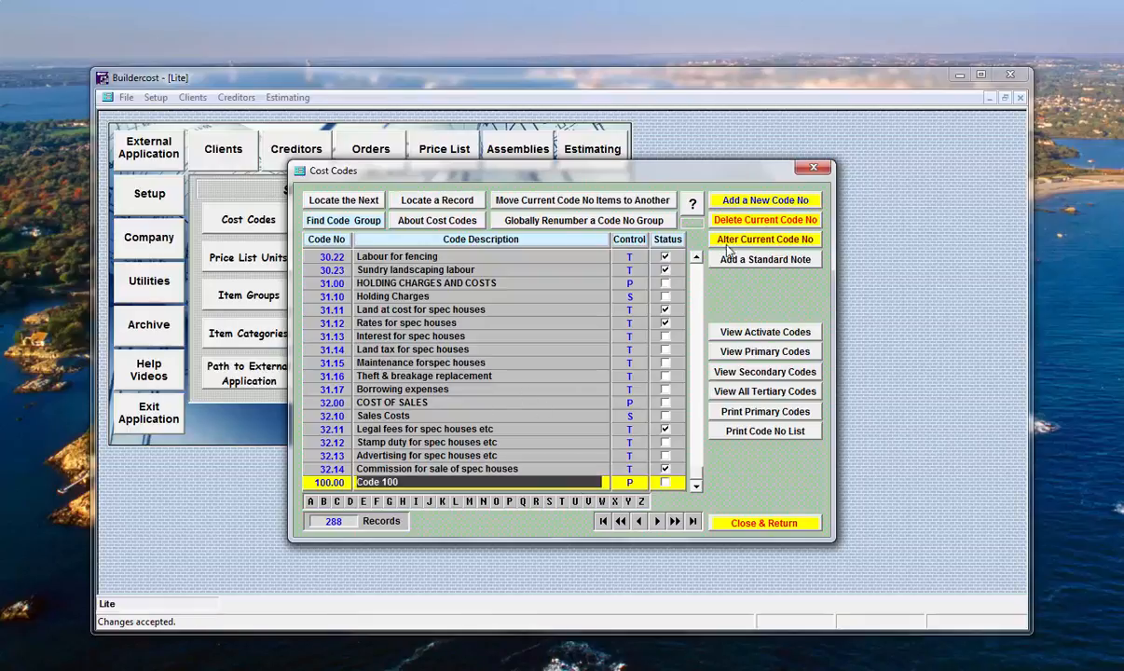
pyautogui.click(764, 199)
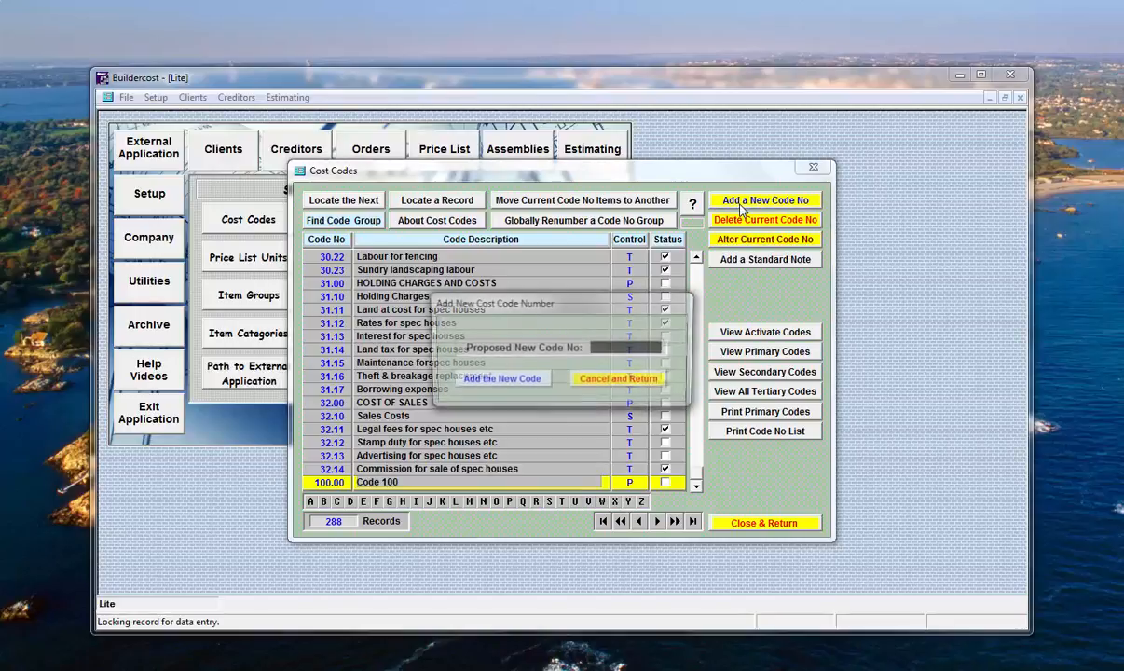
pyautogui.write('100.10')
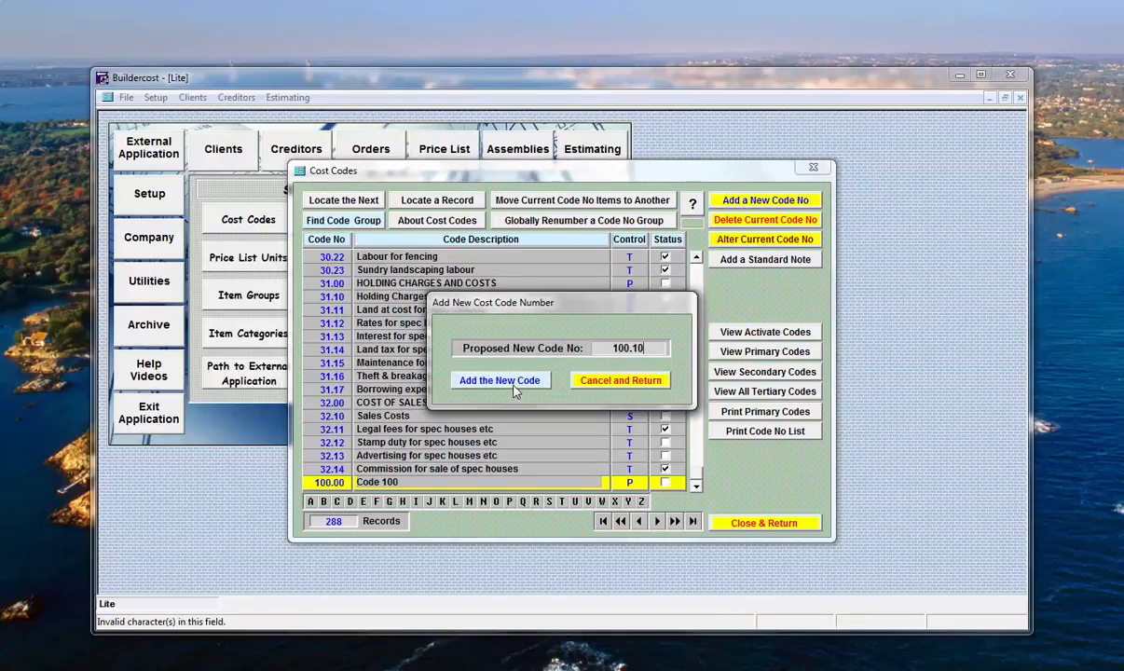
pyautogui.click(499, 380)
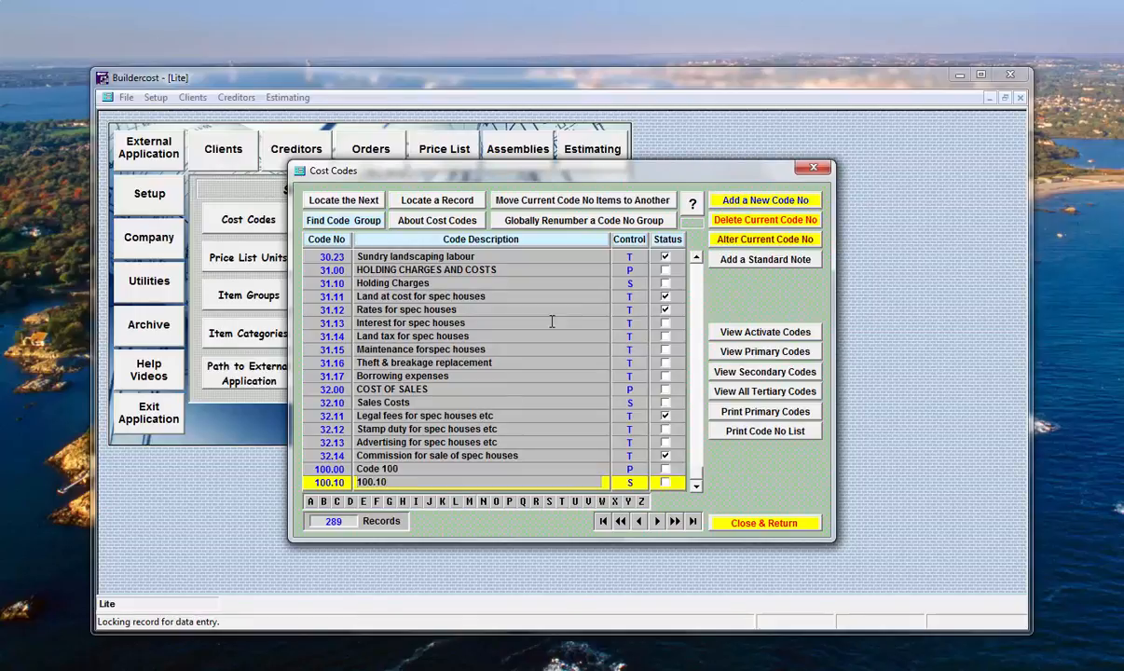
# - Add the tertiary codes 100.11 and 100.12 to the Cost Codes table
pyautogui.click(764, 200)
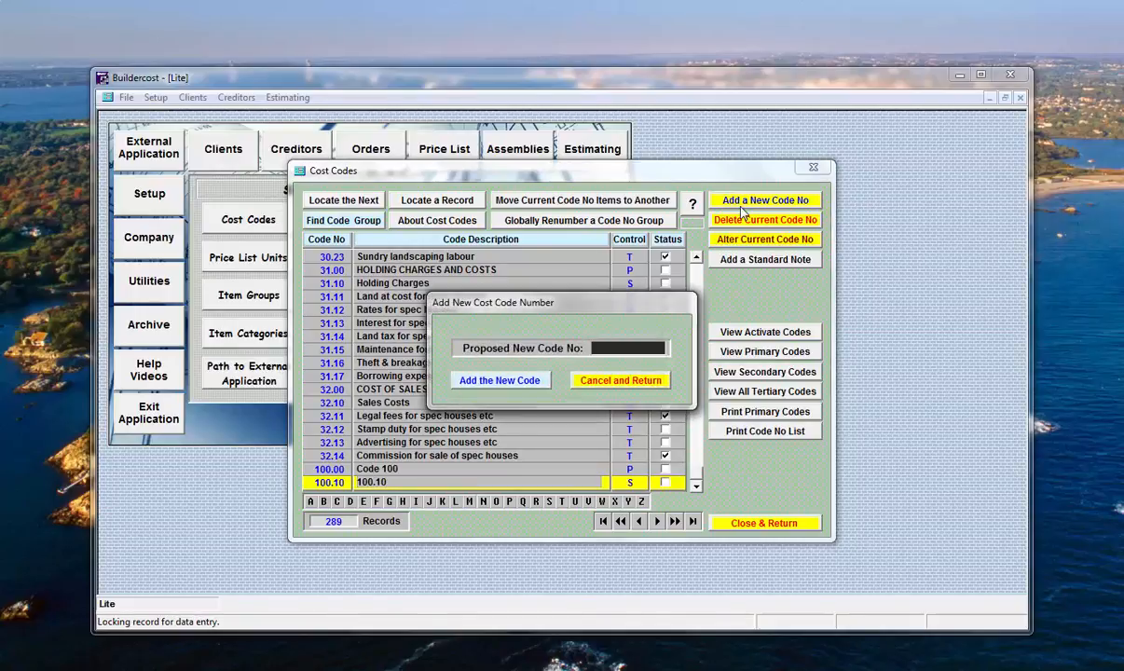
pyautogui.write('100.11')
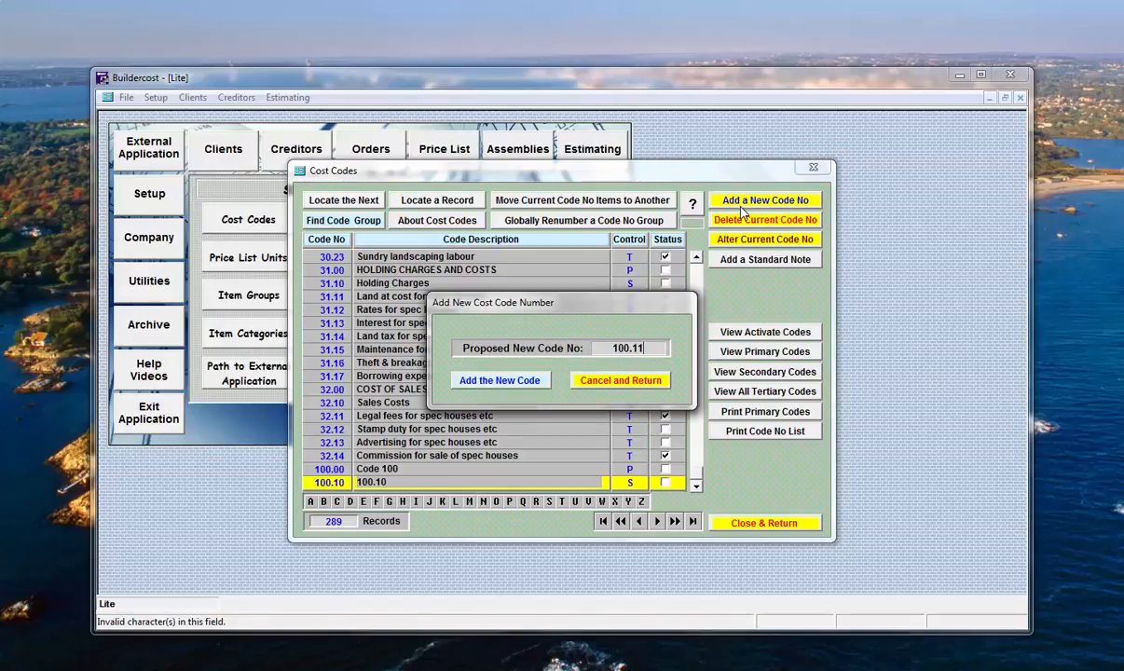
pyautogui.click(499, 380)
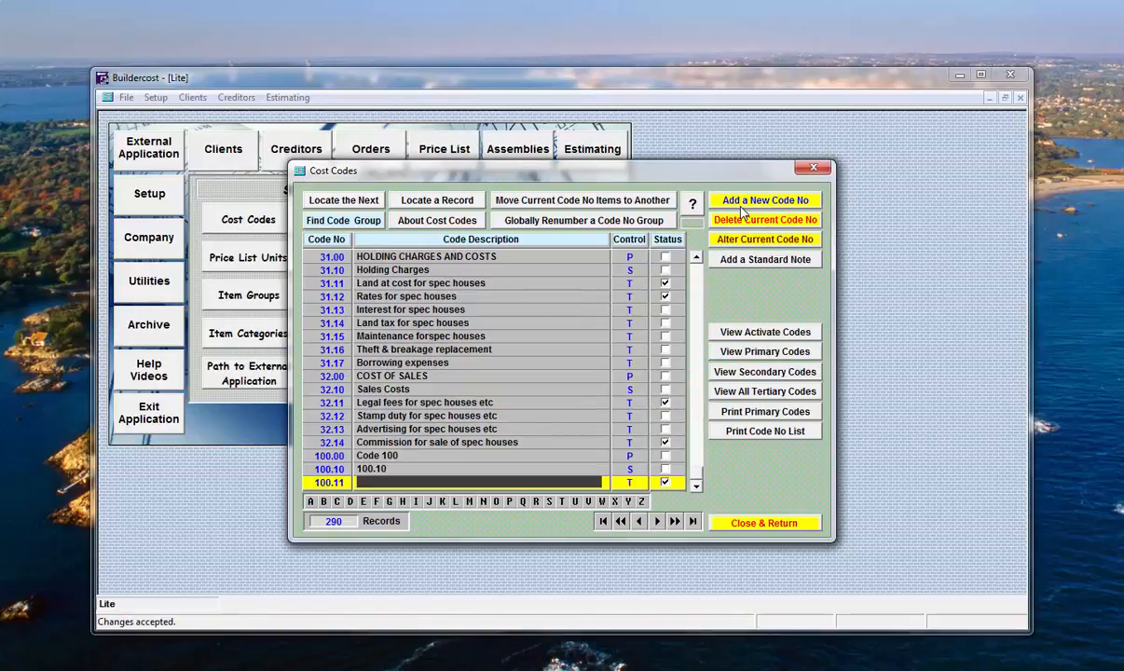
pyautogui.write('100.11')
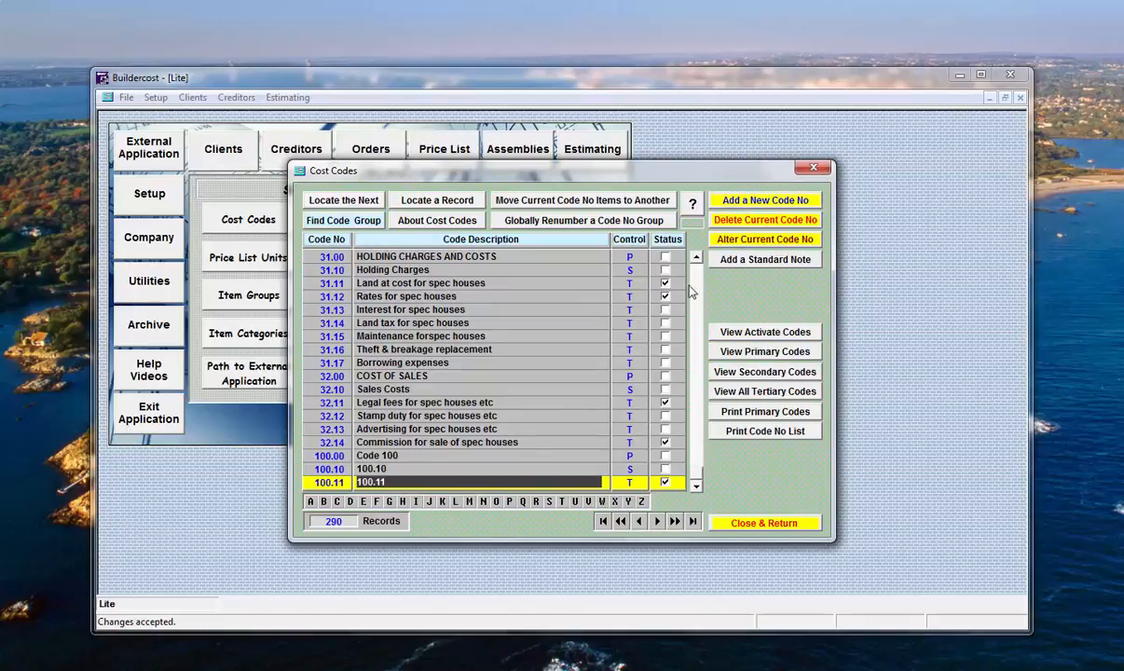
pyautogui.click(764, 200)
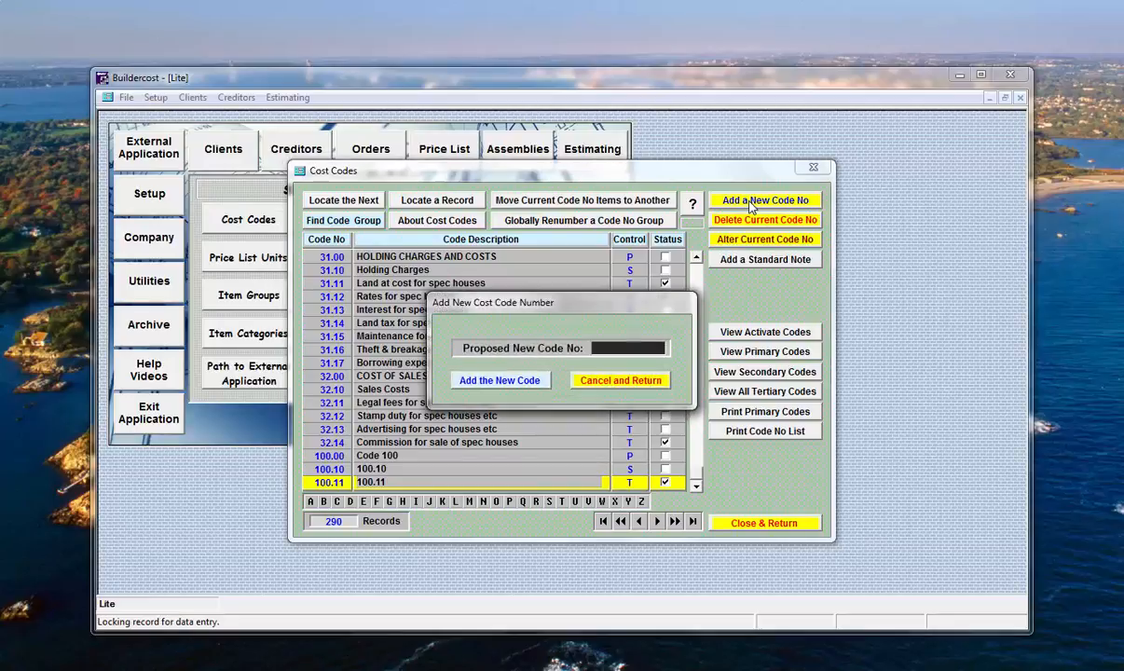
pyautogui.write('100.12')
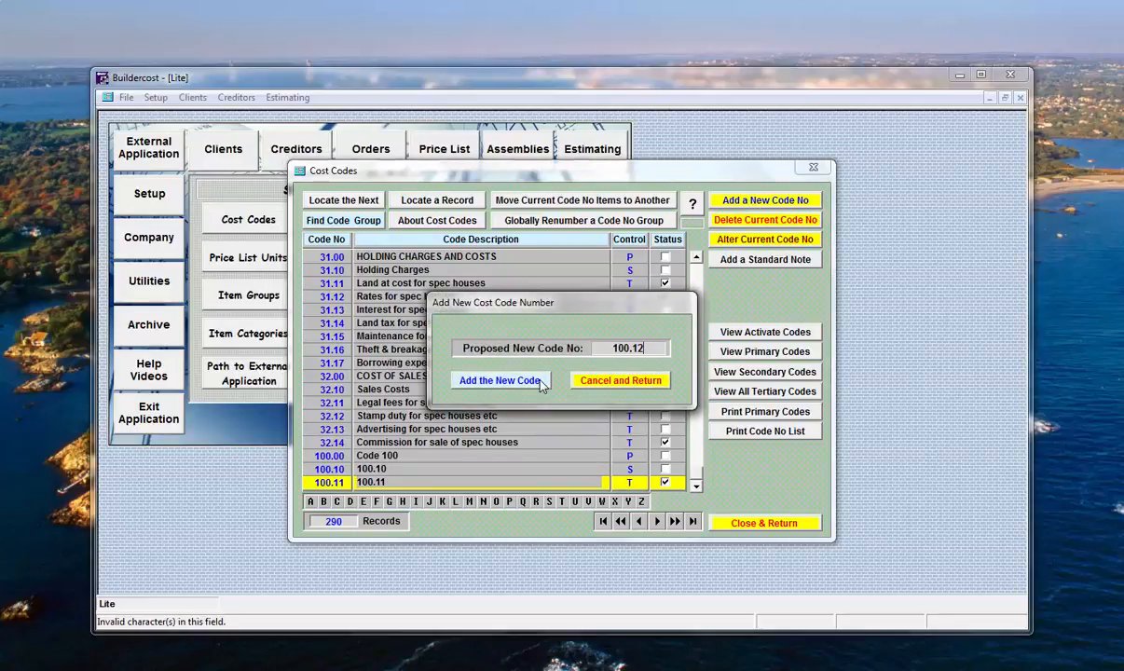
pyautogui.click(499, 380)
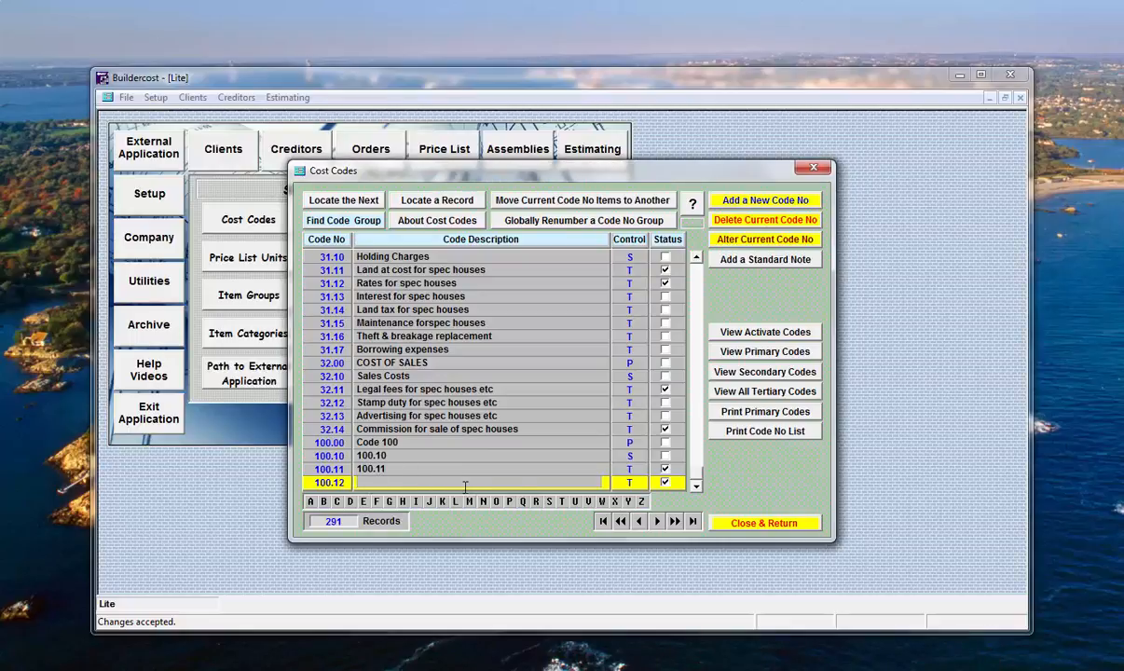
# - Enter the description for cost code 100.12 in its Code Description cell
pyautogui.write('11')
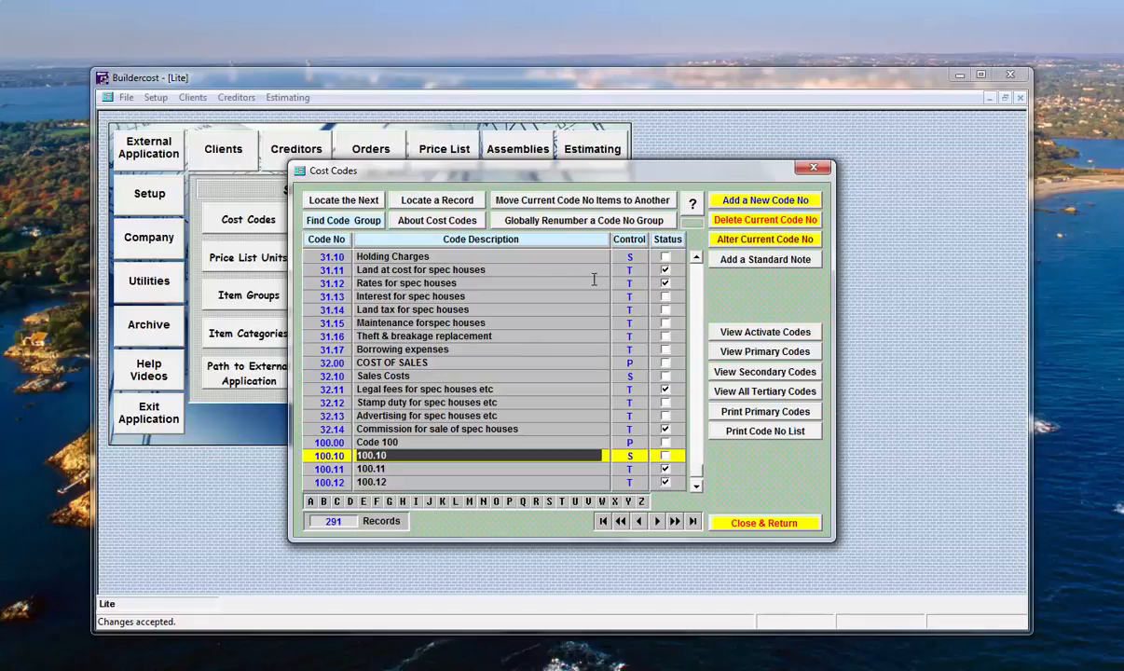
pyautogui.moveTo(632, 324)
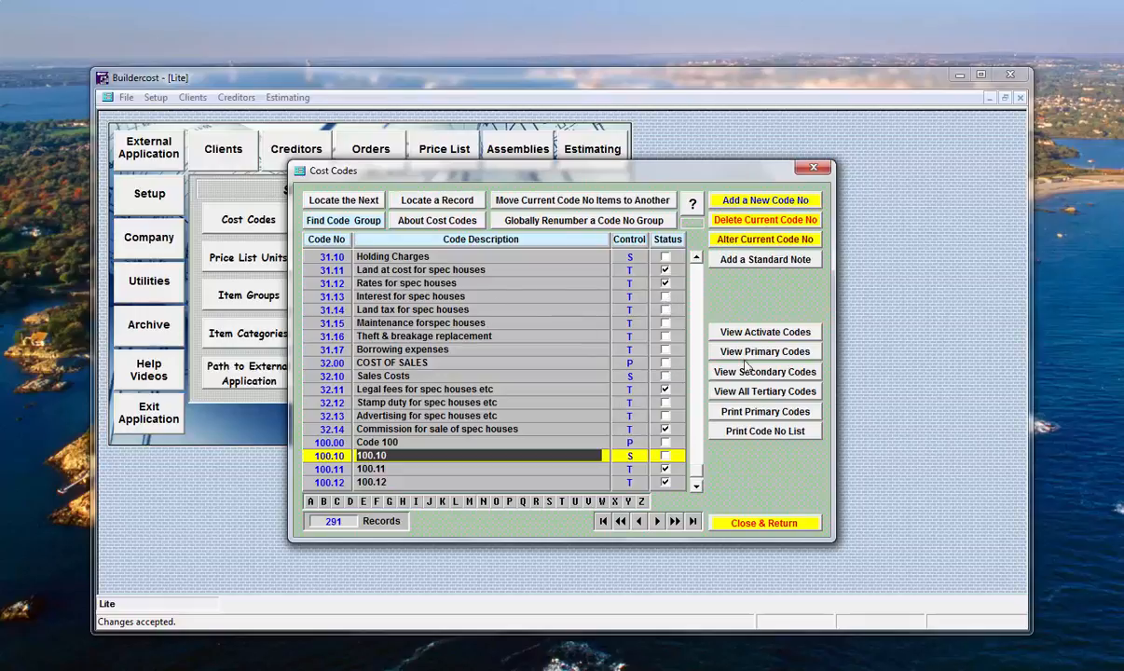
# - Filter the Cost Codes table in turn to active, primary, secondary and tertiary codes
pyautogui.click(764, 332)
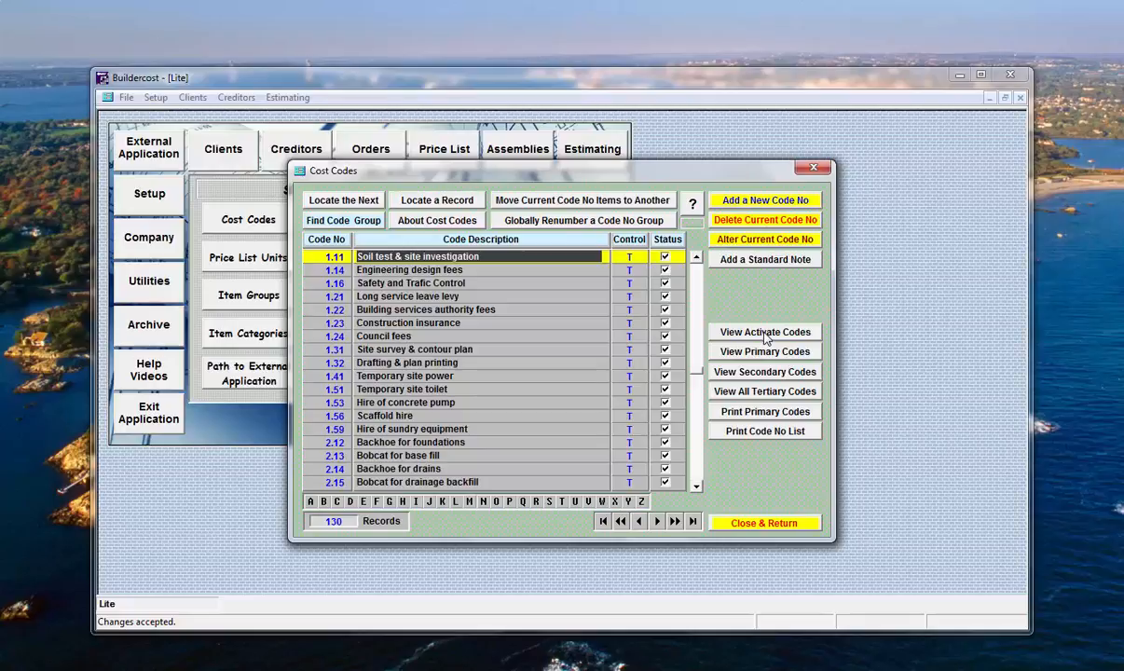
pyautogui.moveTo(474, 306)
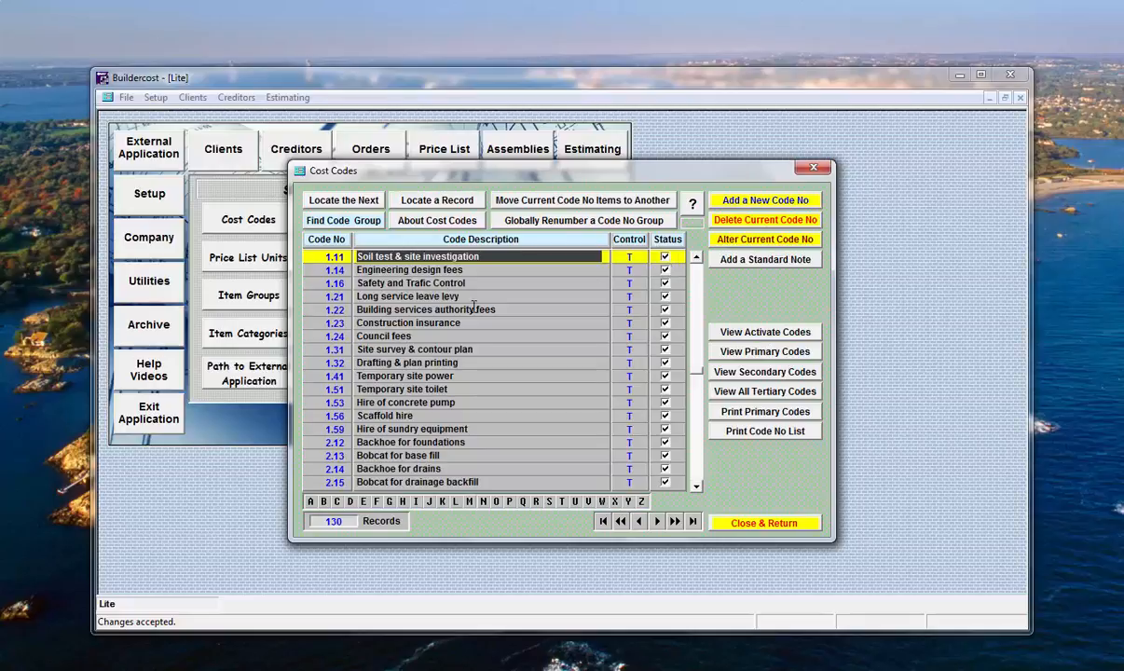
pyautogui.moveTo(503, 406)
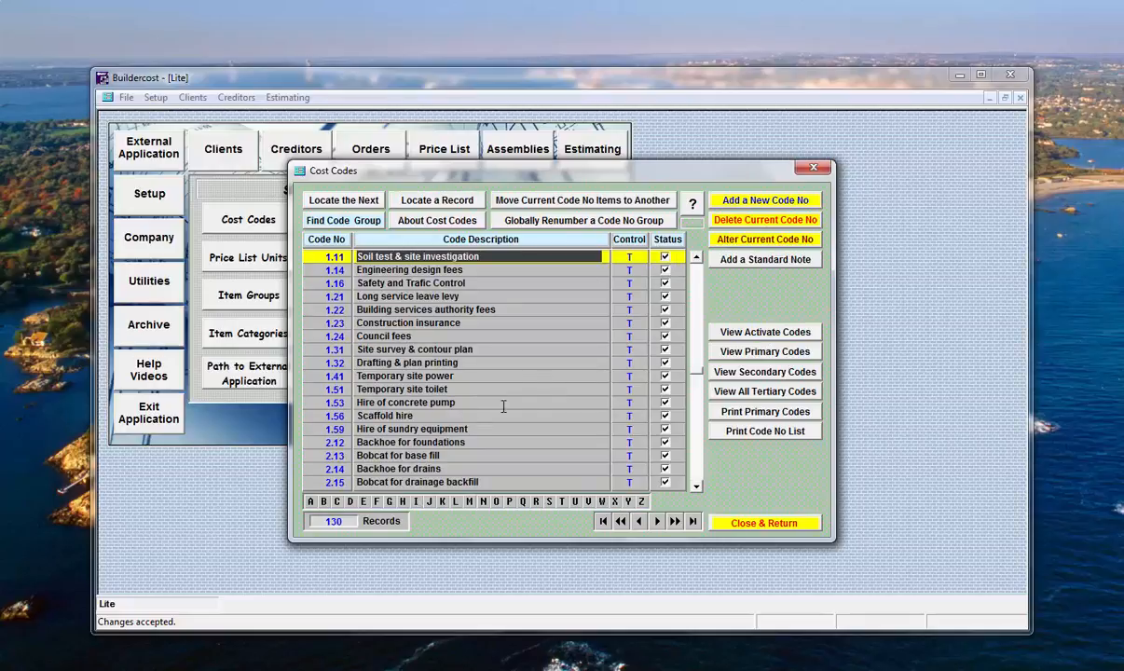
pyautogui.moveTo(818, 309)
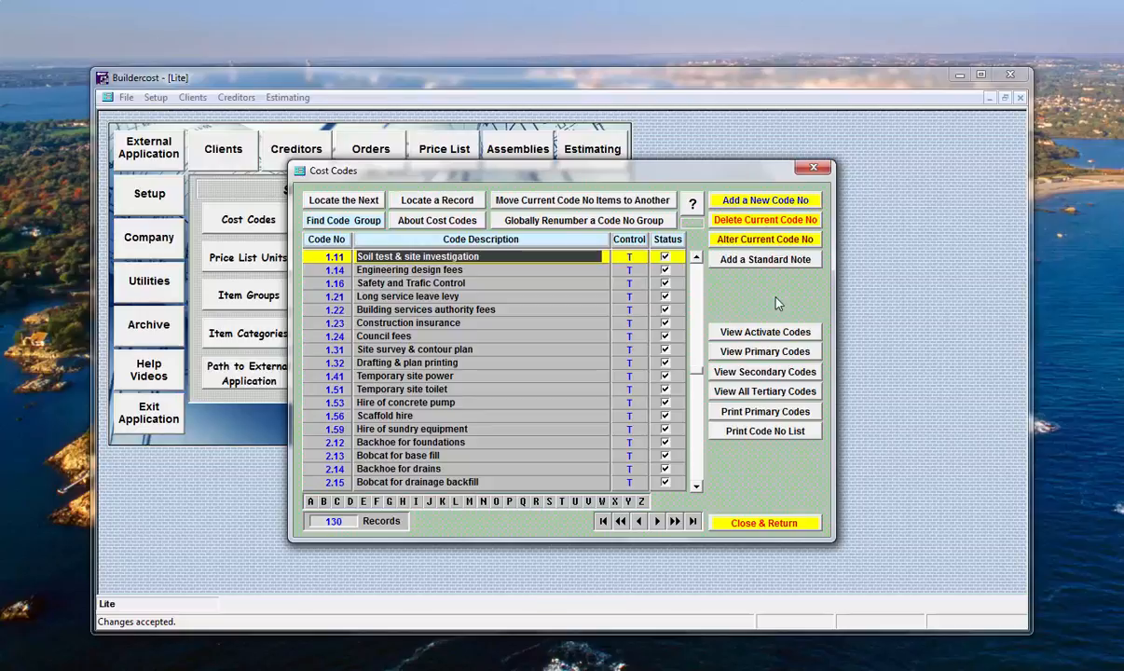
pyautogui.moveTo(741, 382)
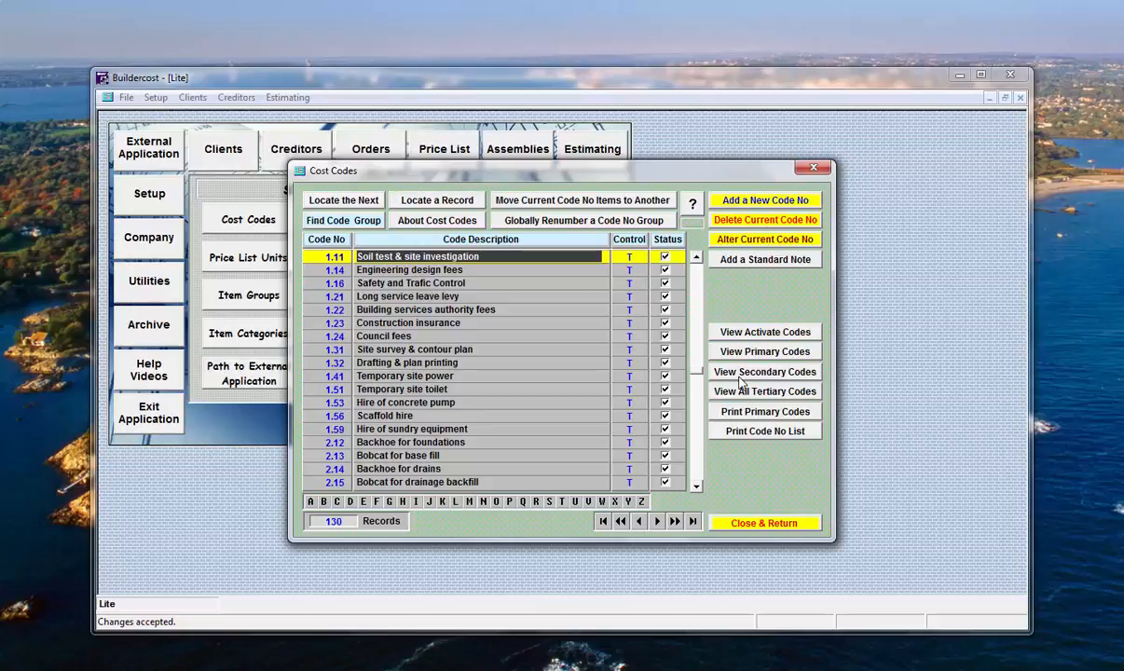
pyautogui.click(764, 350)
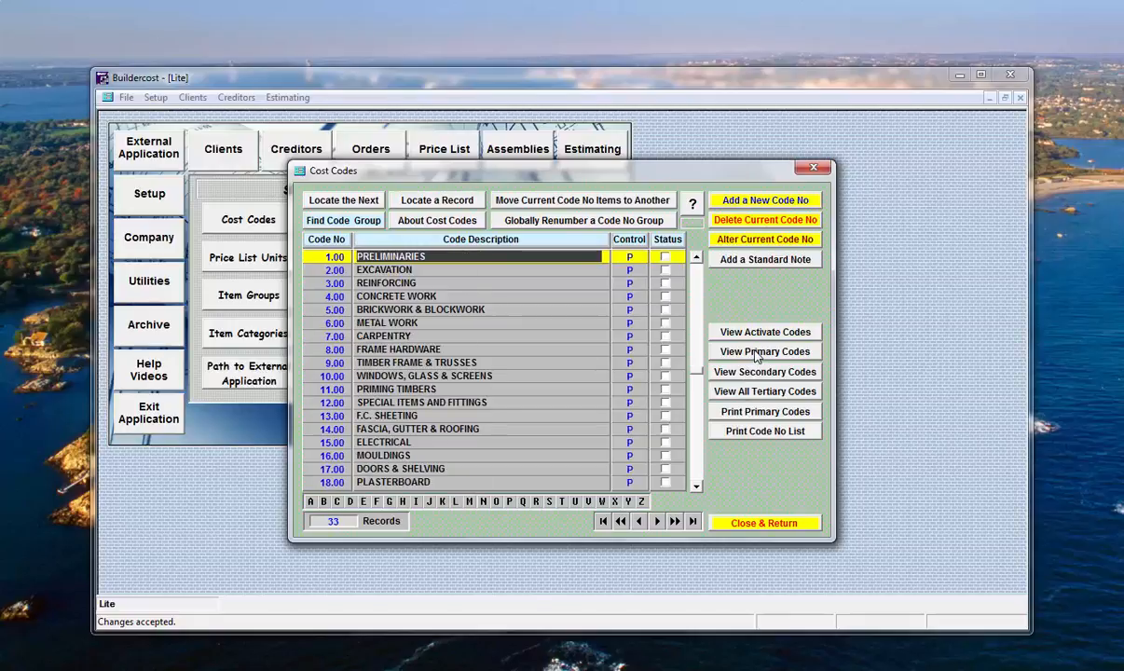
pyautogui.click(764, 372)
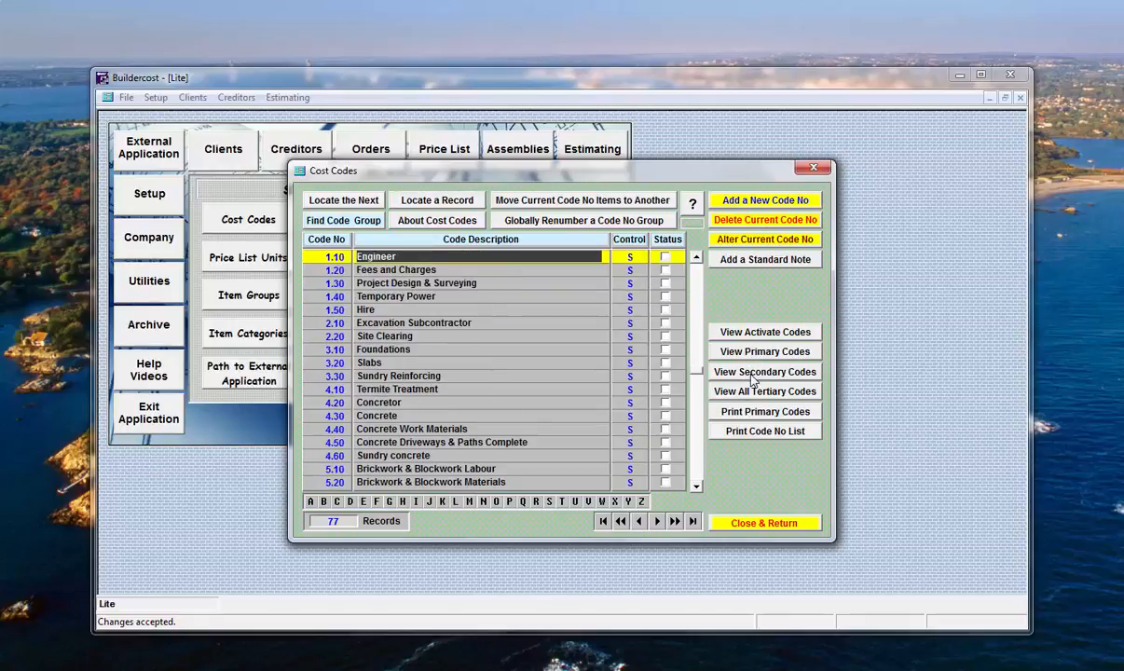
pyautogui.moveTo(745, 399)
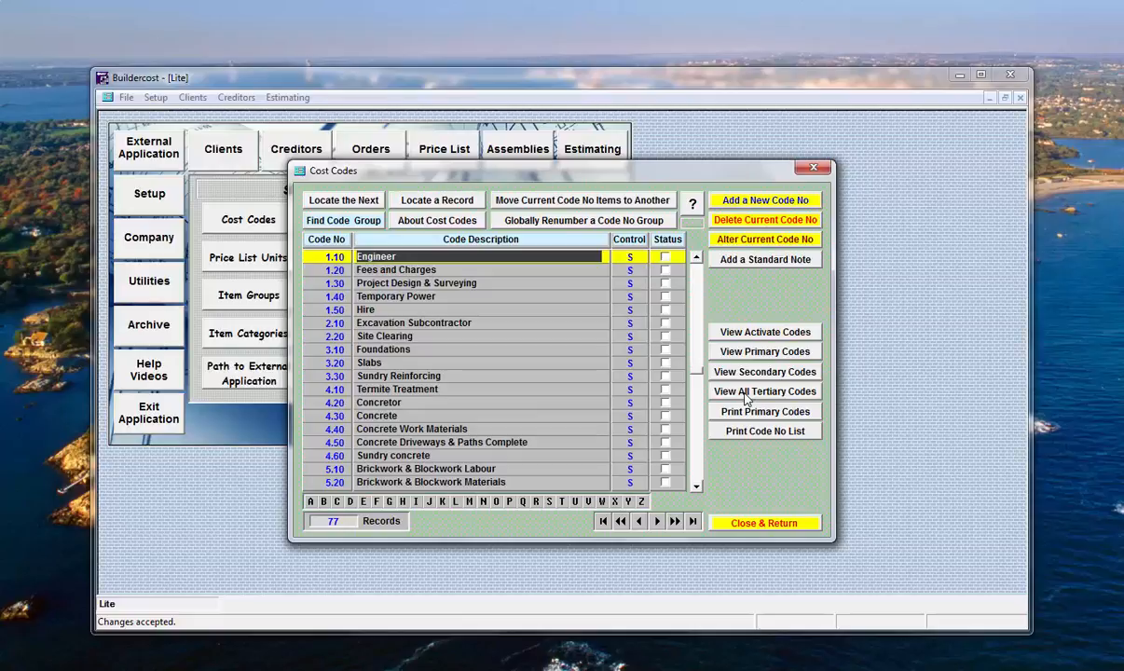
pyautogui.click(764, 391)
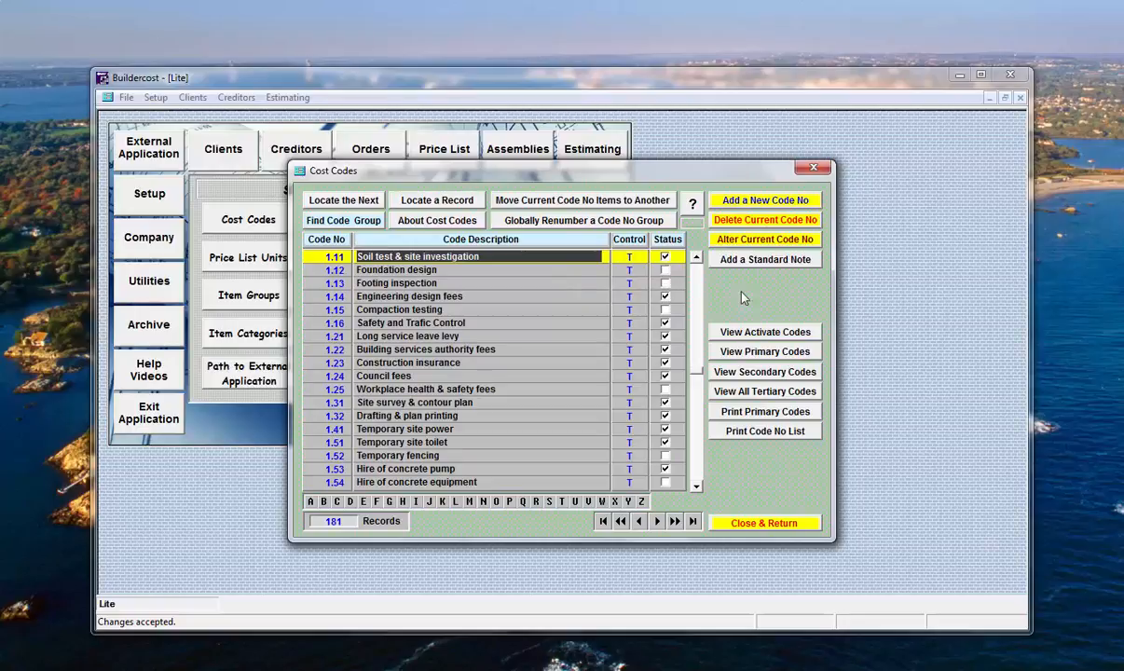
# - Select the Foundation design code 1.12 row in the filtered list
pyautogui.click(395, 268)
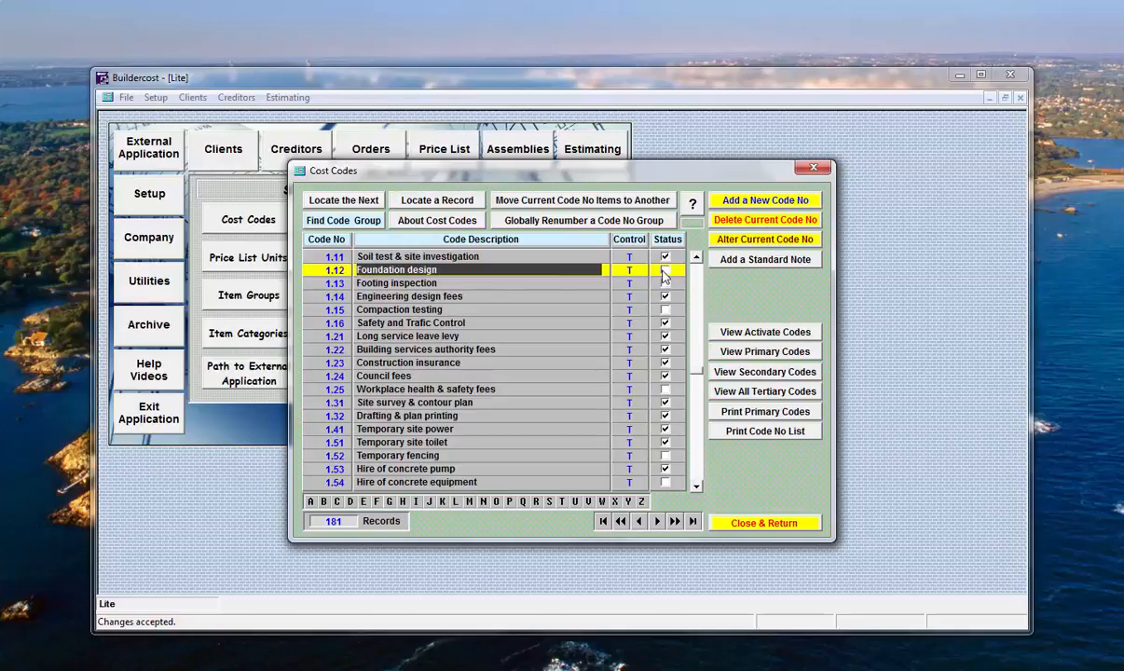
pyautogui.click(664, 268)
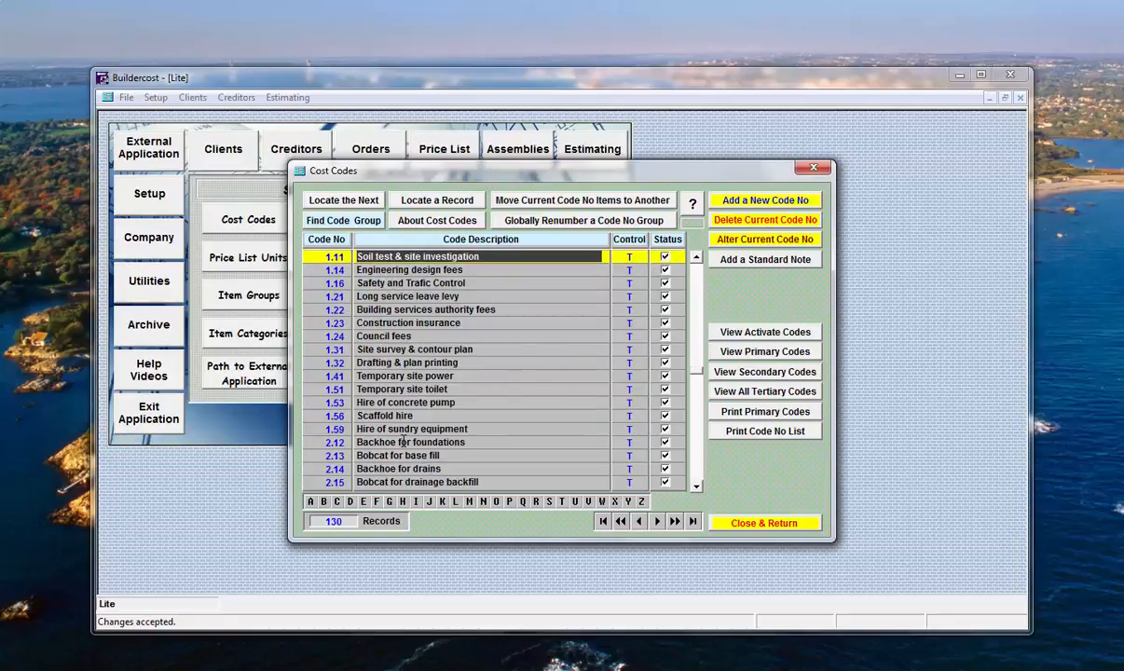
pyautogui.moveTo(401, 268)
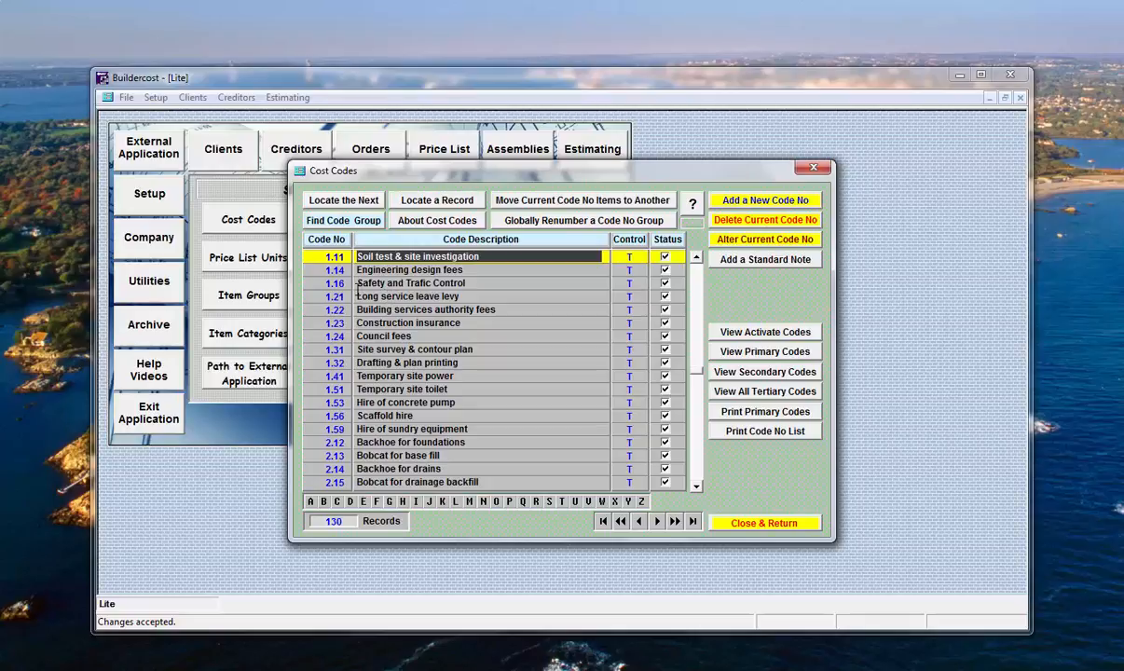
pyautogui.moveTo(456, 503)
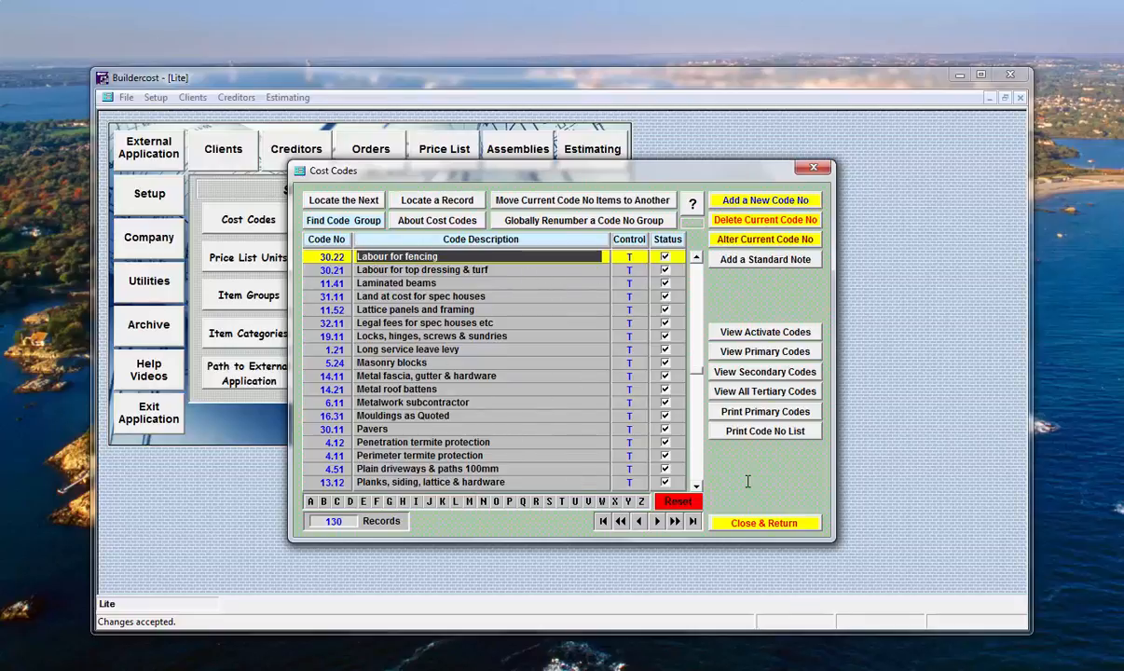
pyautogui.moveTo(691, 514)
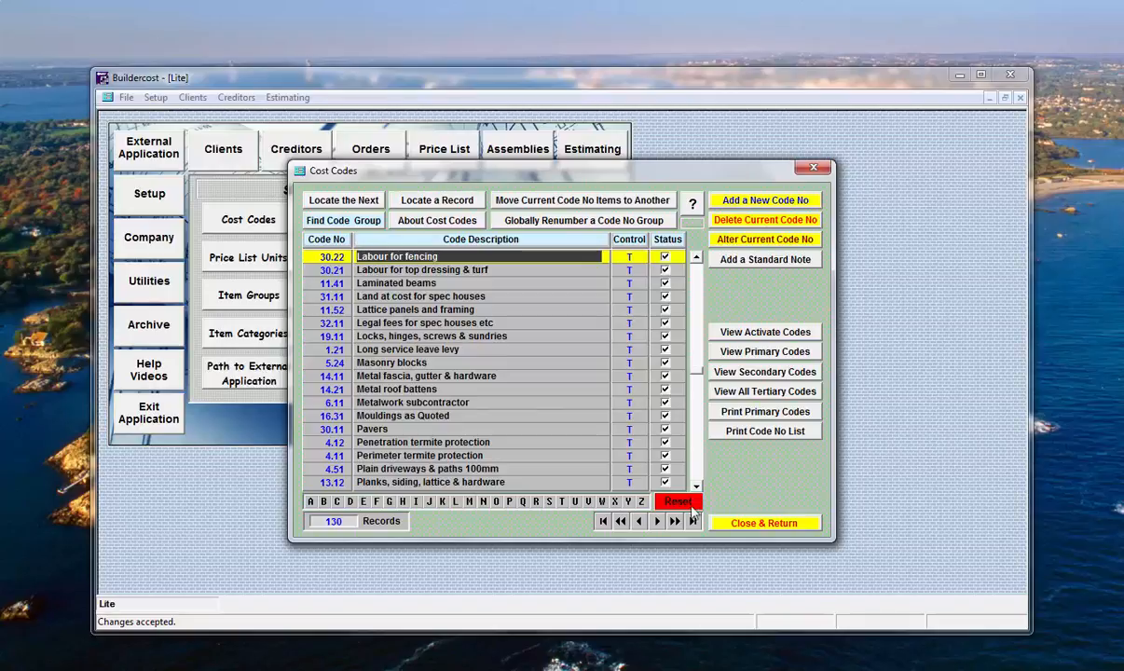
# - Jump to the last cost code record and start printing the Code No List
pyautogui.click(678, 501)
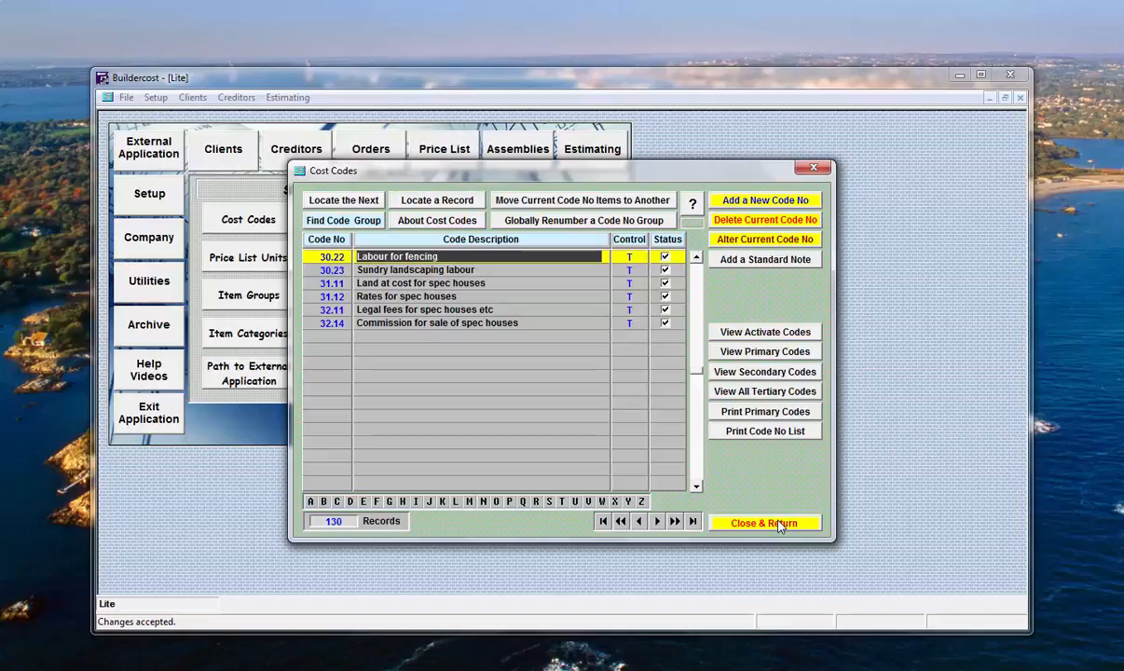
pyautogui.moveTo(771, 481)
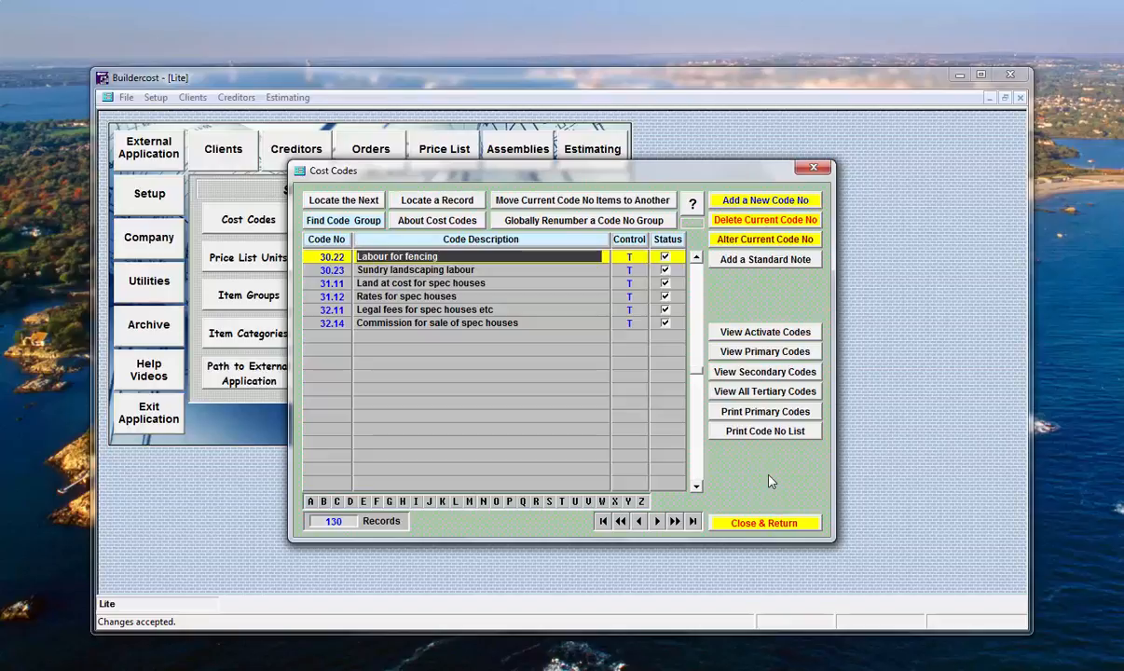
pyautogui.moveTo(746, 446)
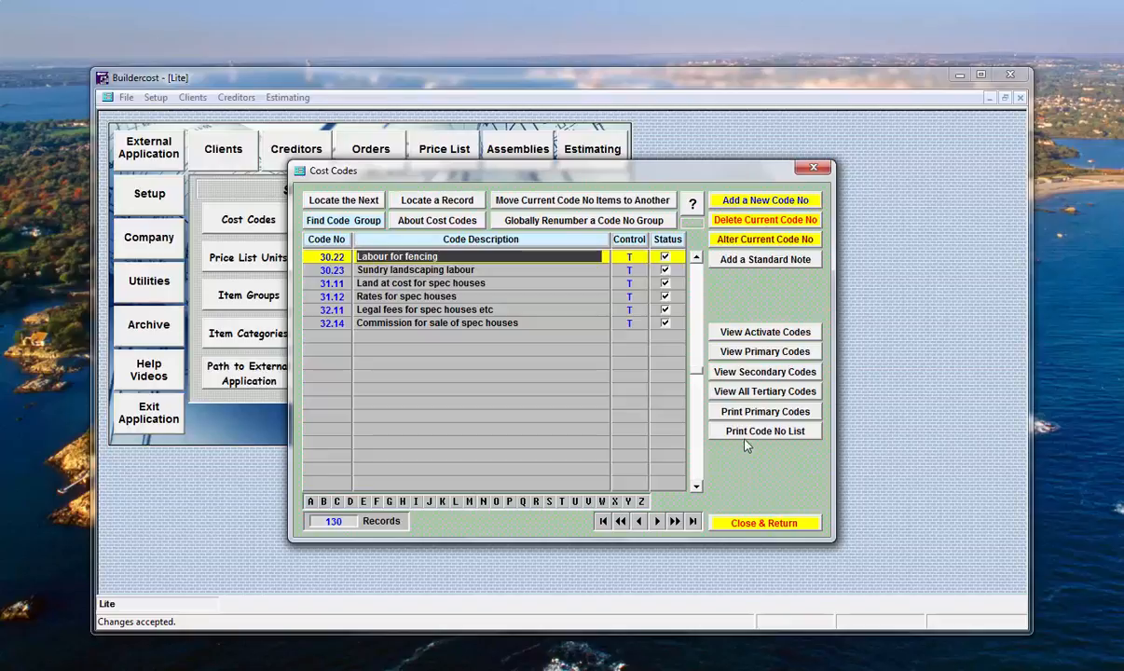
pyautogui.moveTo(766, 436)
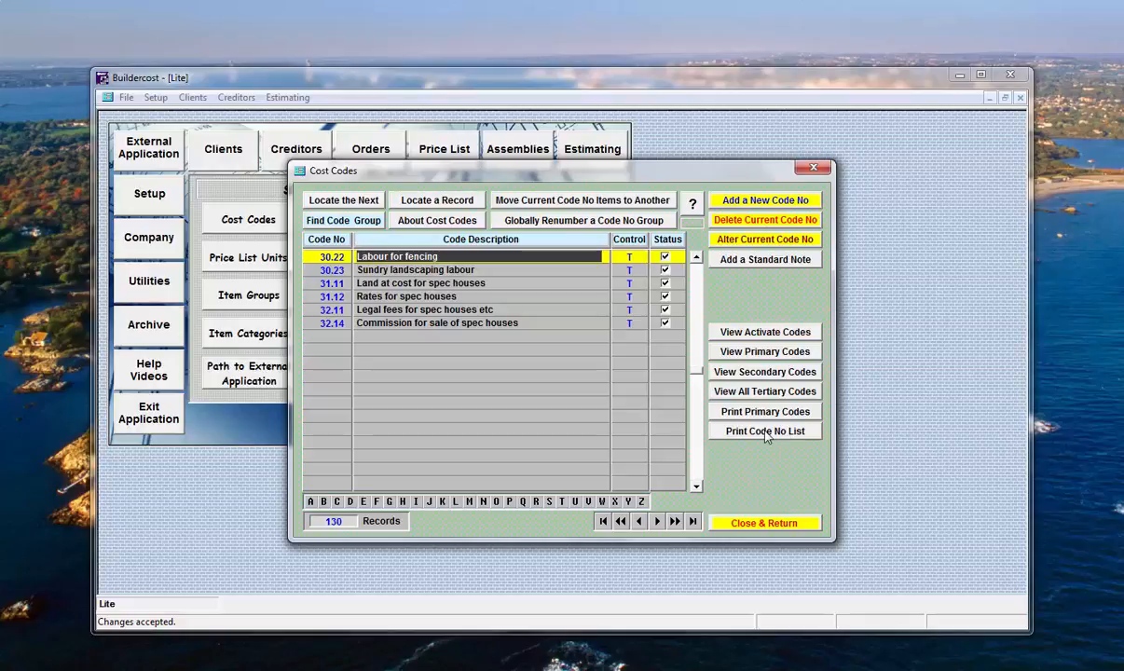
pyautogui.click(764, 412)
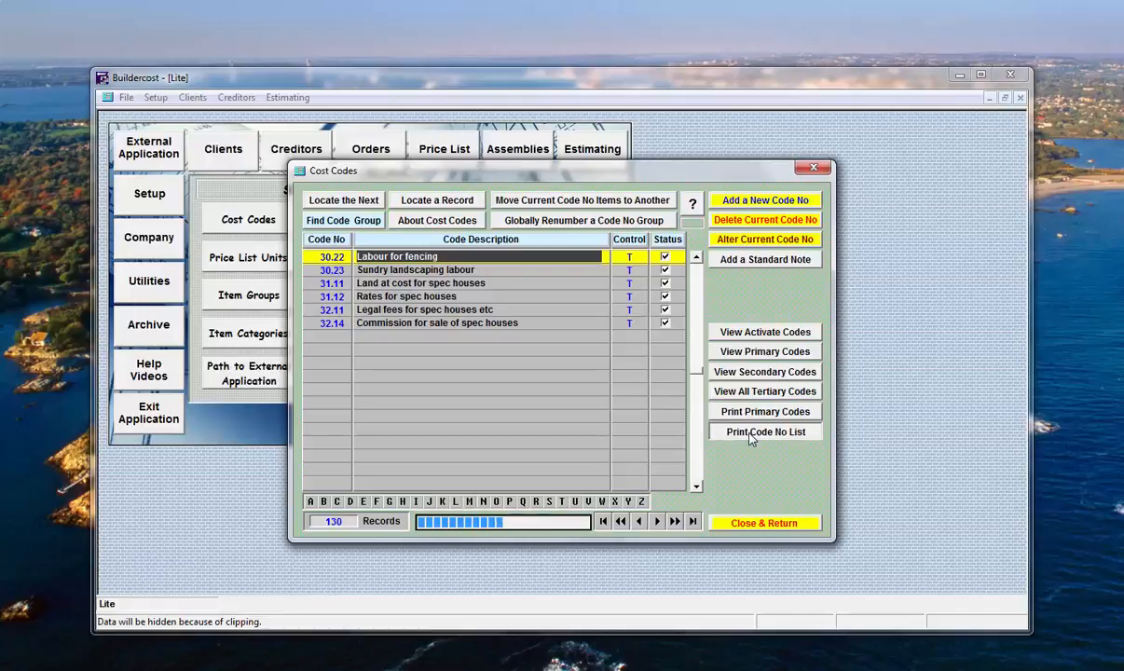
pyautogui.click(764, 433)
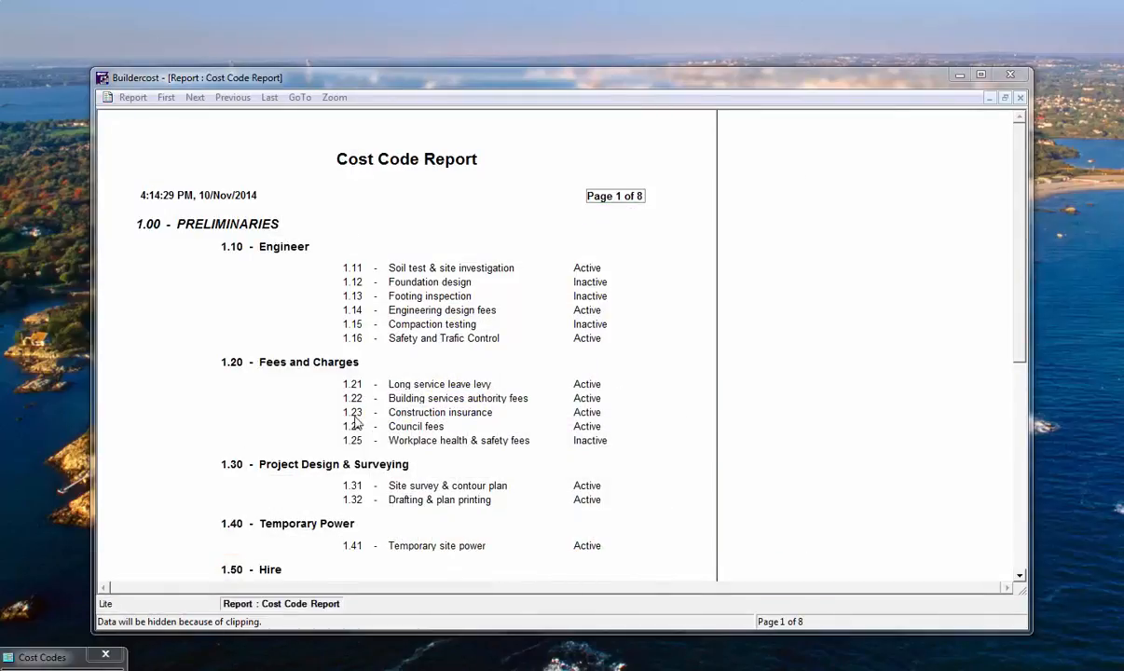
pyautogui.moveTo(310, 371)
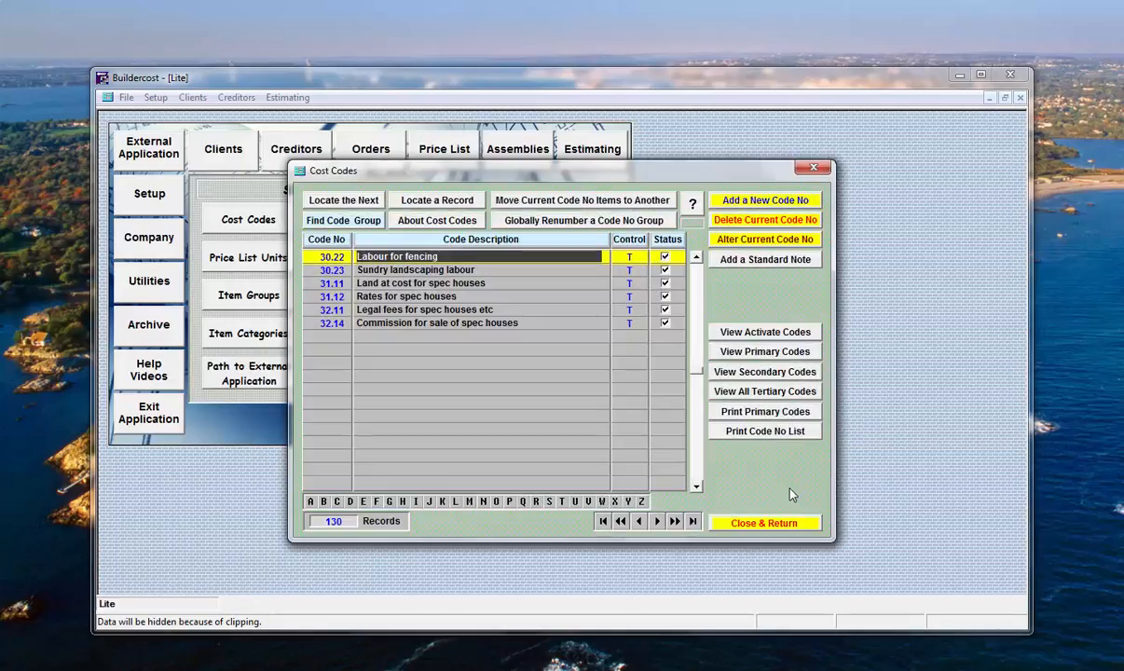
# - Close the Cost Codes form and return to the main menu screen
pyautogui.click(764, 522)
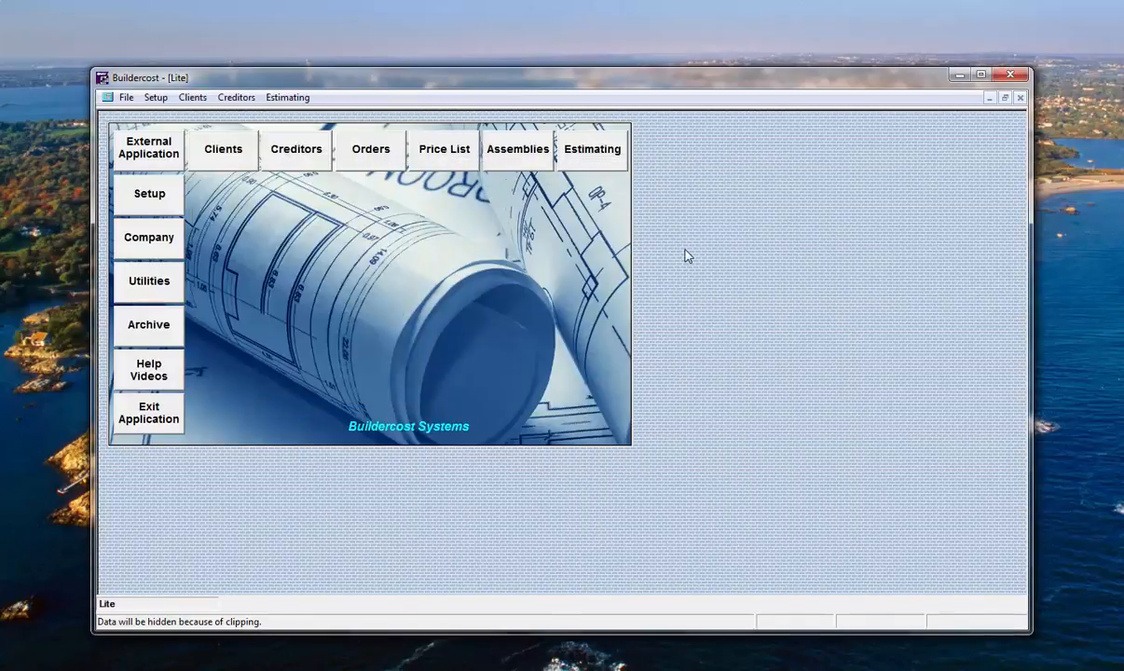
pyautogui.moveTo(773, 272)
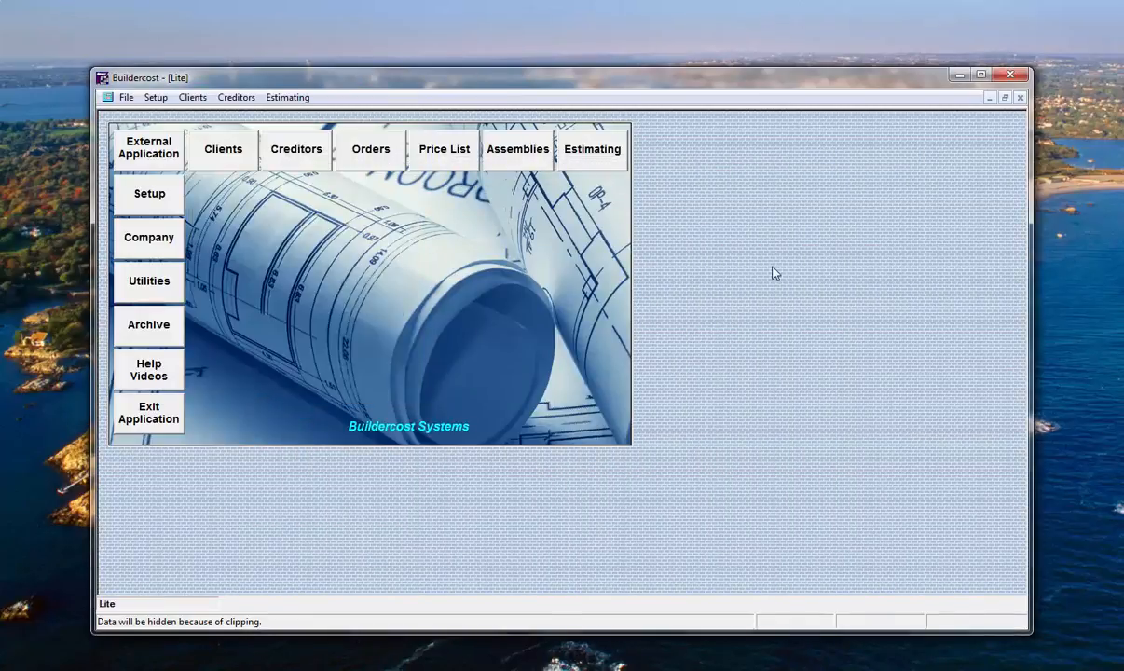